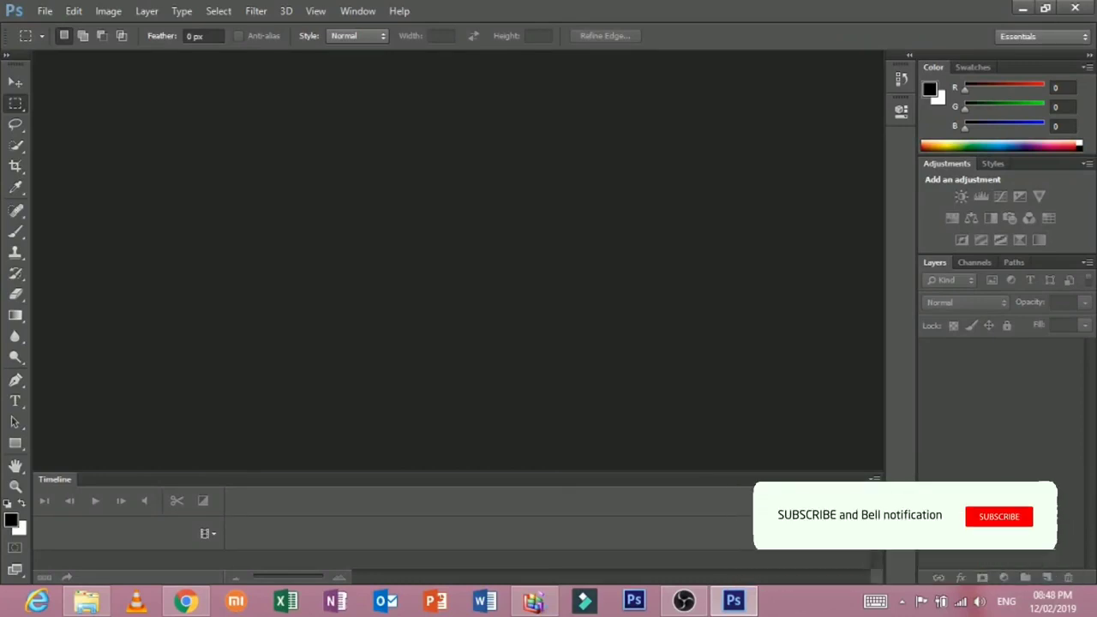
Browse the File and Edit menus.
{"action": "left_click", "coordinate": [998, 516]}
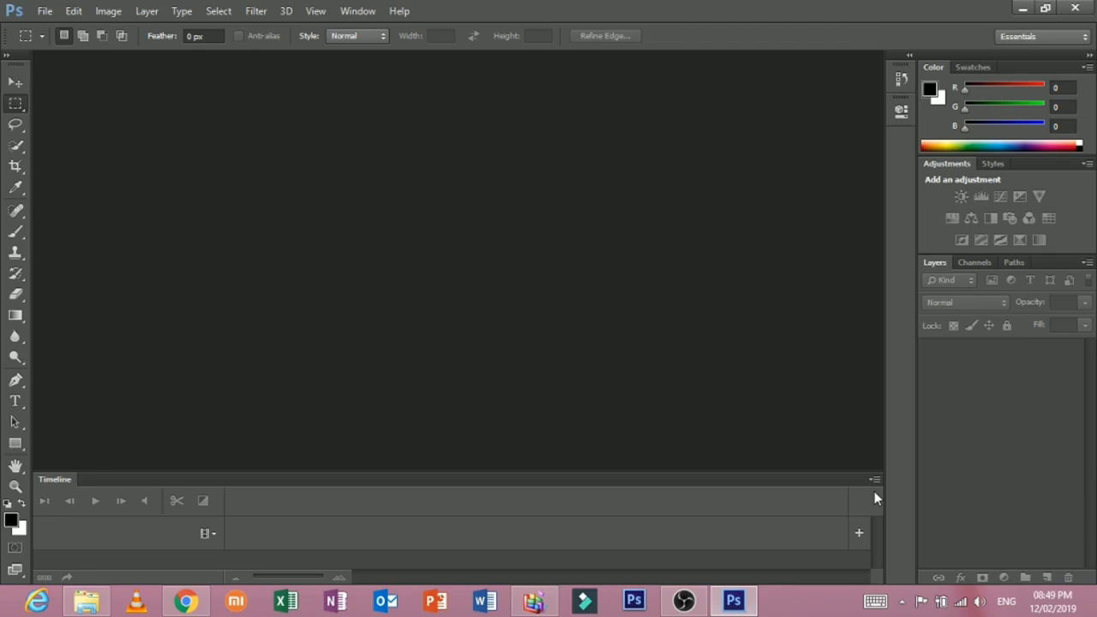
{"action": "mouse_move", "coordinate": [476, 91]}
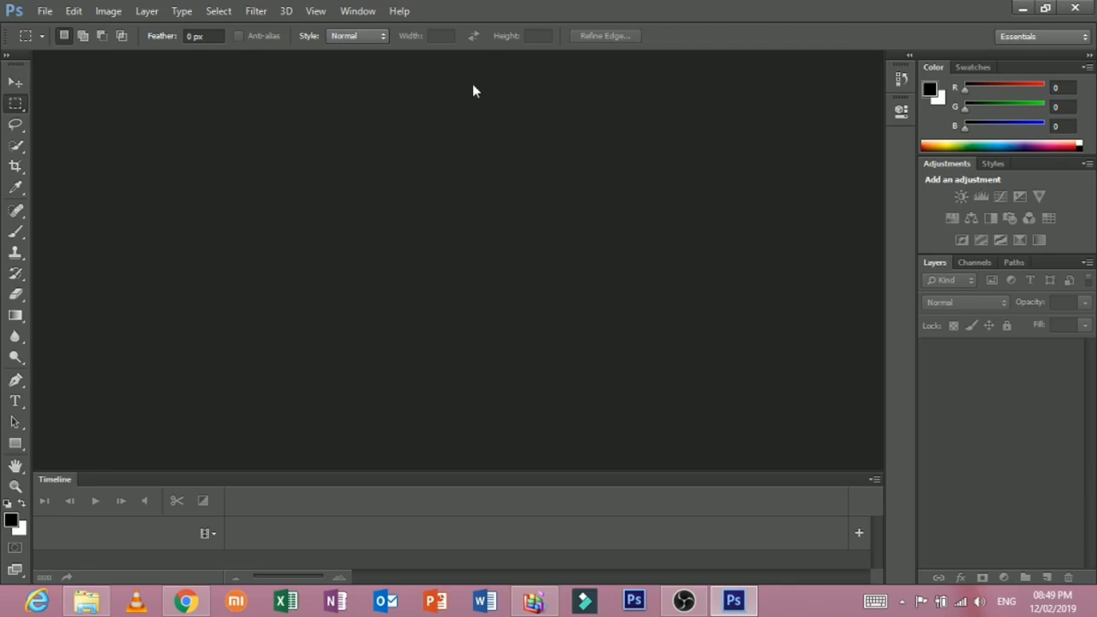
{"action": "mouse_move", "coordinate": [557, 295]}
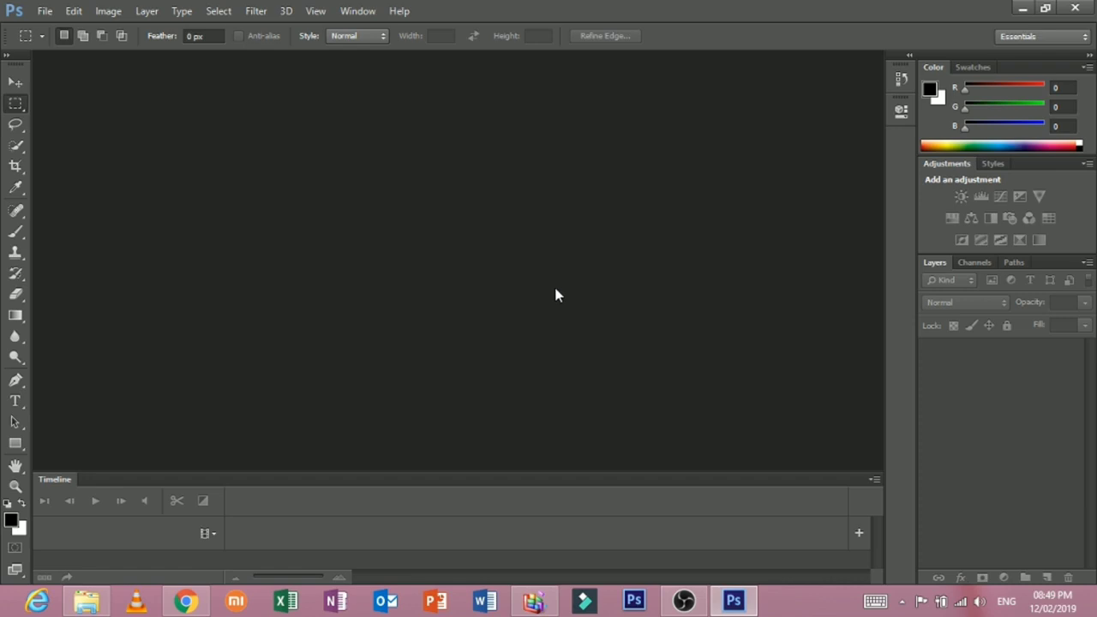
{"action": "mouse_move", "coordinate": [135, 95]}
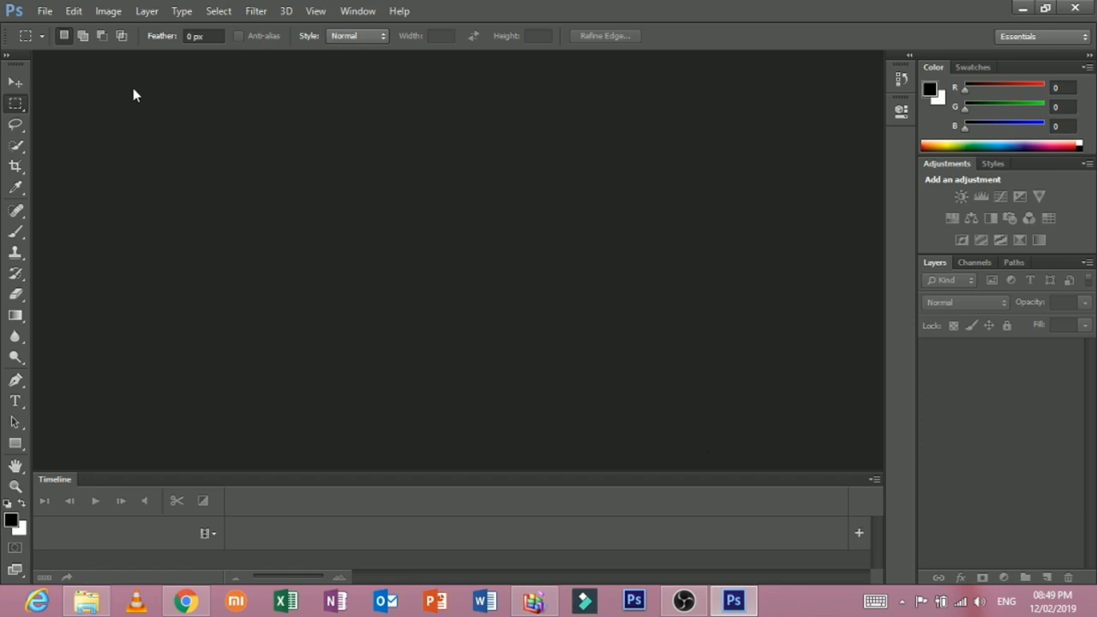
{"action": "left_click", "coordinate": [45, 11]}
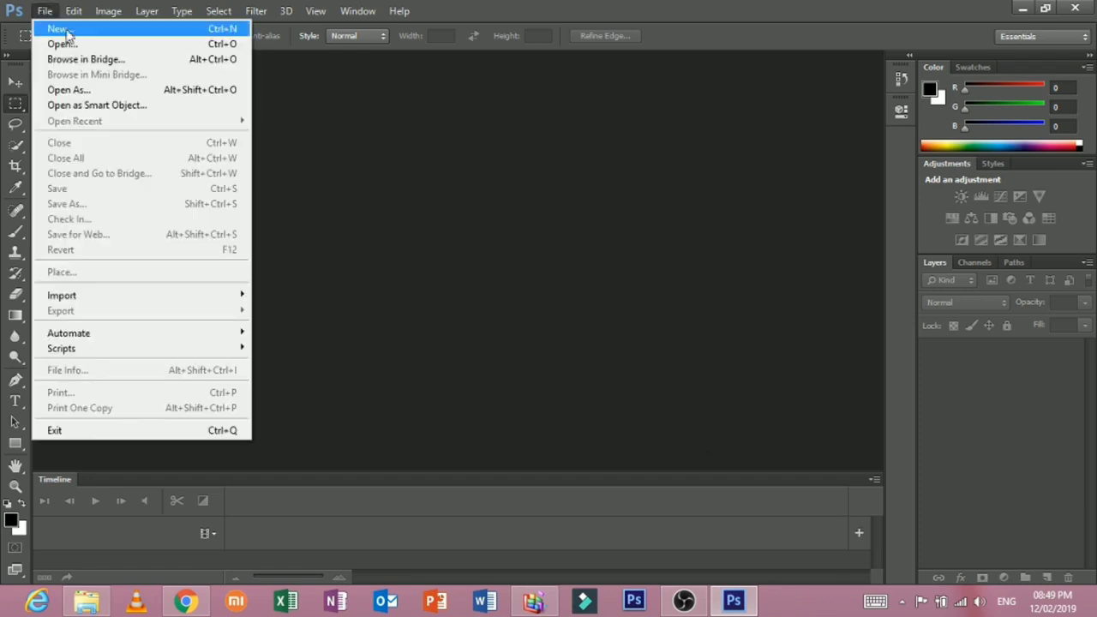
{"action": "mouse_move", "coordinate": [165, 40]}
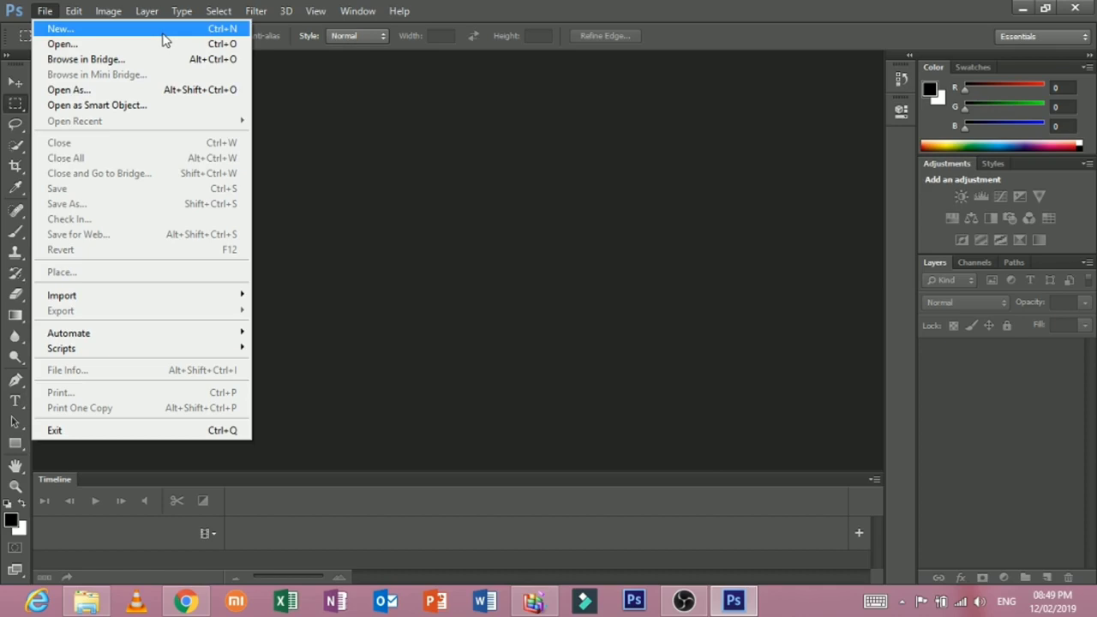
{"action": "mouse_move", "coordinate": [120, 44]}
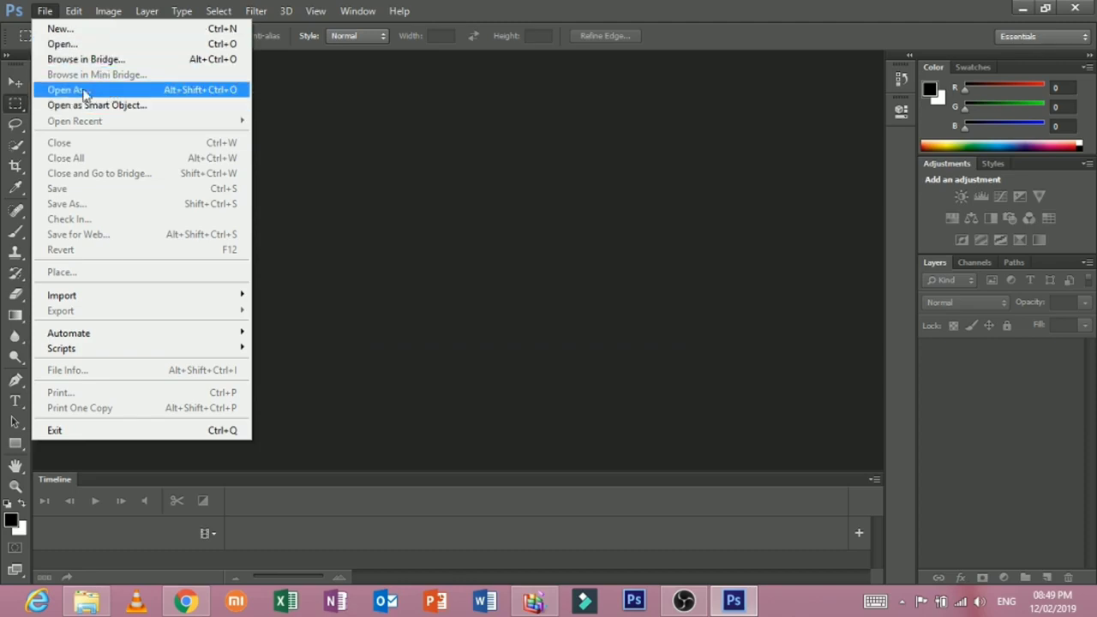
{"action": "mouse_move", "coordinate": [97, 105]}
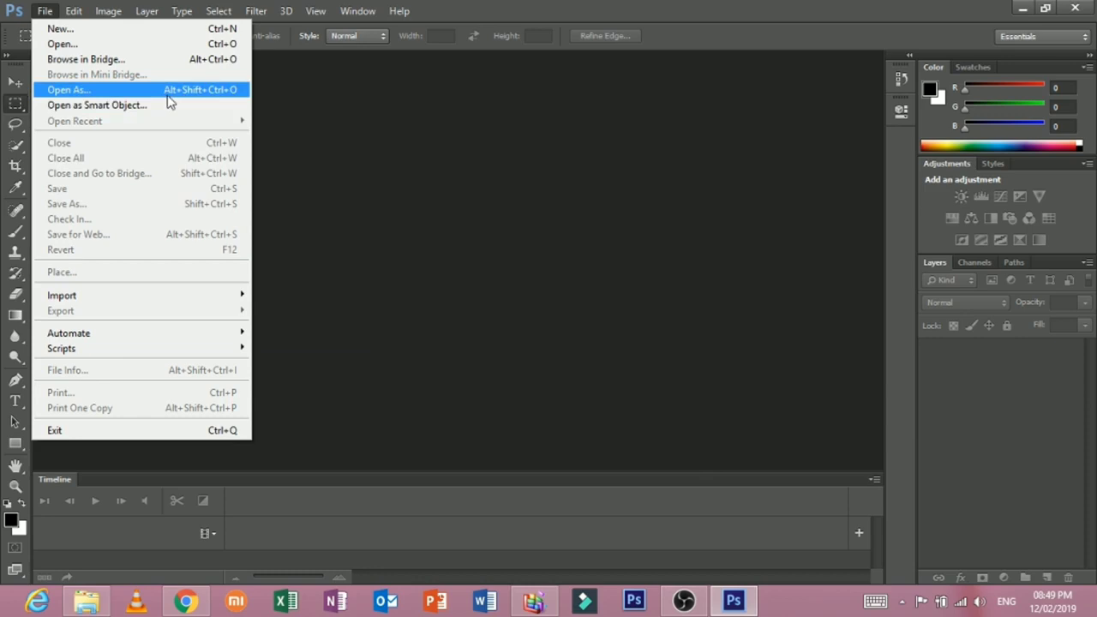
{"action": "mouse_move", "coordinate": [128, 173]}
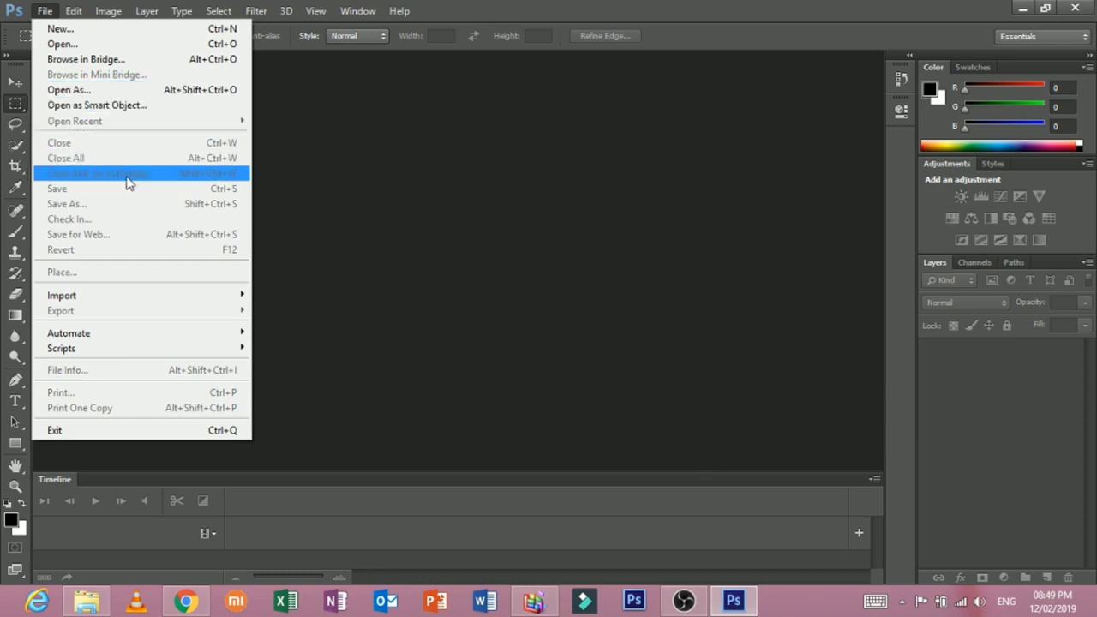
{"action": "mouse_move", "coordinate": [126, 204]}
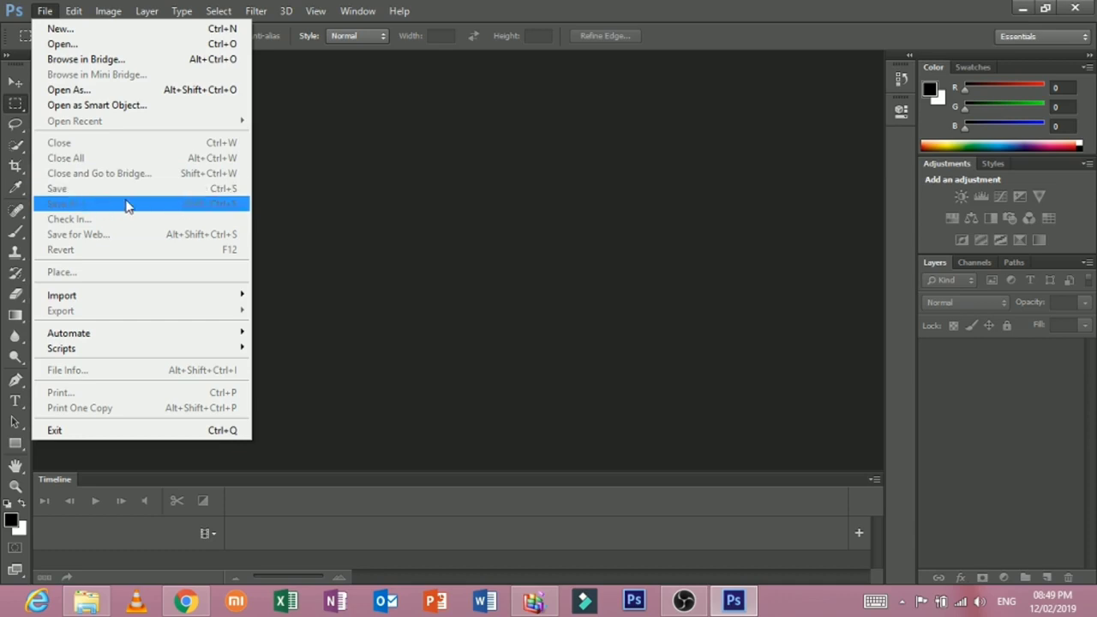
{"action": "mouse_move", "coordinate": [133, 214]}
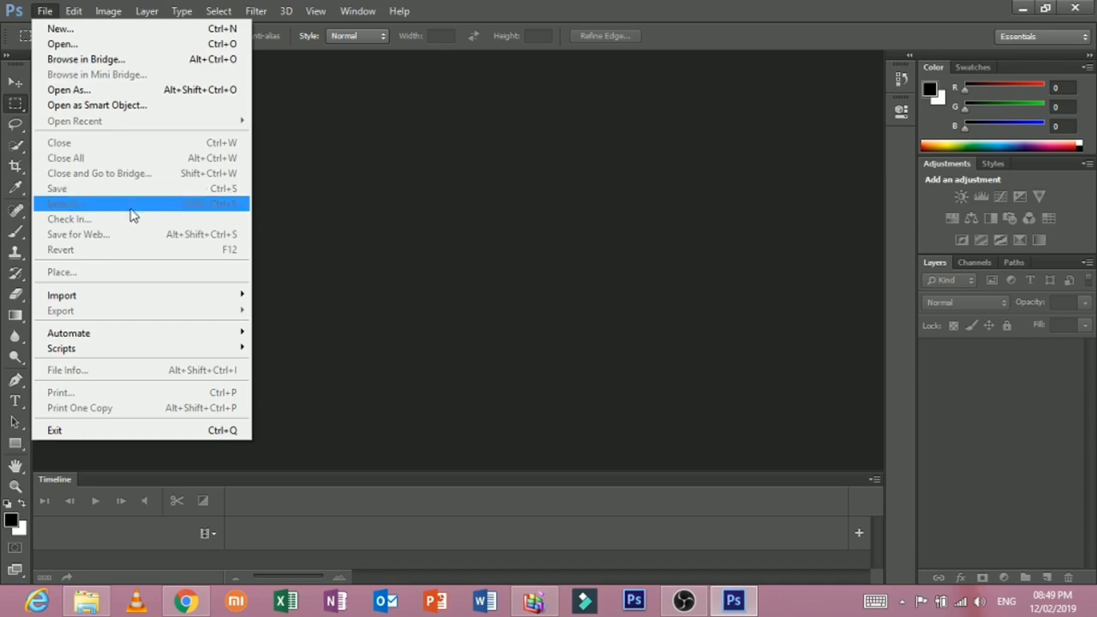
{"action": "mouse_move", "coordinate": [129, 219]}
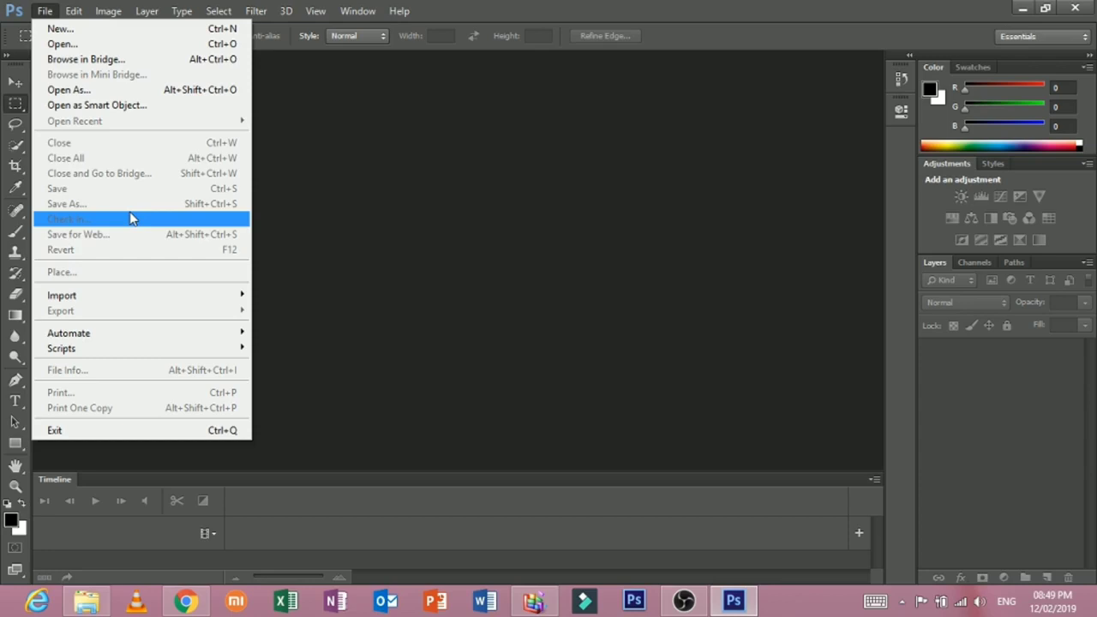
{"action": "mouse_move", "coordinate": [93, 204]}
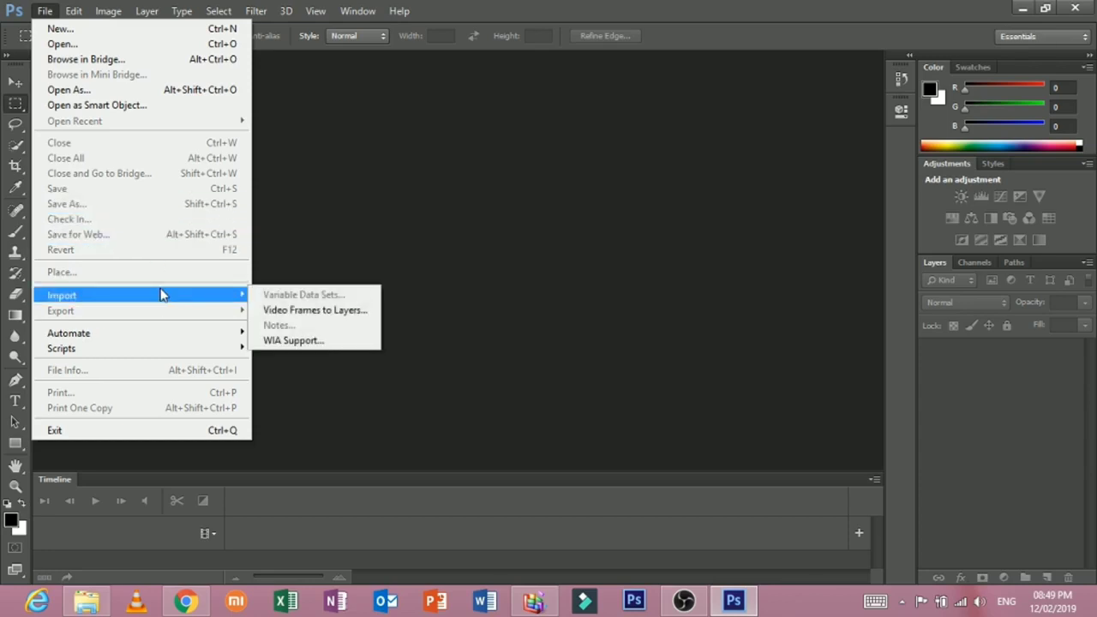
{"action": "mouse_move", "coordinate": [167, 311]}
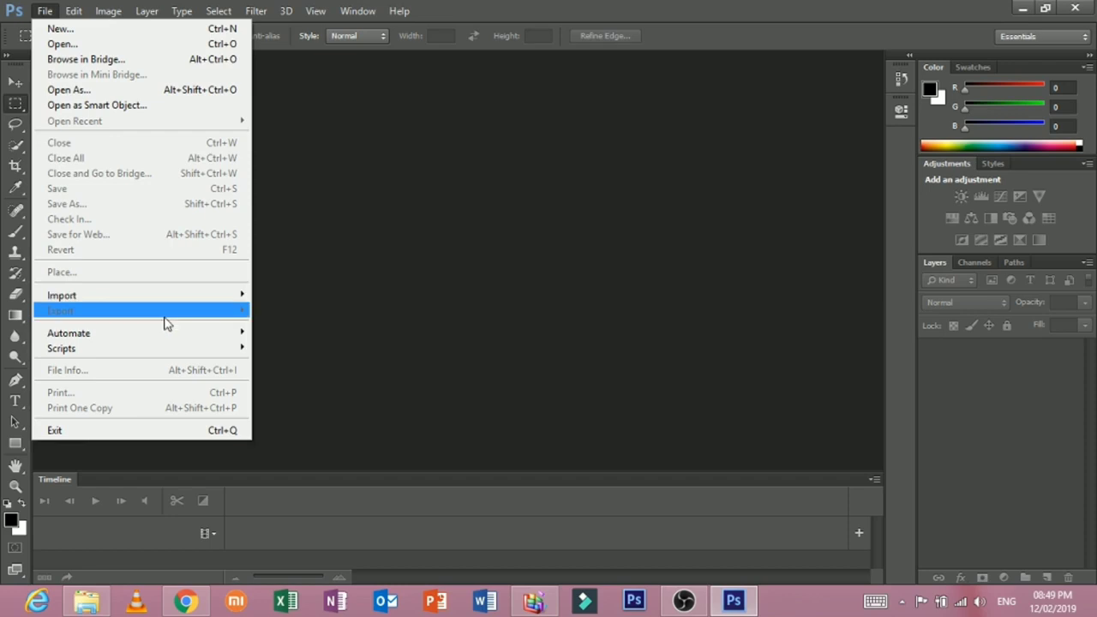
{"action": "mouse_move", "coordinate": [69, 333]}
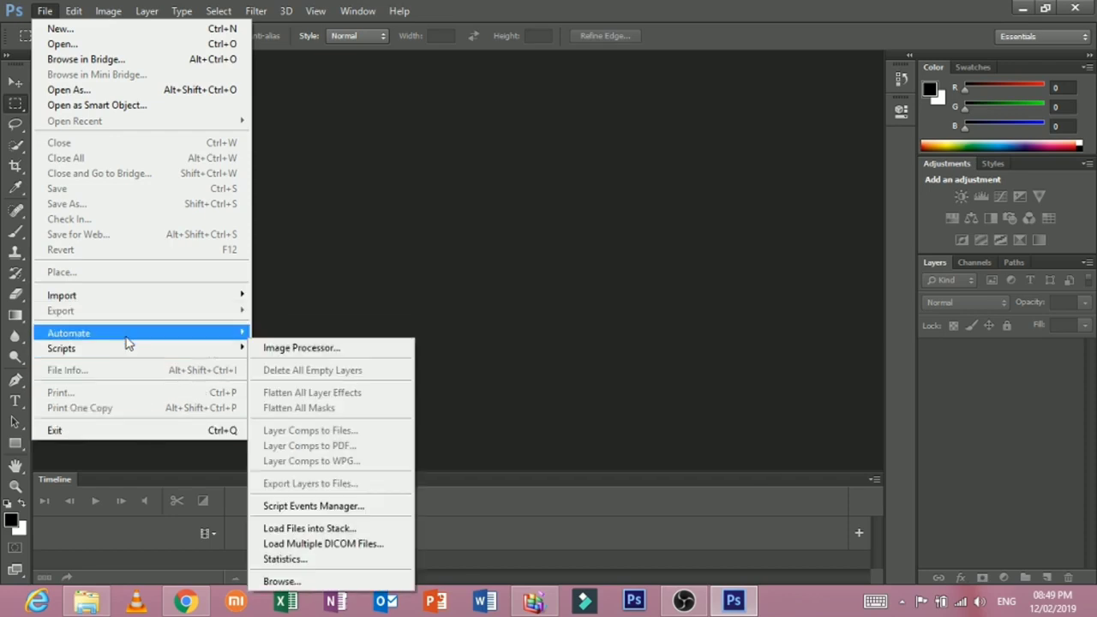
{"action": "left_click", "coordinate": [74, 11]}
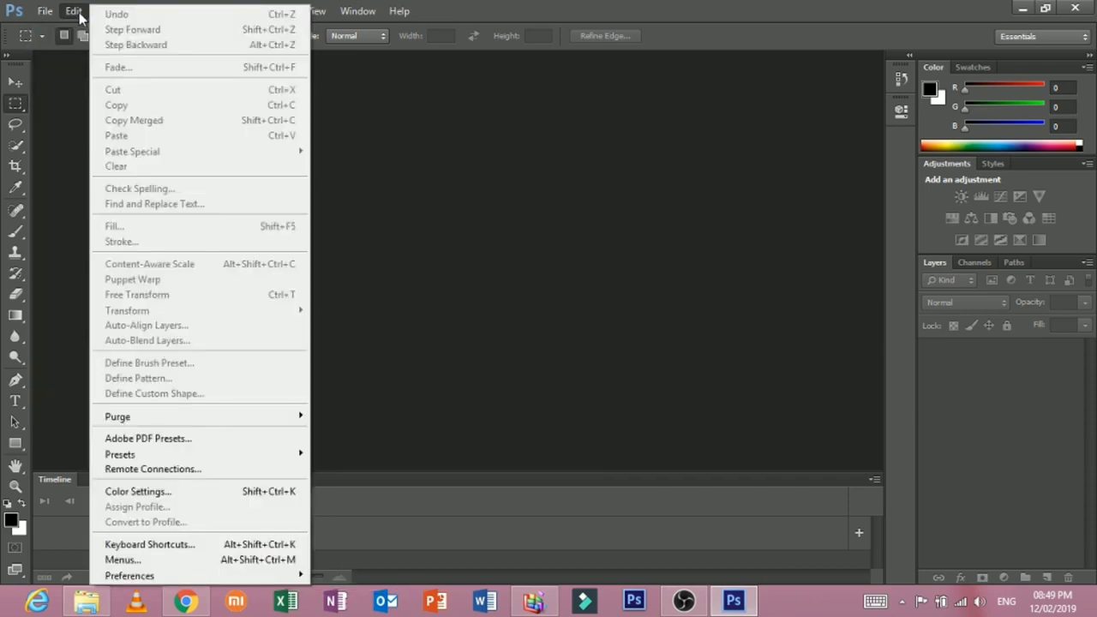
{"action": "mouse_move", "coordinate": [150, 545]}
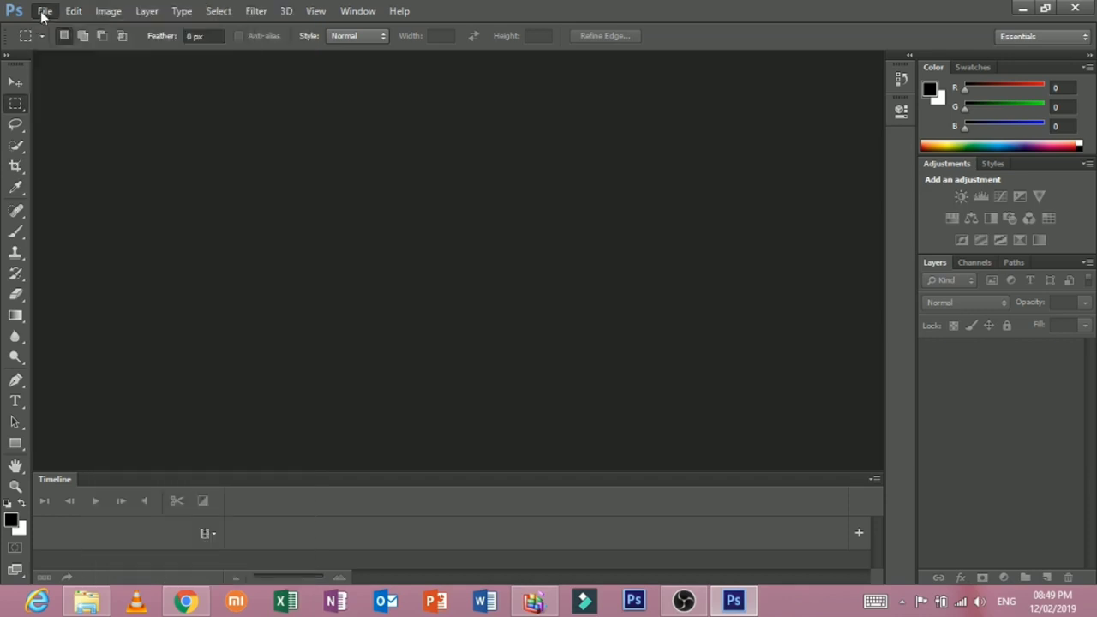
{"action": "left_click", "coordinate": [43, 11]}
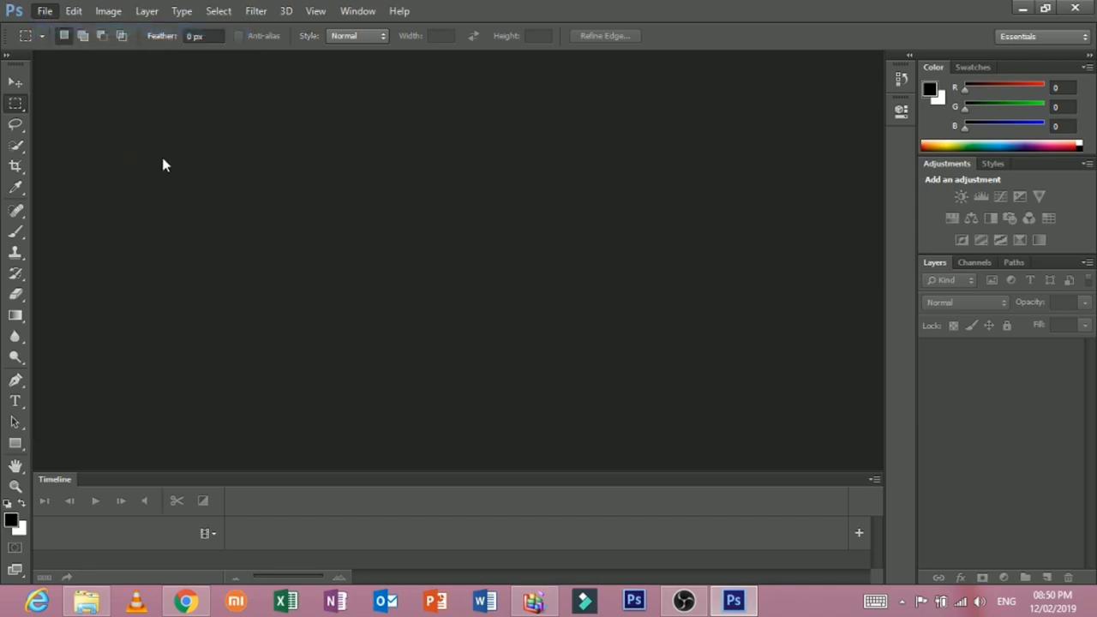
Create a document from the U.S. Paper preset, then close the Timeline panel.
{"action": "left_click", "coordinate": [44, 11]}
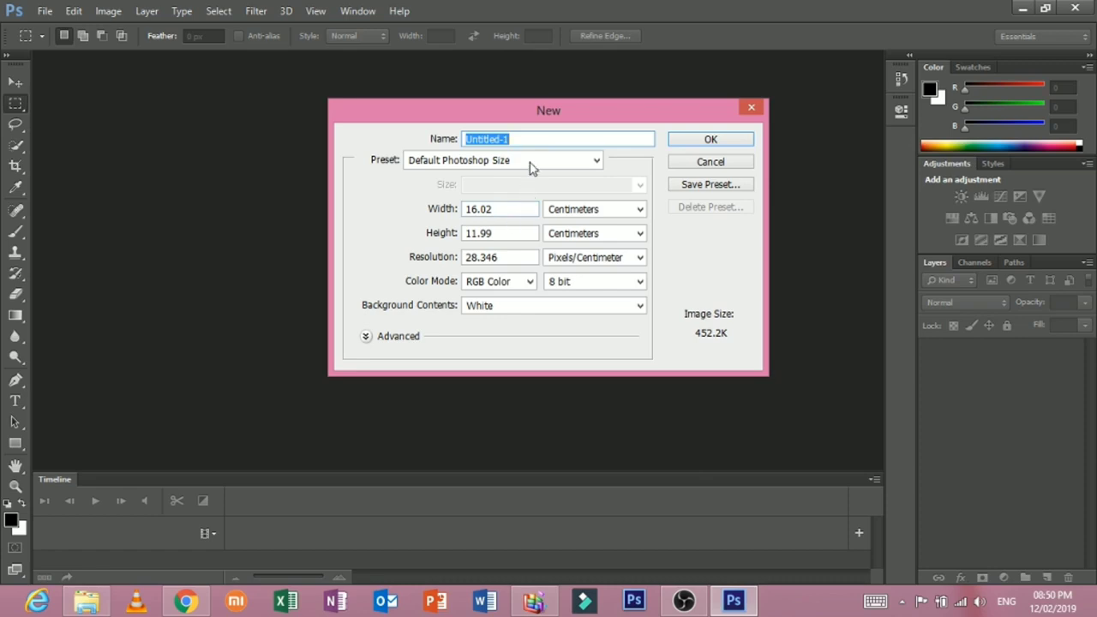
{"action": "left_click", "coordinate": [596, 160]}
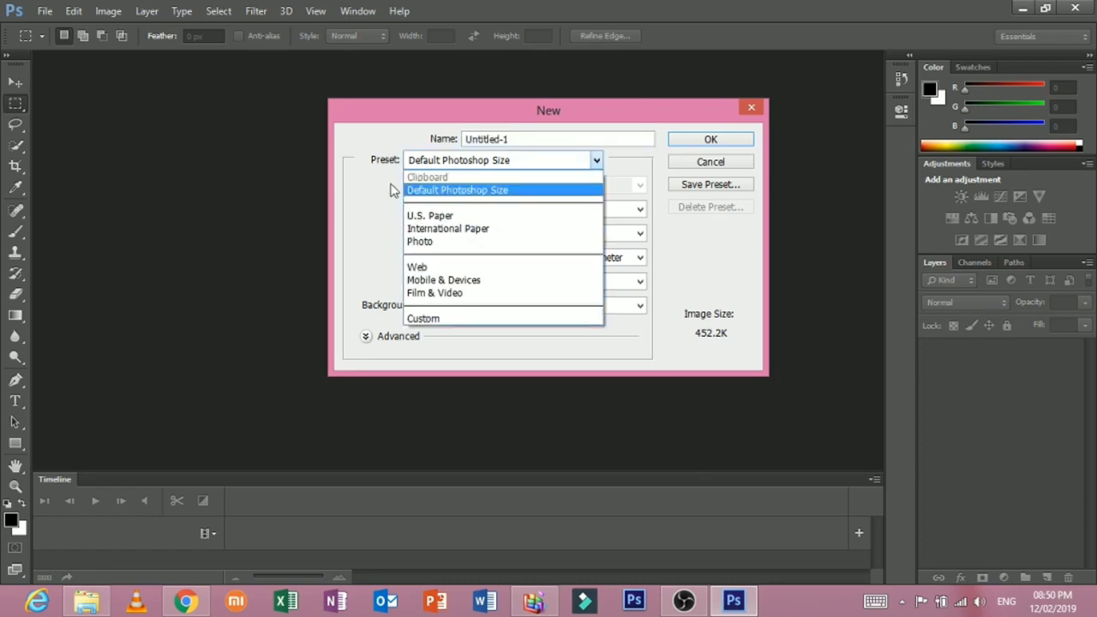
{"action": "left_click", "coordinate": [430, 215]}
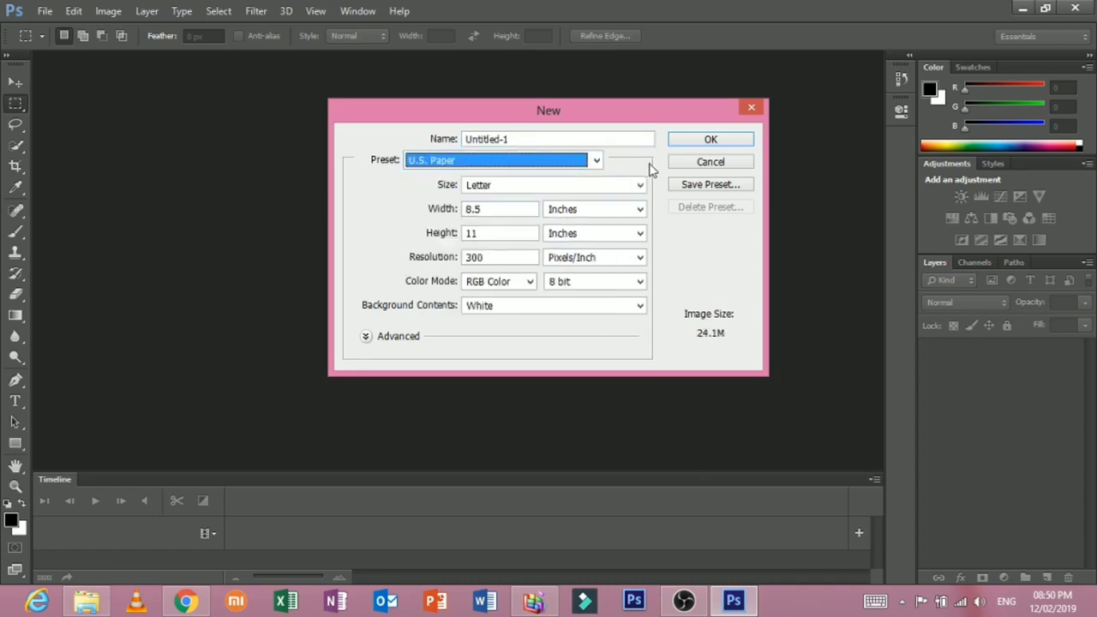
{"action": "left_click", "coordinate": [710, 161]}
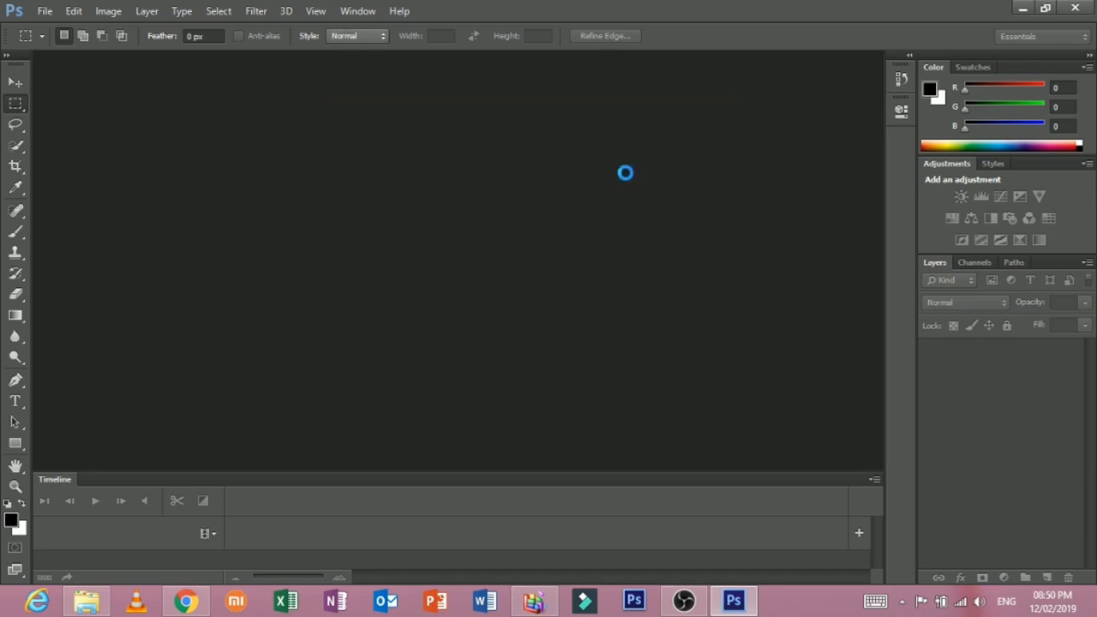
{"action": "mouse_move", "coordinate": [529, 193]}
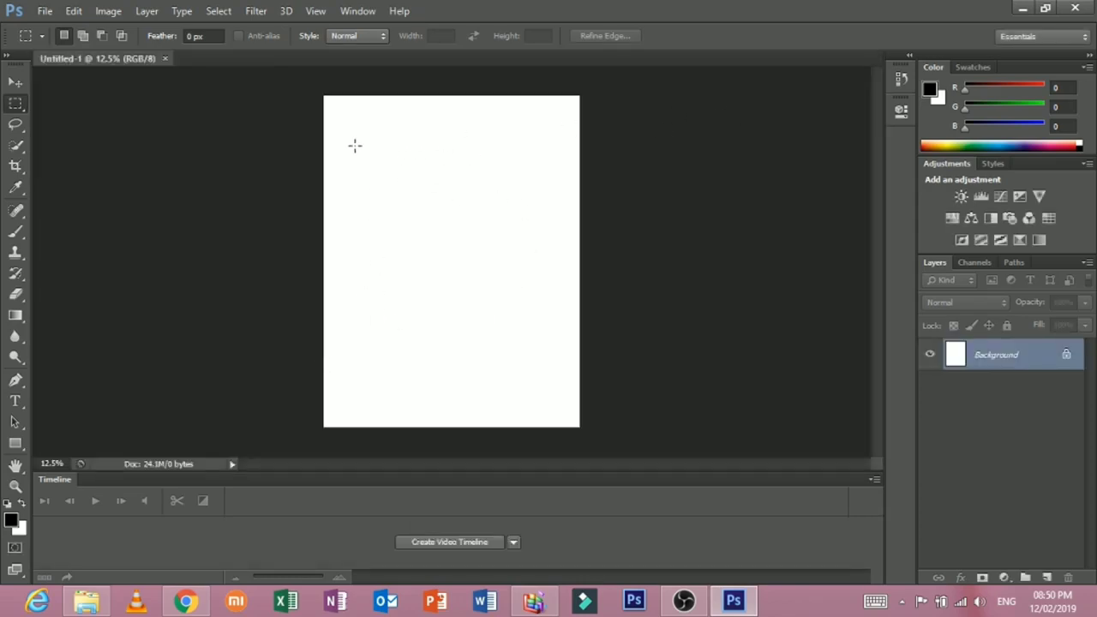
{"action": "mouse_move", "coordinate": [490, 255]}
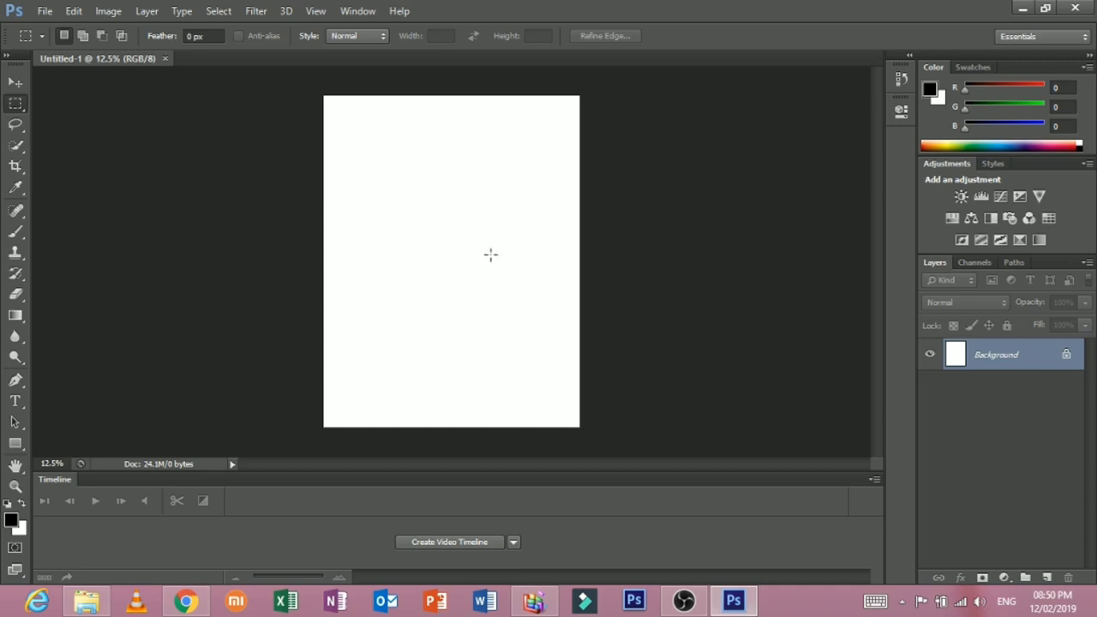
{"action": "mouse_move", "coordinate": [164, 387]}
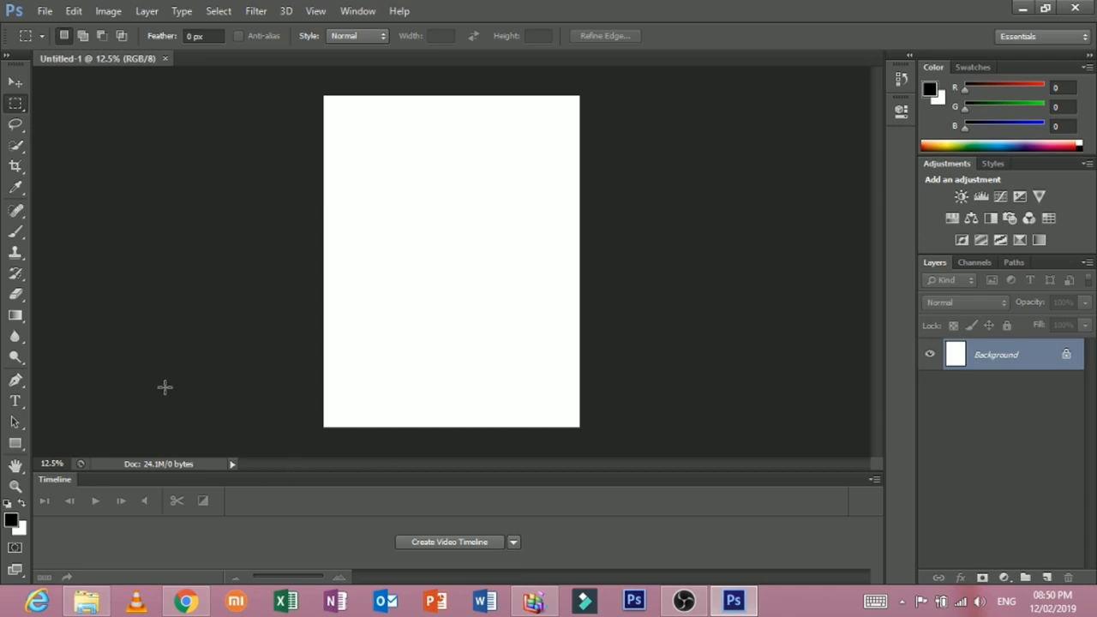
{"action": "left_click", "coordinate": [875, 479]}
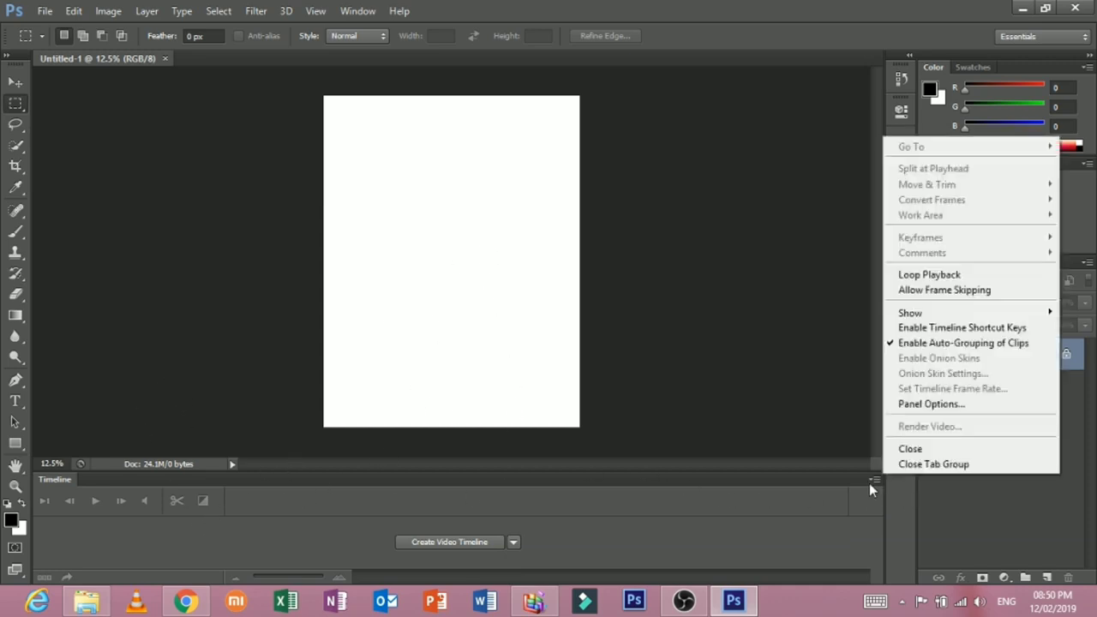
{"action": "mouse_move", "coordinate": [921, 448]}
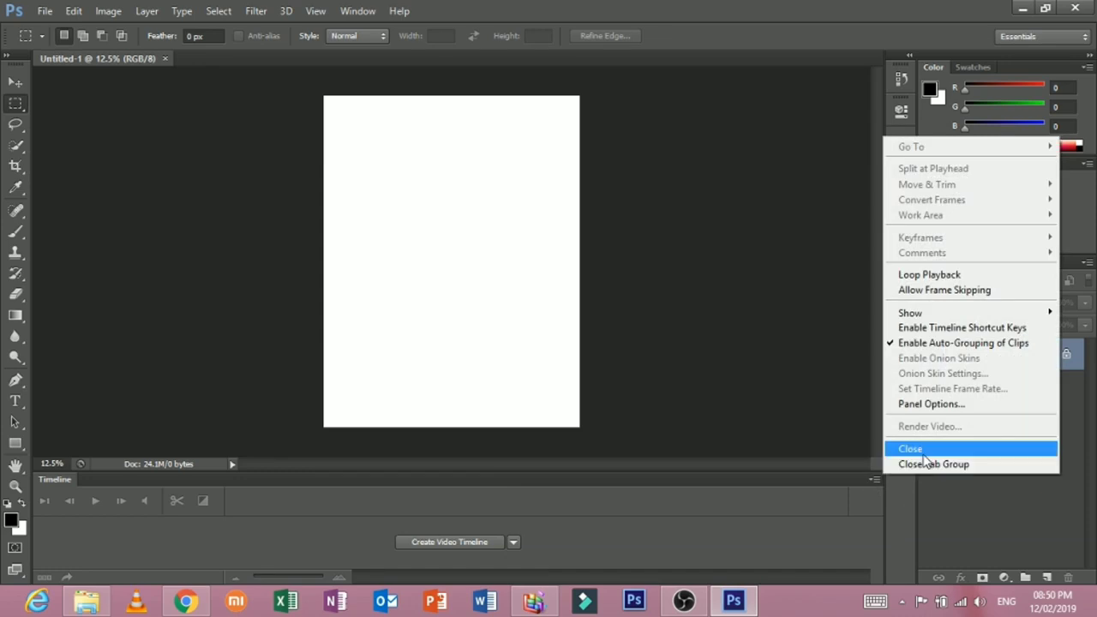
{"action": "left_click", "coordinate": [911, 448]}
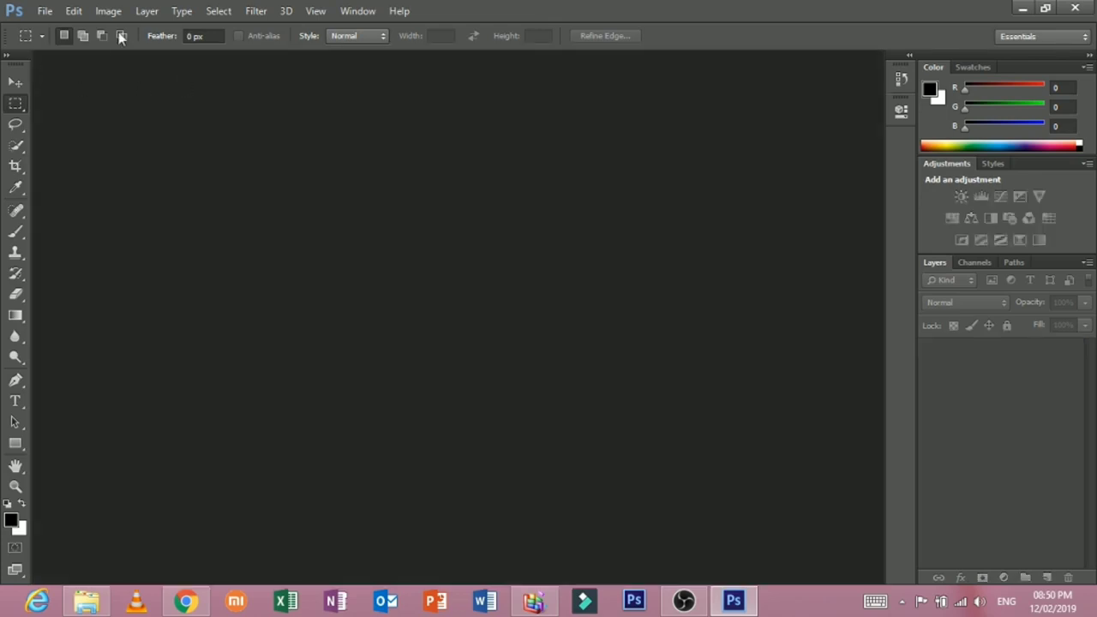
In the New document dialog, try the Web and Photo presets, then return to Web.
{"action": "left_click", "coordinate": [45, 11]}
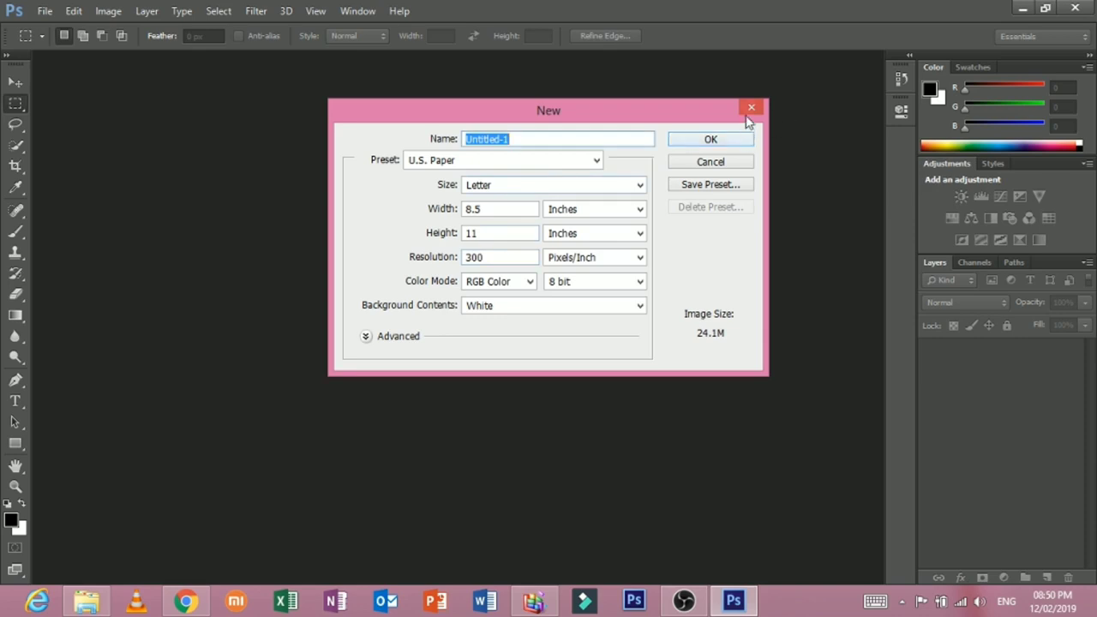
{"action": "left_click", "coordinate": [752, 107]}
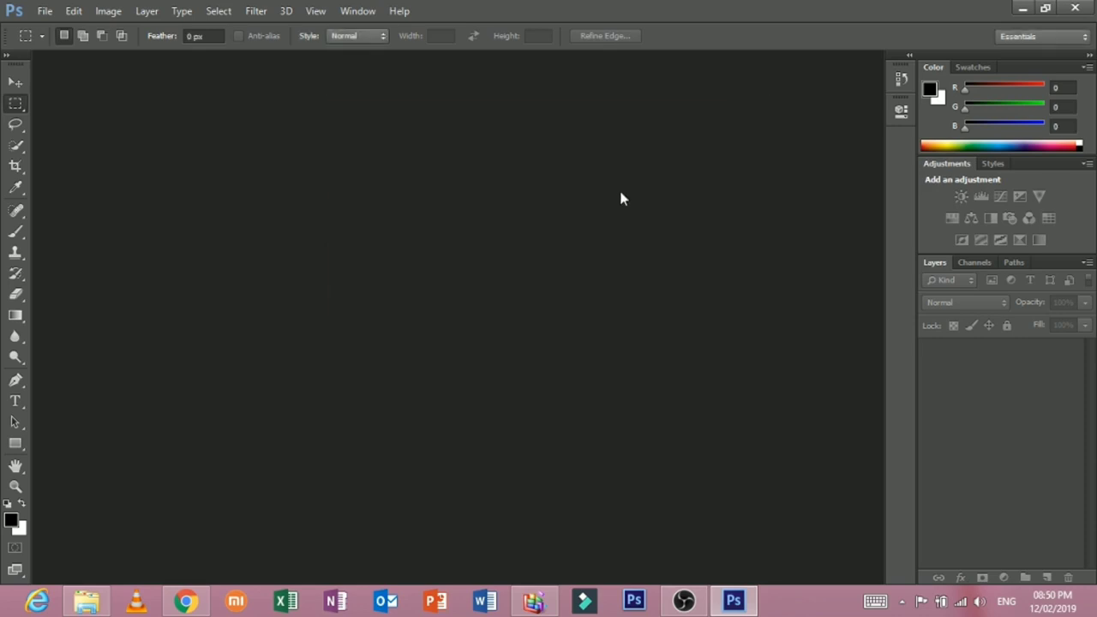
{"action": "left_click", "coordinate": [596, 160]}
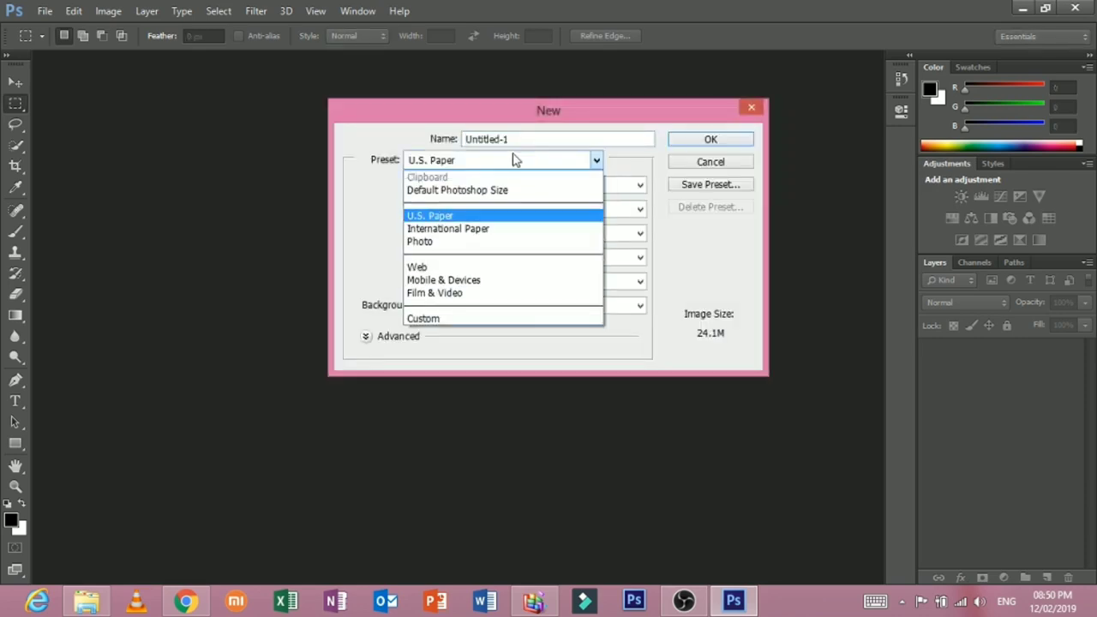
{"action": "left_click", "coordinate": [417, 267]}
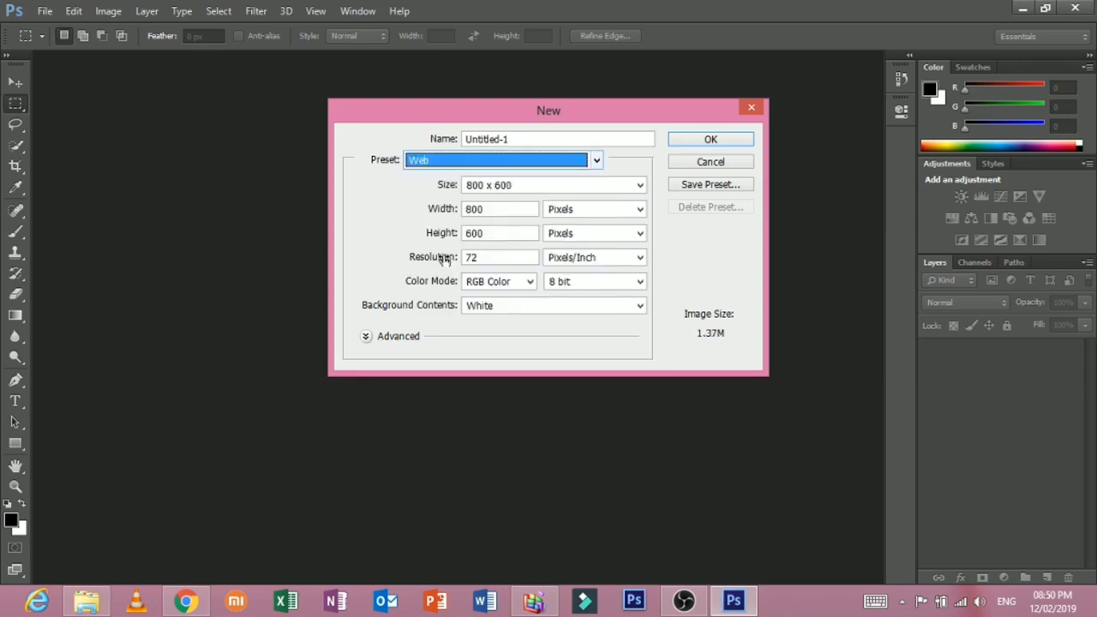
{"action": "left_click", "coordinate": [596, 159]}
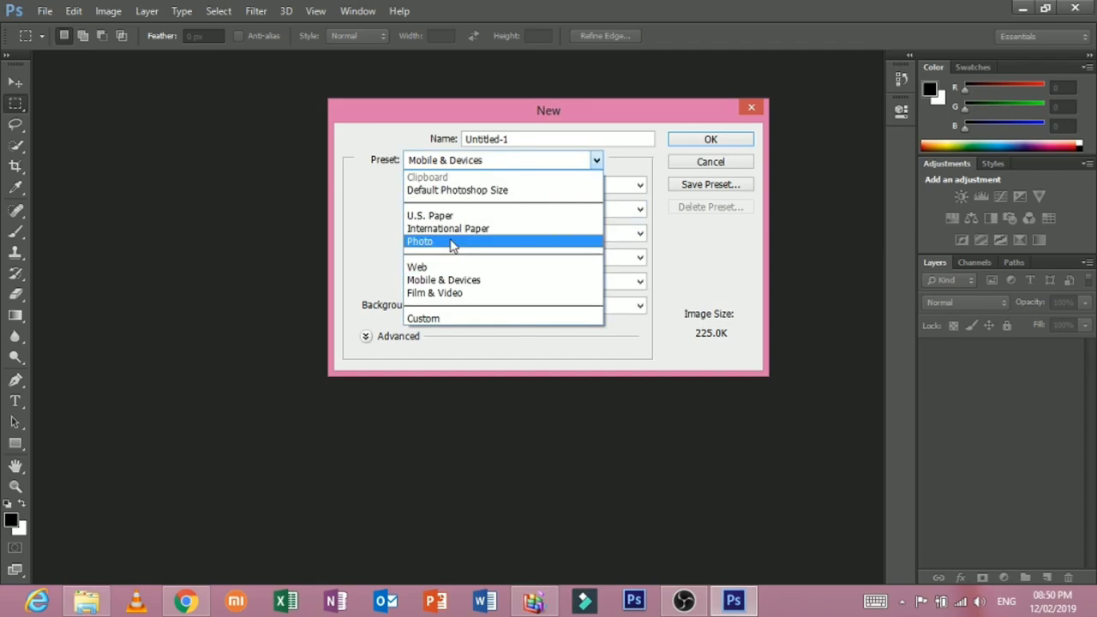
{"action": "left_click", "coordinate": [420, 241]}
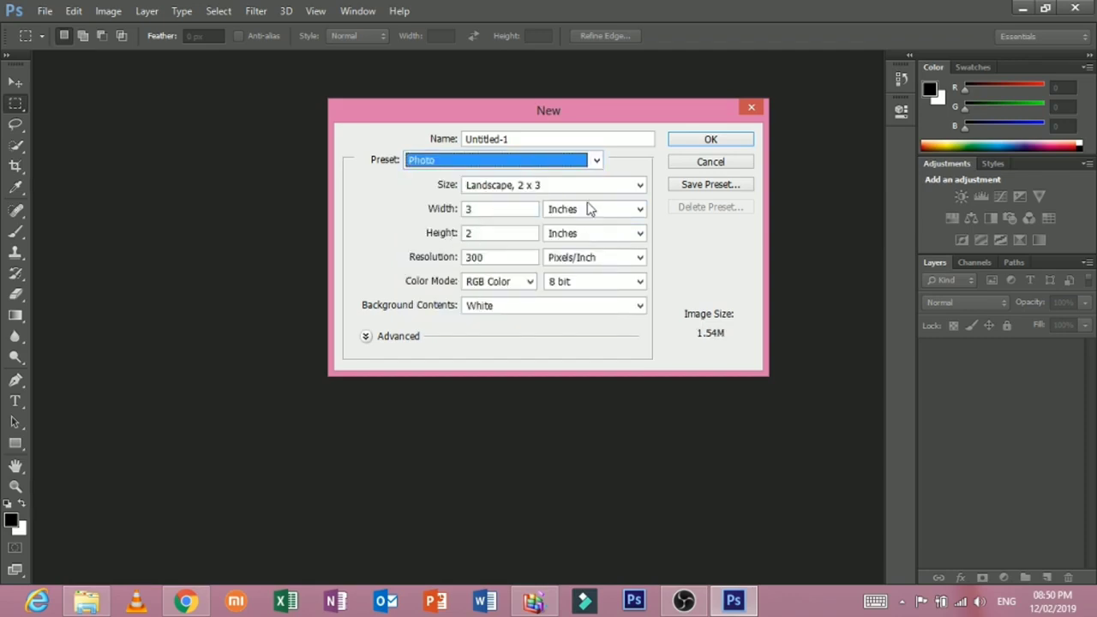
{"action": "left_click", "coordinate": [595, 160]}
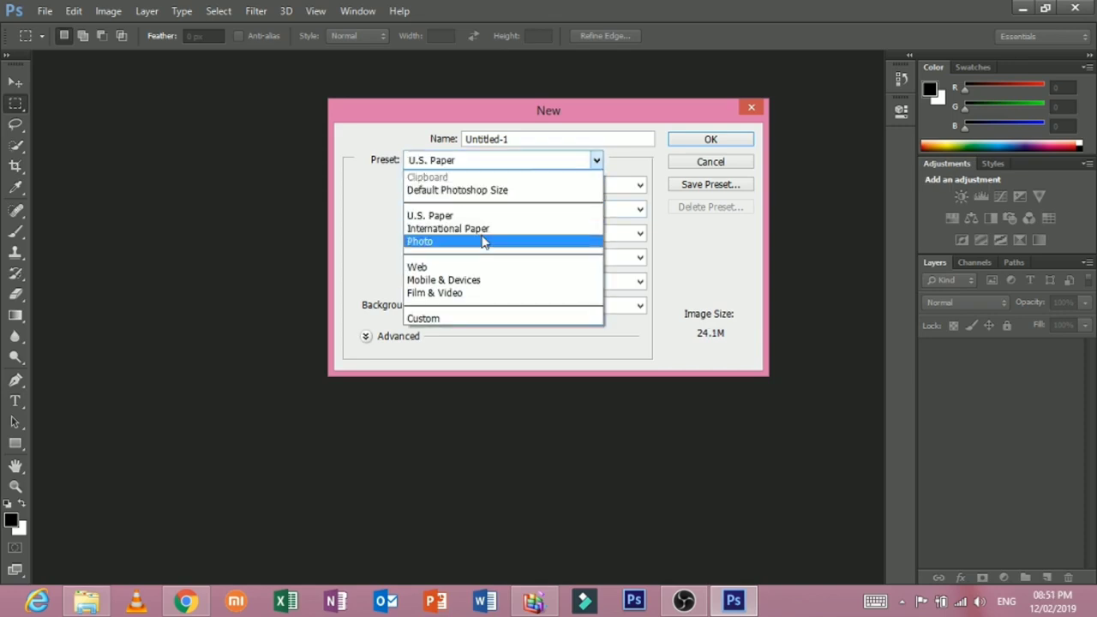
{"action": "left_click", "coordinate": [416, 267]}
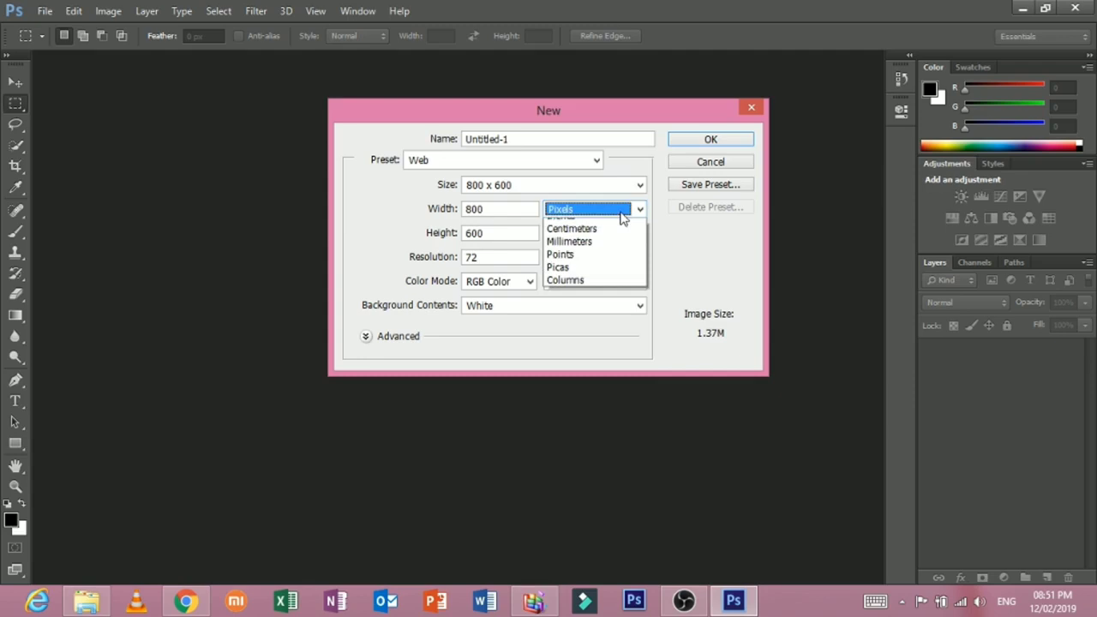
Keep pixel units, enter the width and 72 values, and create the document.
{"action": "left_click", "coordinate": [560, 208]}
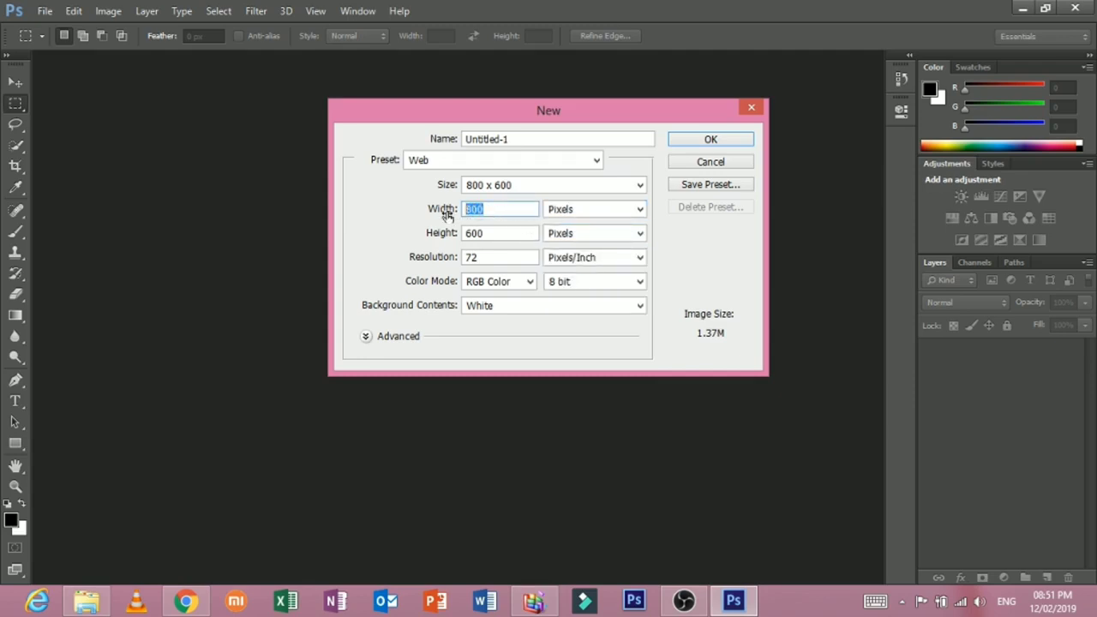
{"action": "type", "text": "10"}
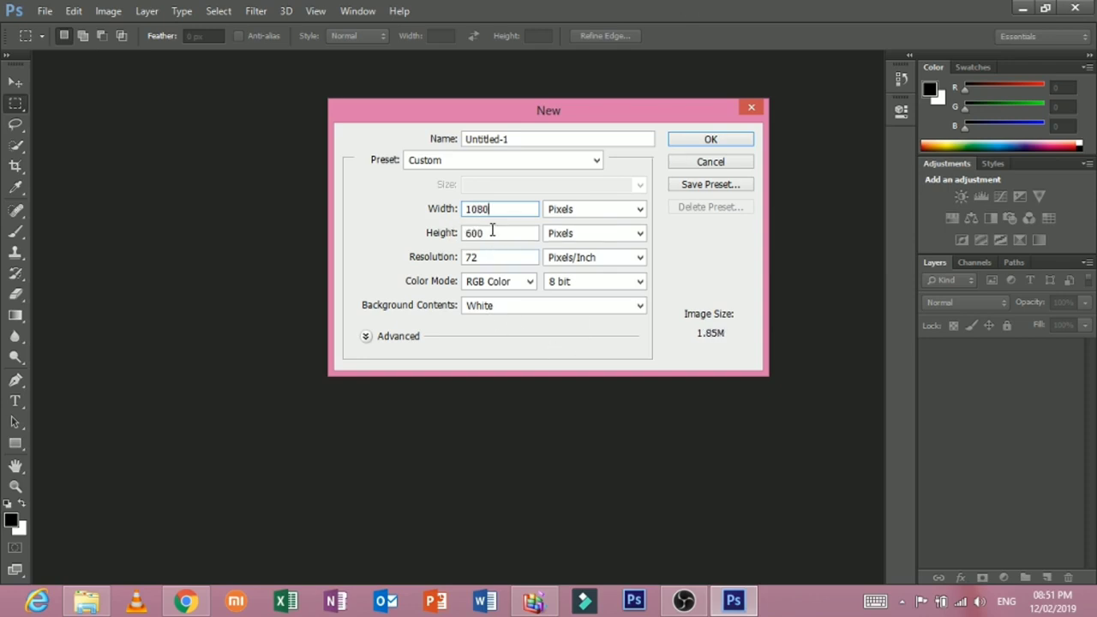
{"action": "triple_click", "coordinate": [501, 233]}
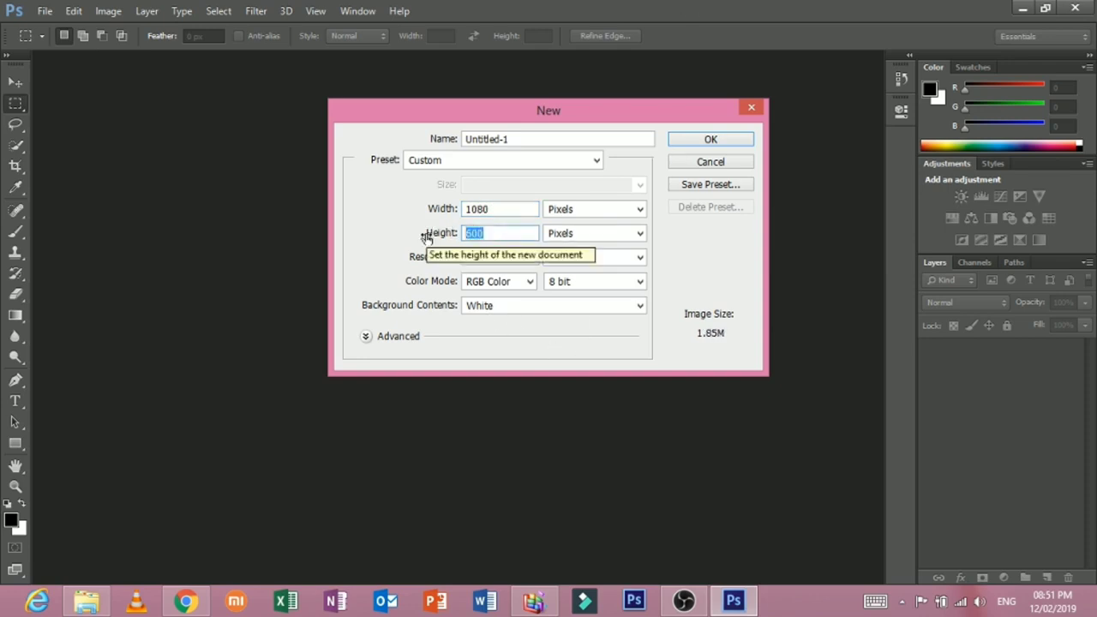
{"action": "type", "text": "72"}
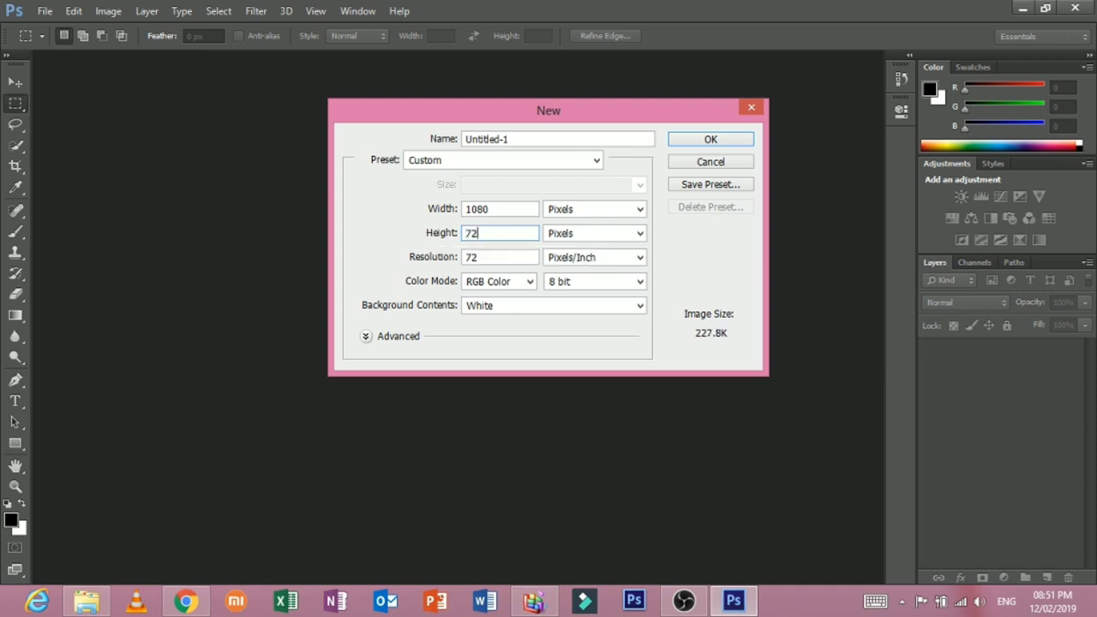
{"action": "left_click", "coordinate": [710, 138]}
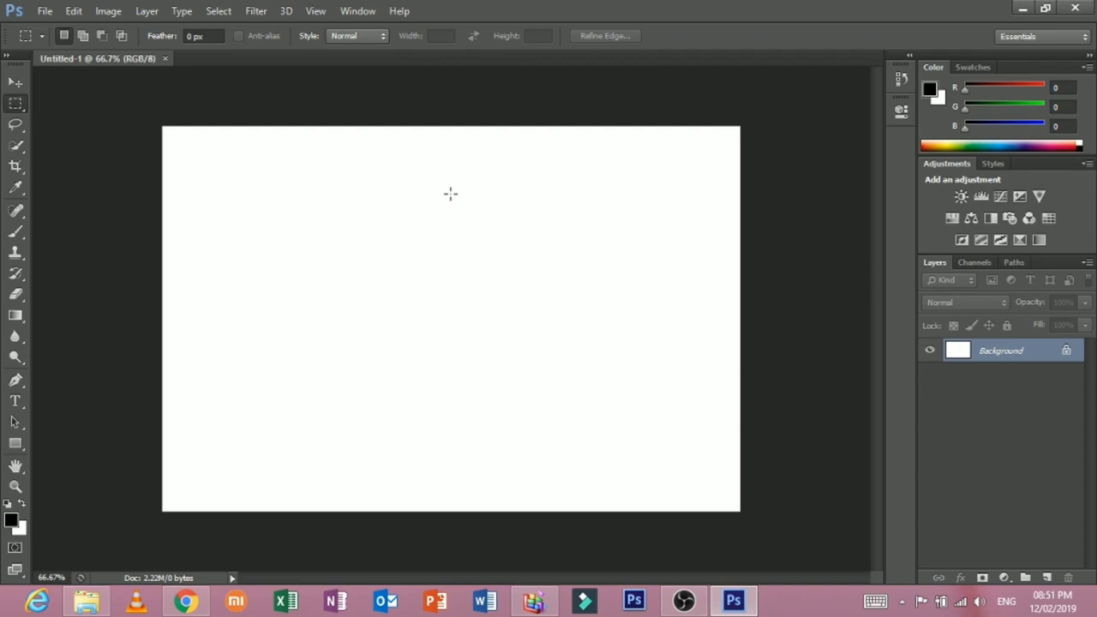
{"action": "mouse_move", "coordinate": [28, 68]}
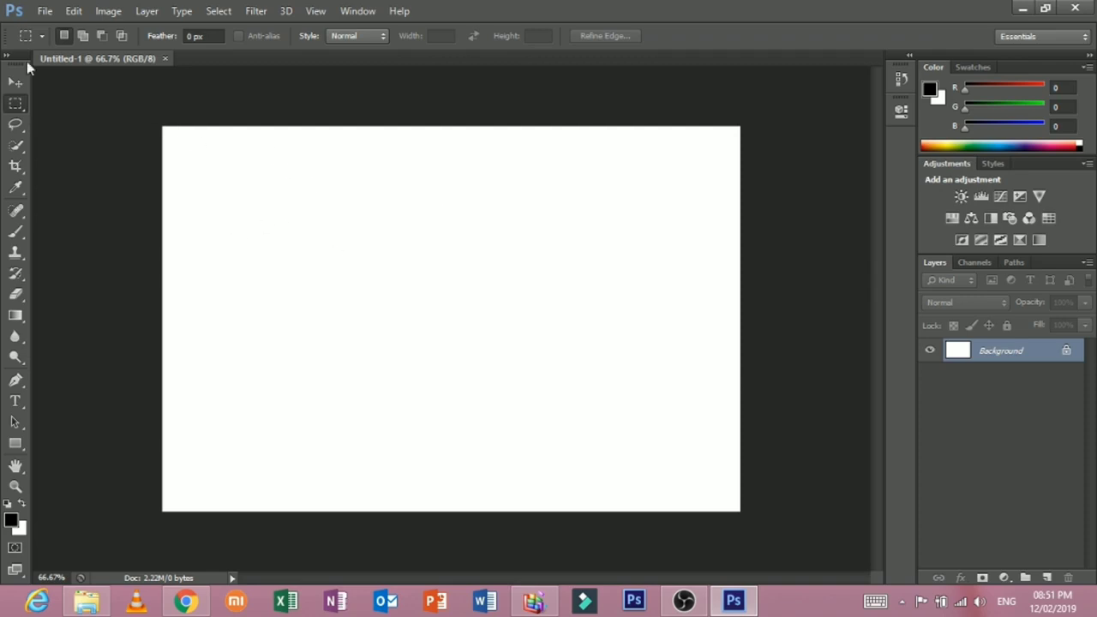
{"action": "mouse_move", "coordinate": [271, 206]}
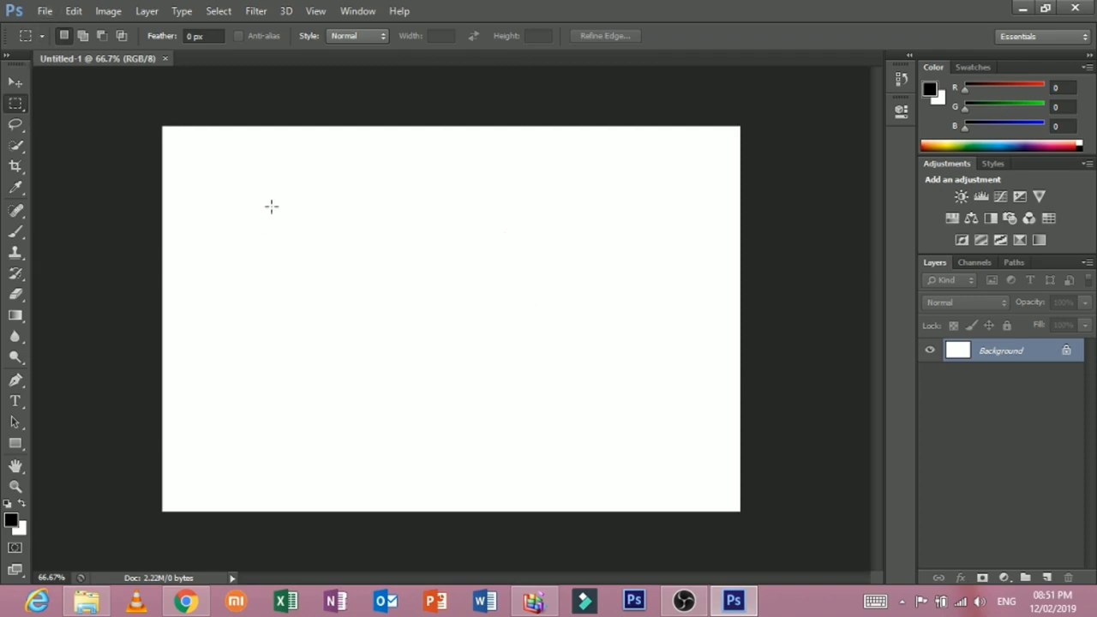
Create a new blank document sized 1920 × 1080 pixels from File > New.
{"action": "left_click", "coordinate": [45, 11]}
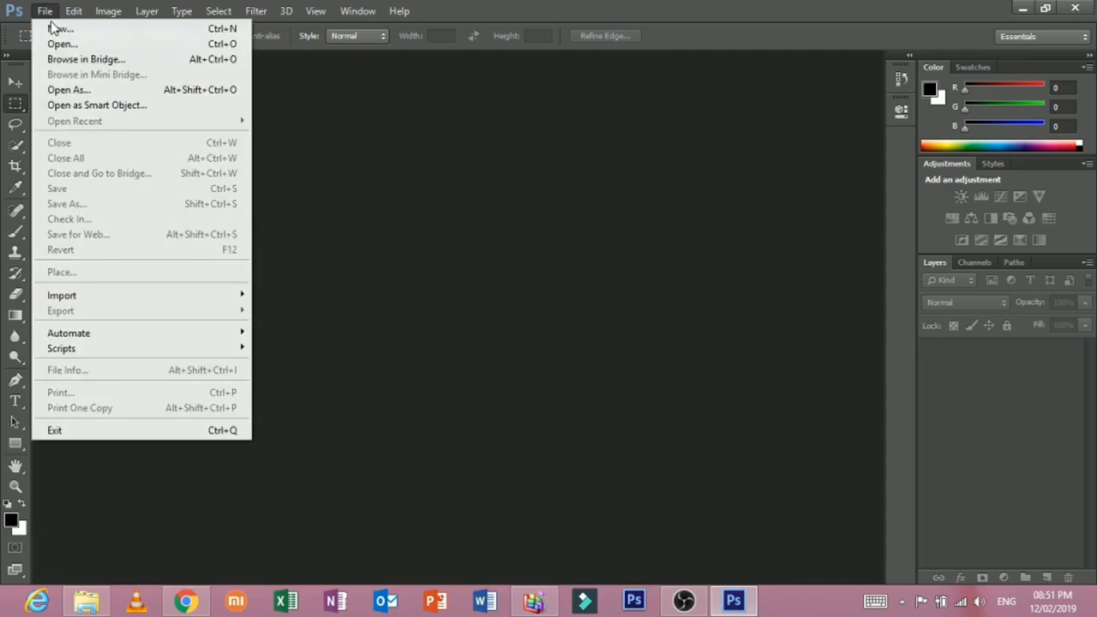
{"action": "left_click", "coordinate": [61, 28]}
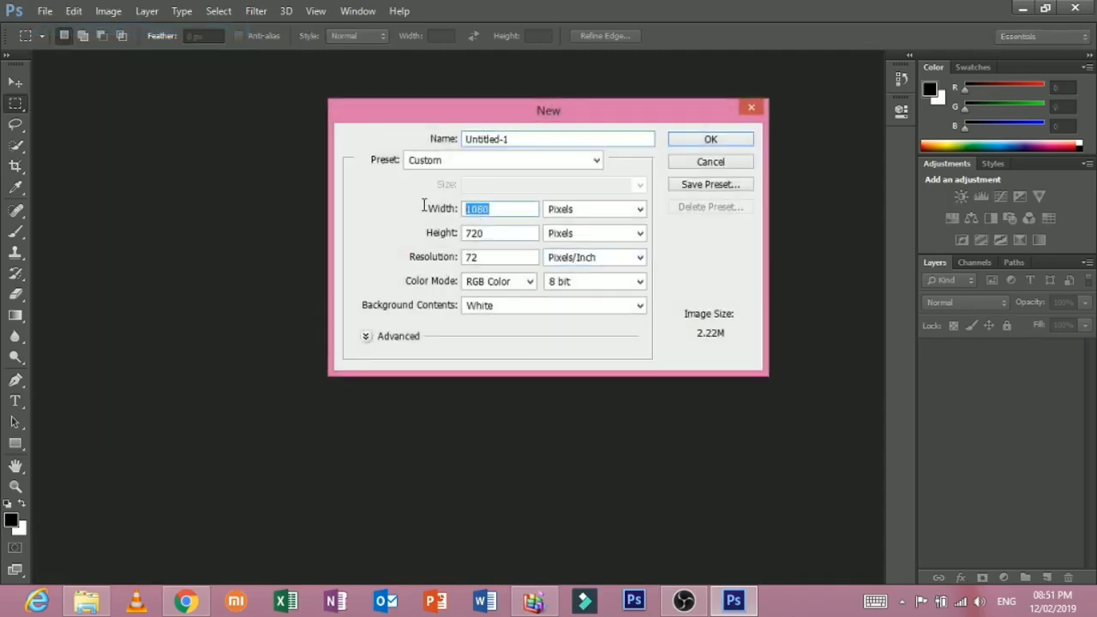
{"action": "type", "text": "1920"}
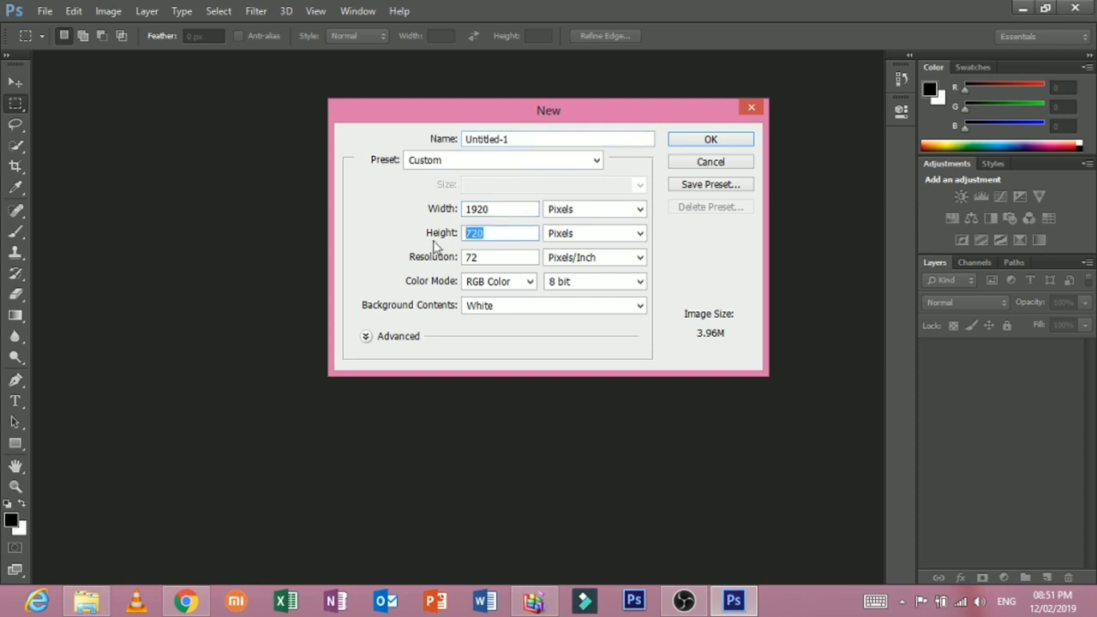
{"action": "type", "text": "1082"}
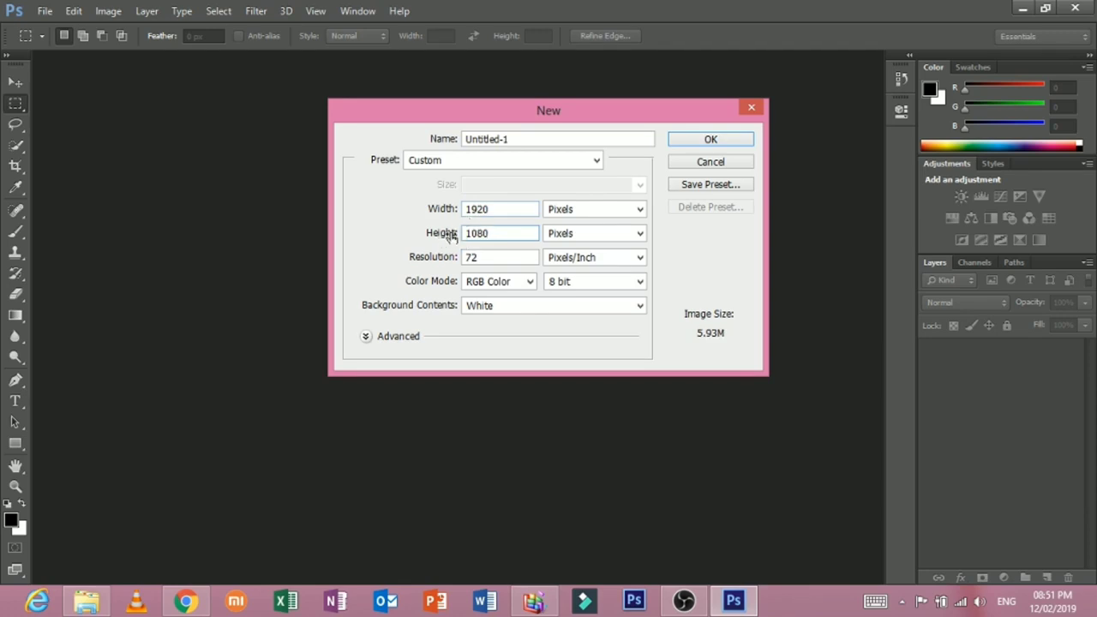
{"action": "mouse_move", "coordinate": [697, 167]}
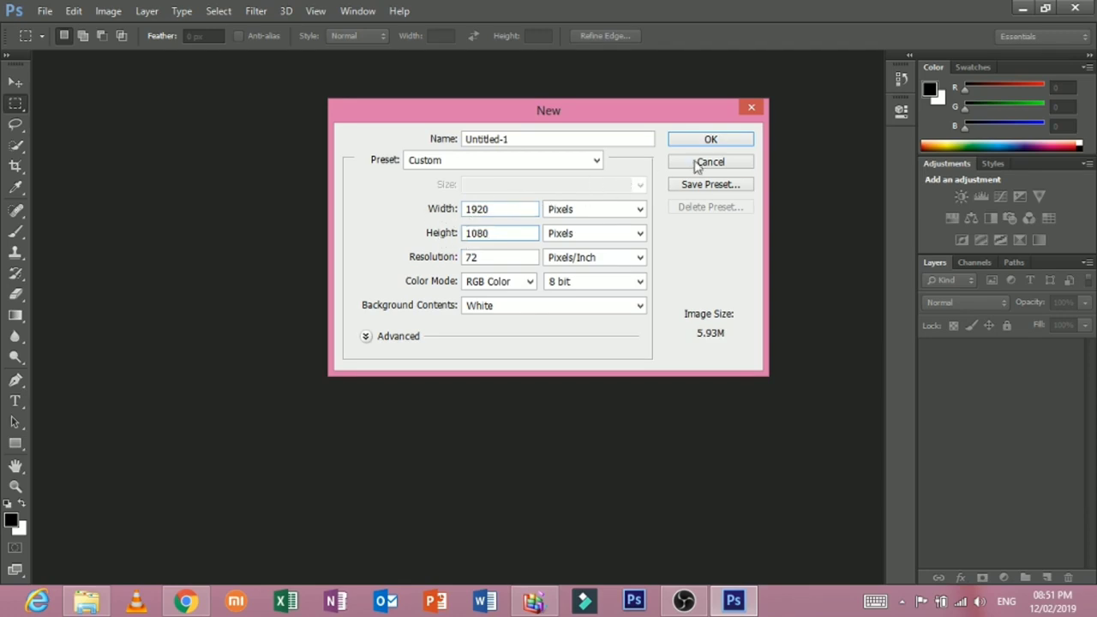
{"action": "left_click", "coordinate": [711, 139]}
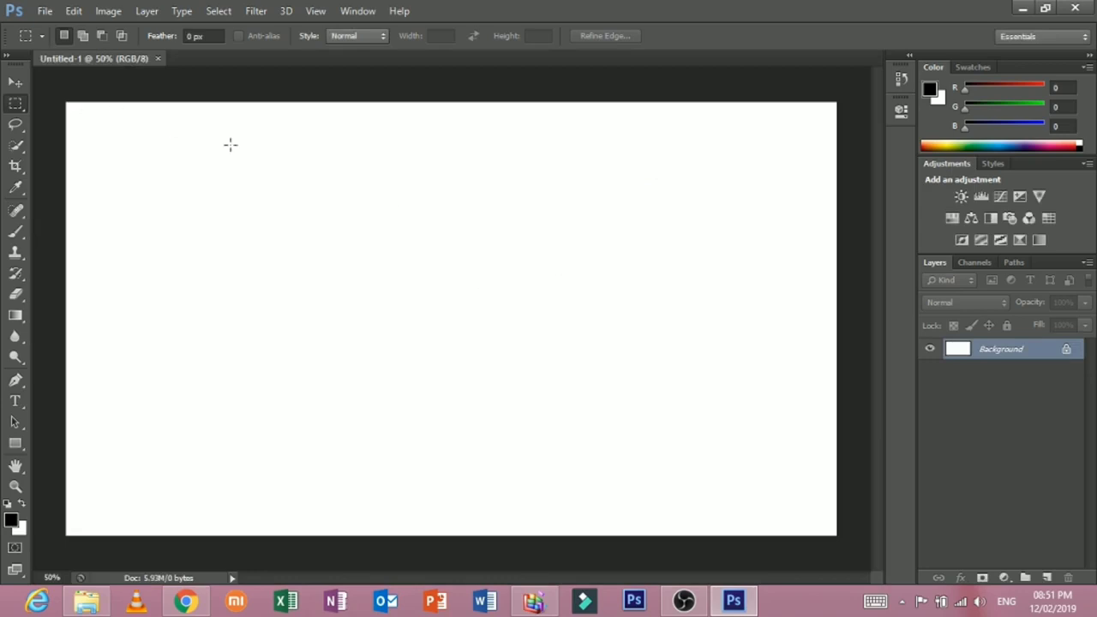
{"action": "mouse_move", "coordinate": [406, 256]}
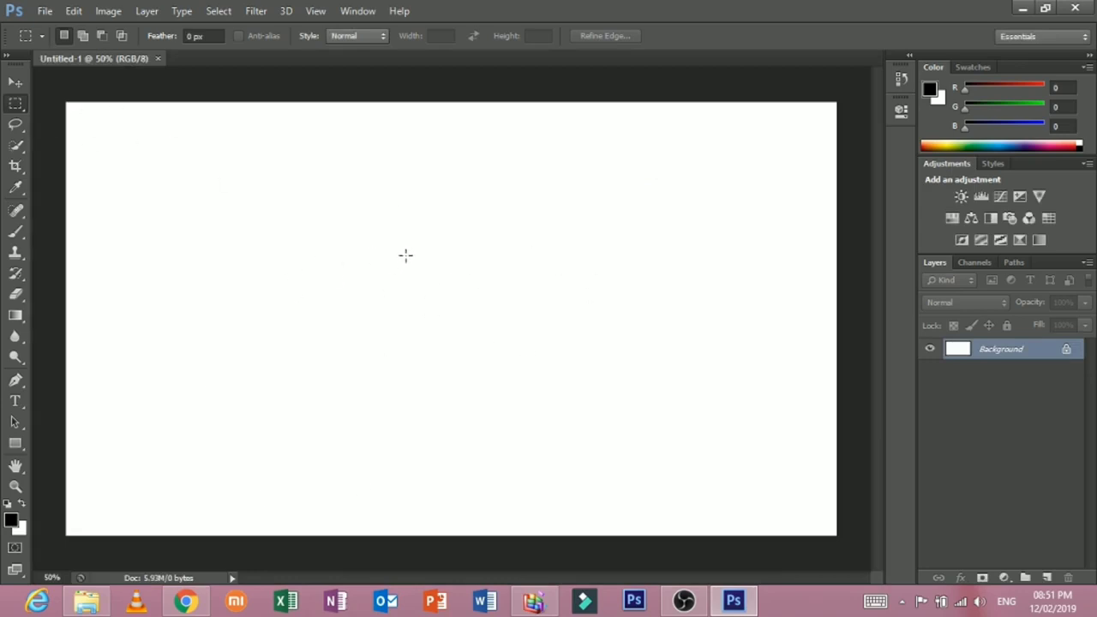
{"action": "mouse_move", "coordinate": [17, 83]}
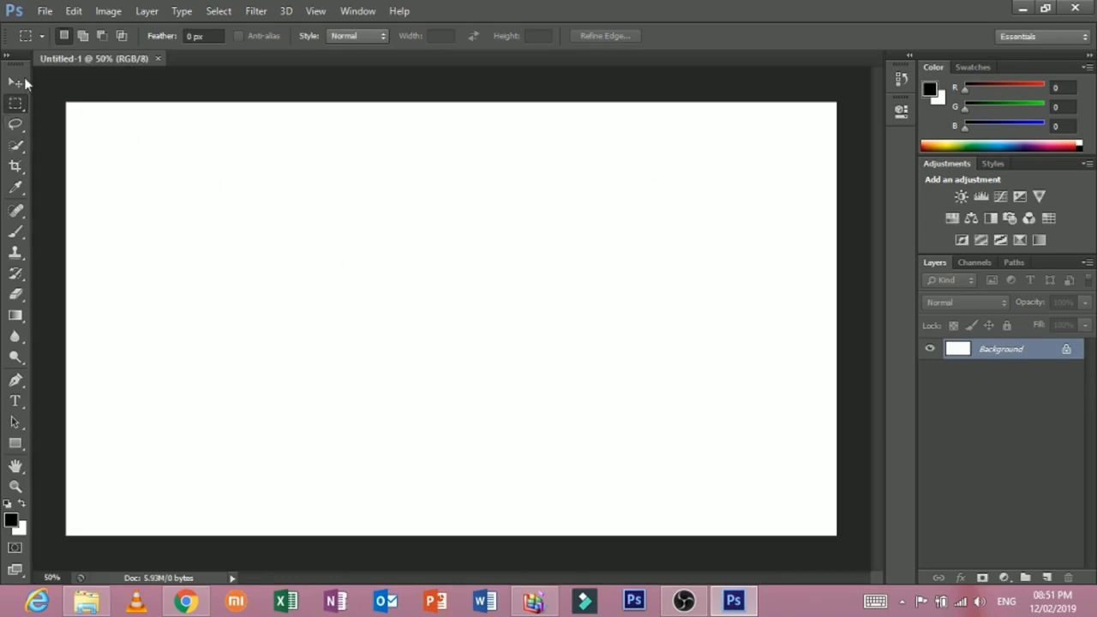
Browse the Edit, Image, Select, Filter and 3D menus.
{"action": "left_click", "coordinate": [73, 12]}
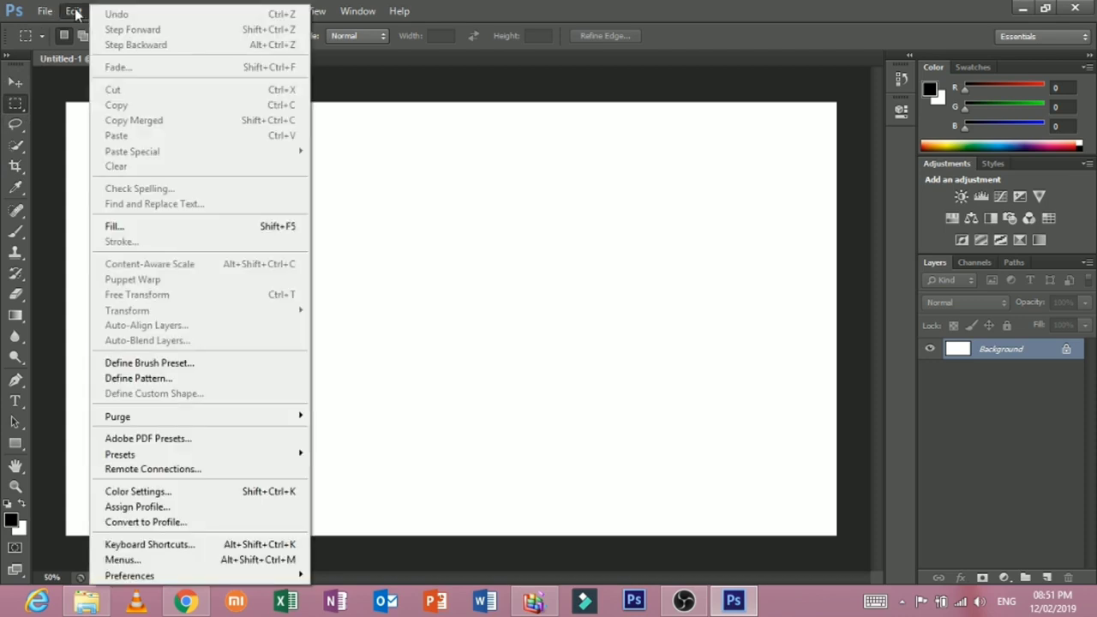
{"action": "mouse_move", "coordinate": [219, 225]}
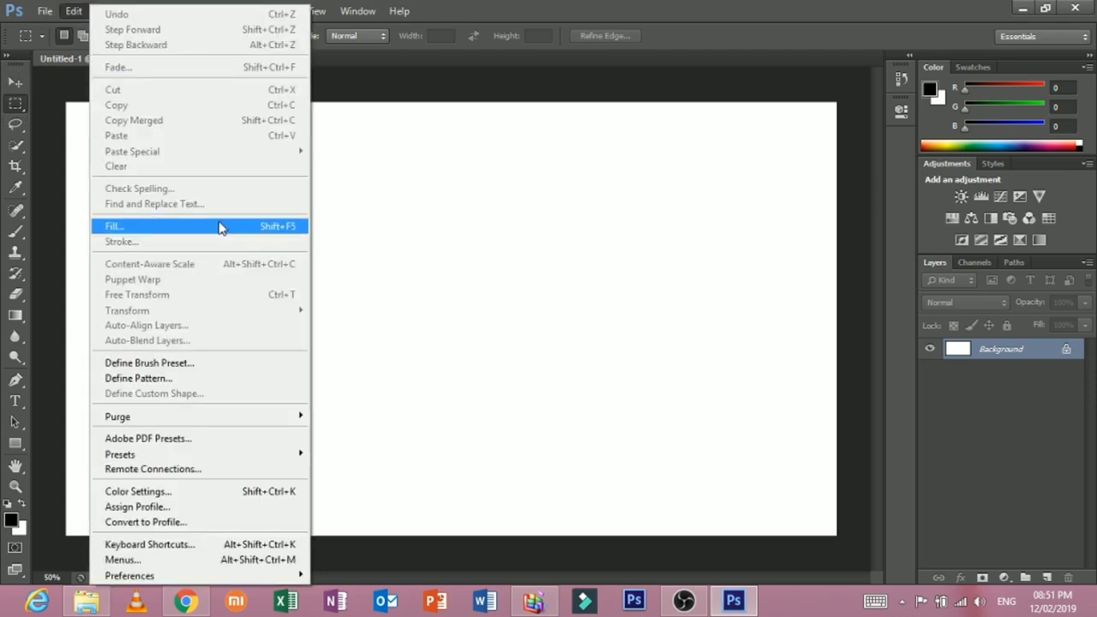
{"action": "left_click", "coordinate": [108, 11]}
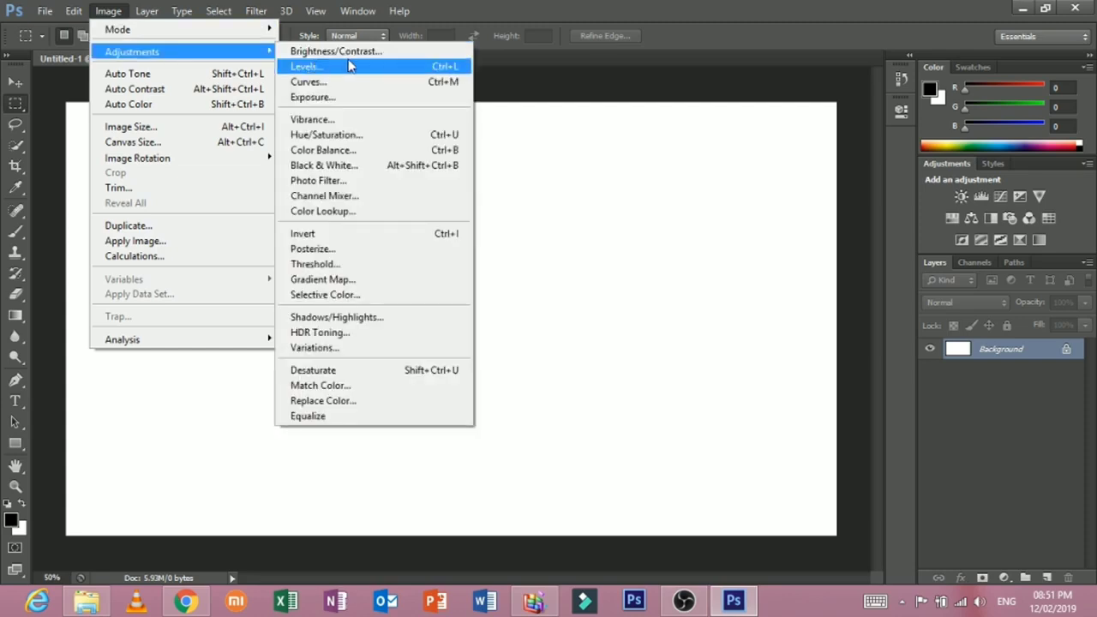
{"action": "mouse_move", "coordinate": [135, 89]}
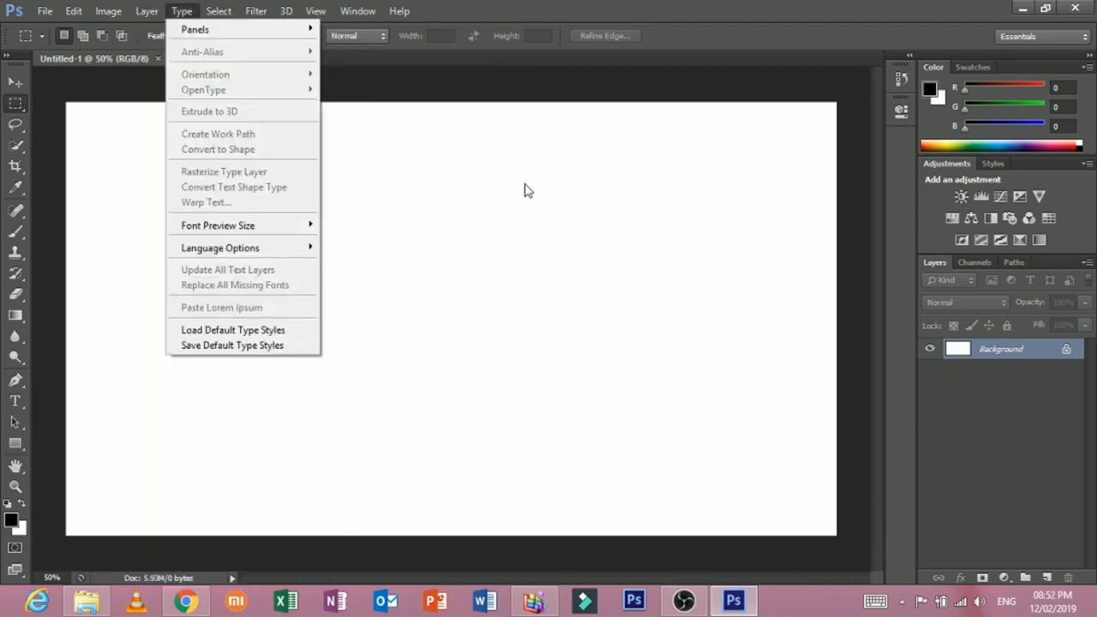
{"action": "left_click", "coordinate": [218, 11]}
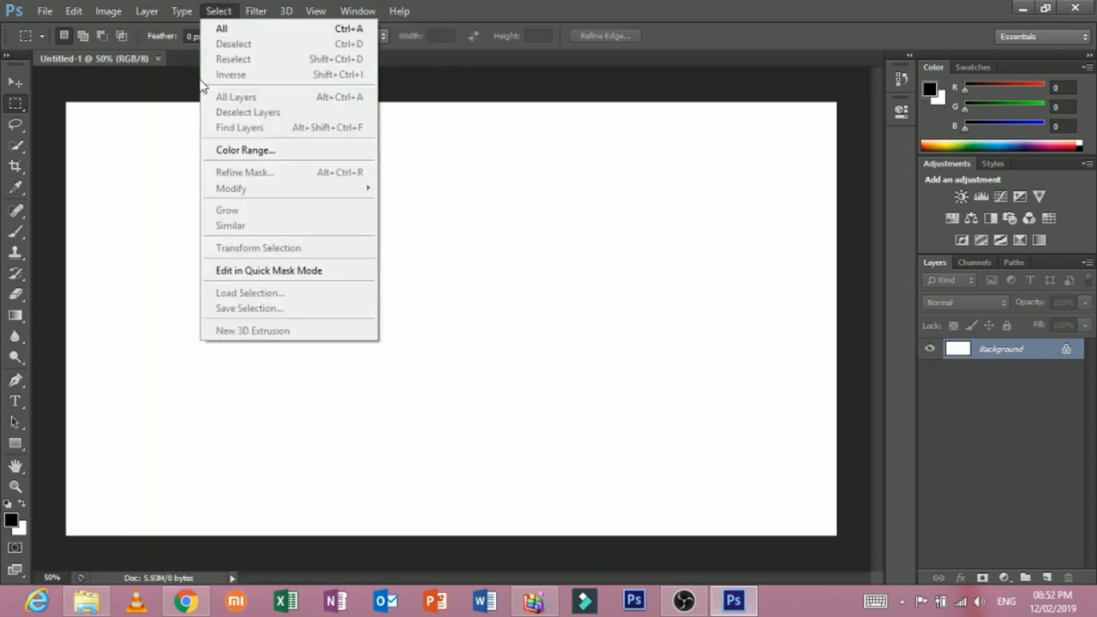
{"action": "left_click", "coordinate": [255, 10]}
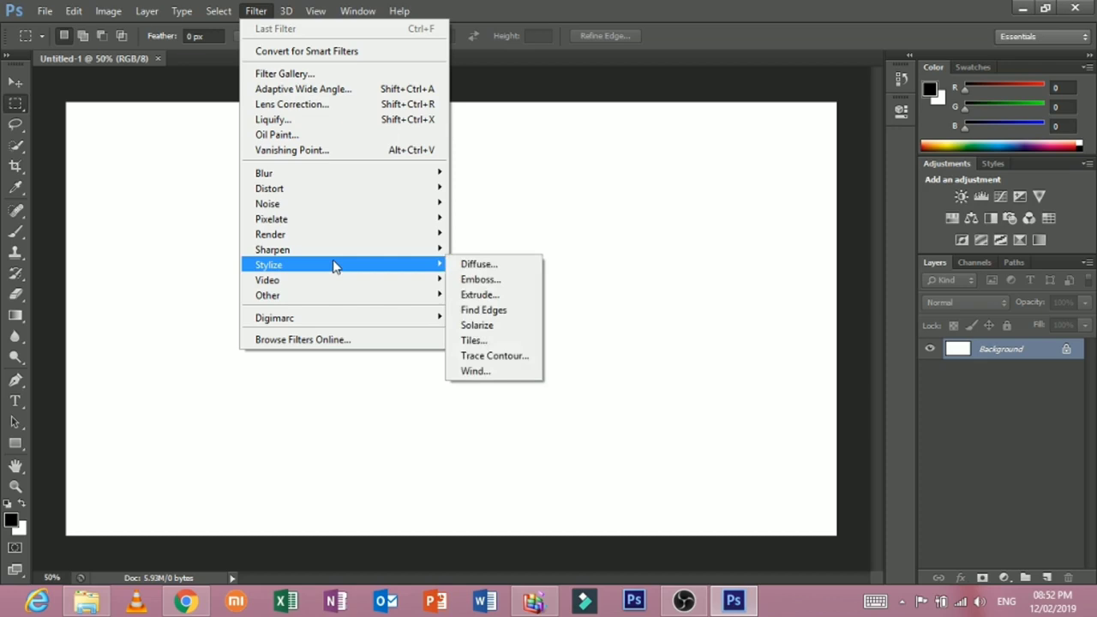
{"action": "left_click", "coordinate": [286, 10]}
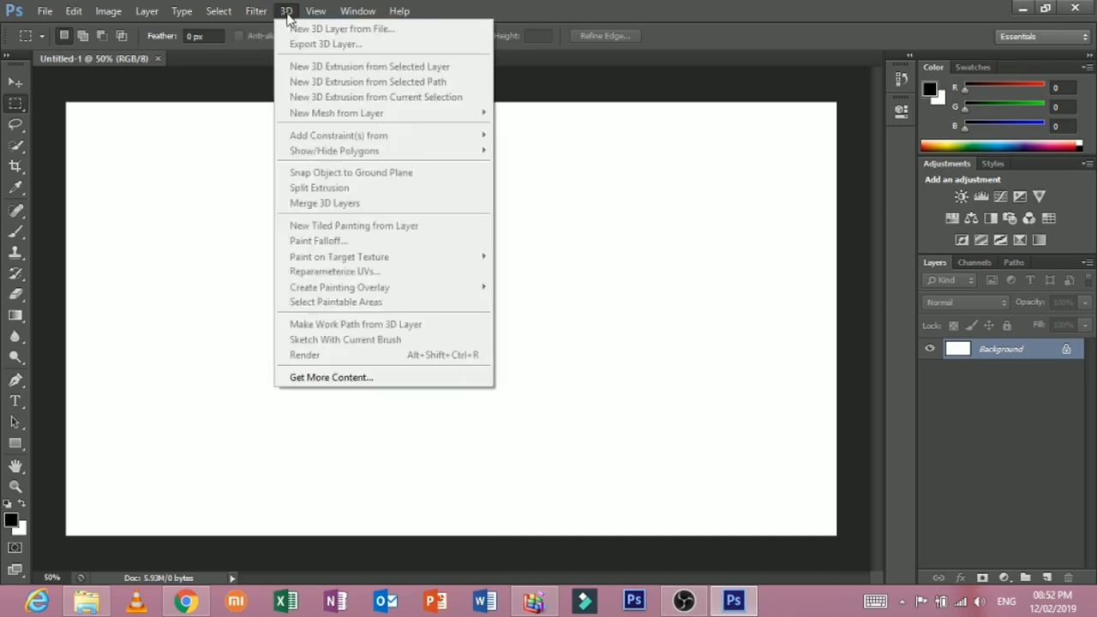
Browse the View menu, show then hide the Timeline panel, and open Help.
{"action": "left_click", "coordinate": [315, 11]}
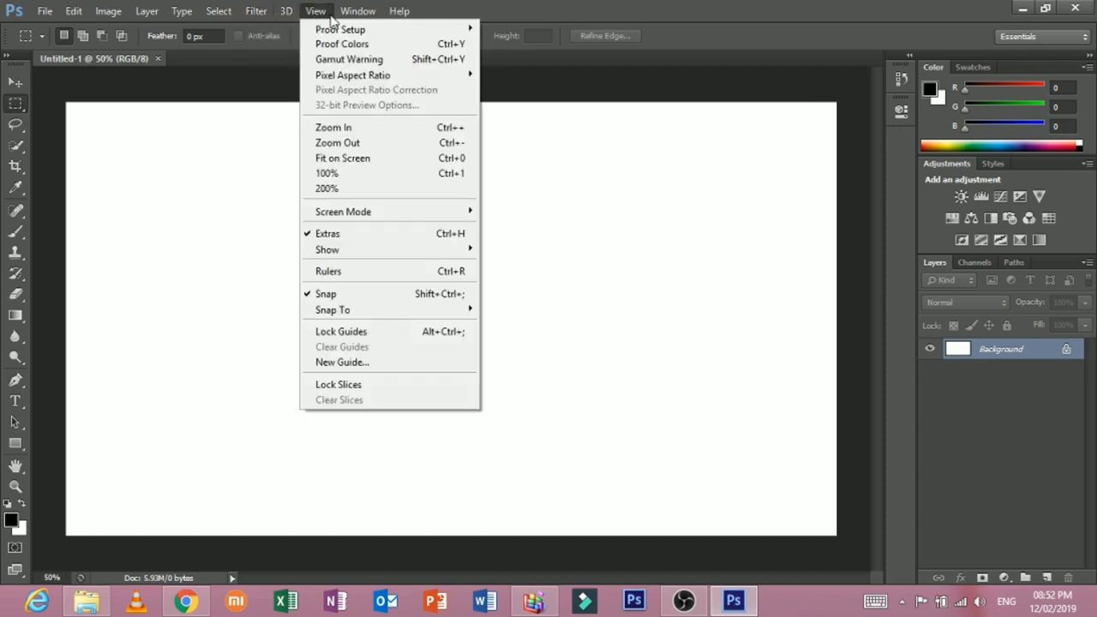
{"action": "mouse_move", "coordinate": [962, 240]}
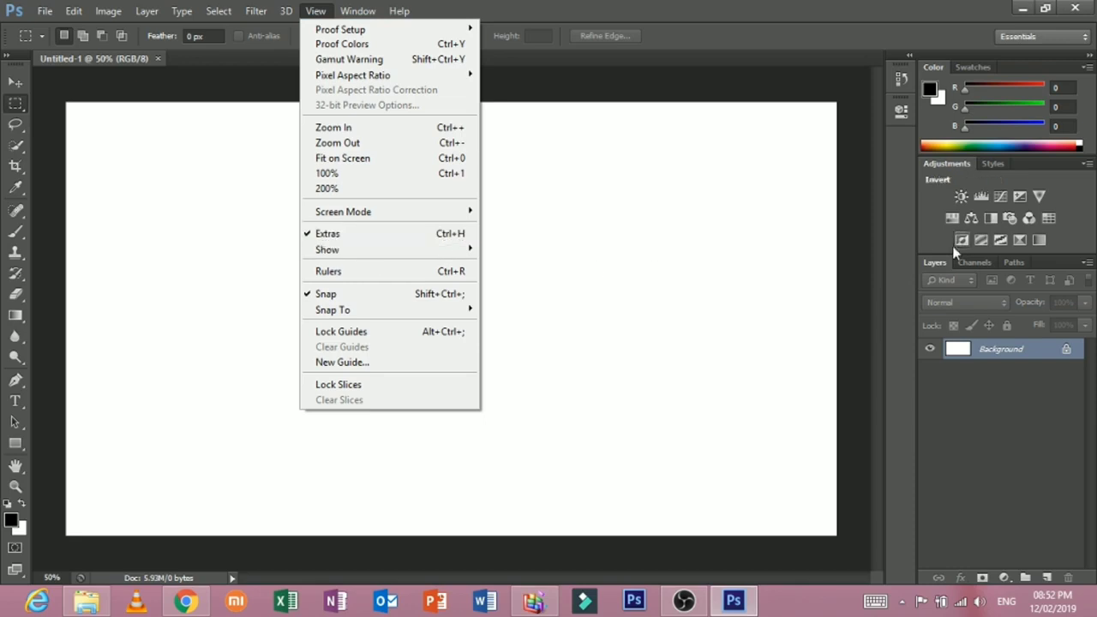
{"action": "mouse_move", "coordinate": [369, 270]}
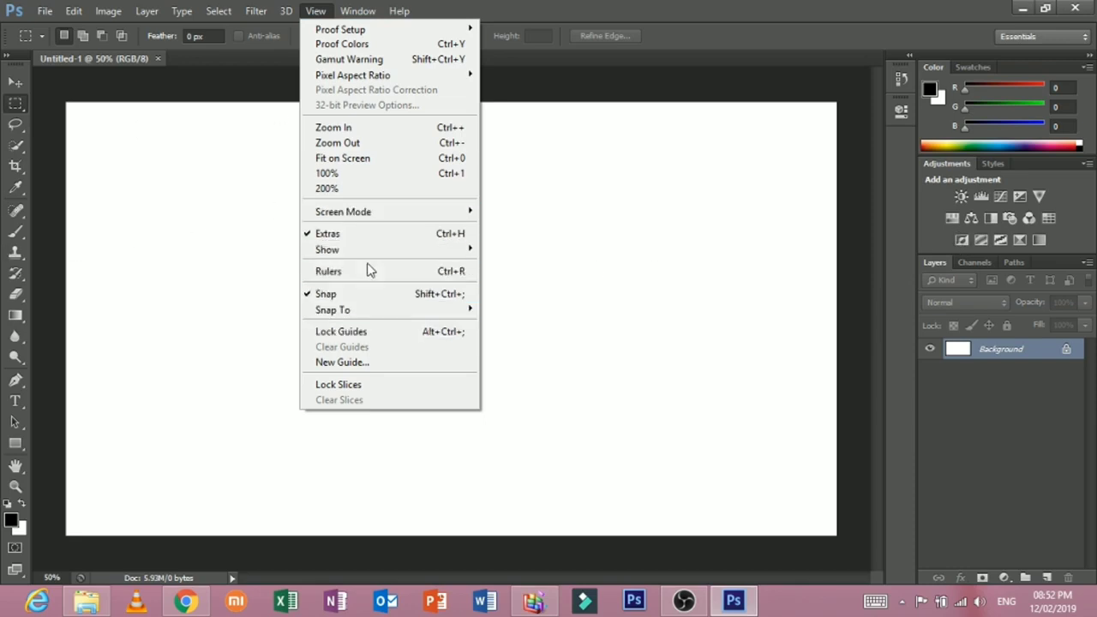
{"action": "left_click", "coordinate": [358, 10]}
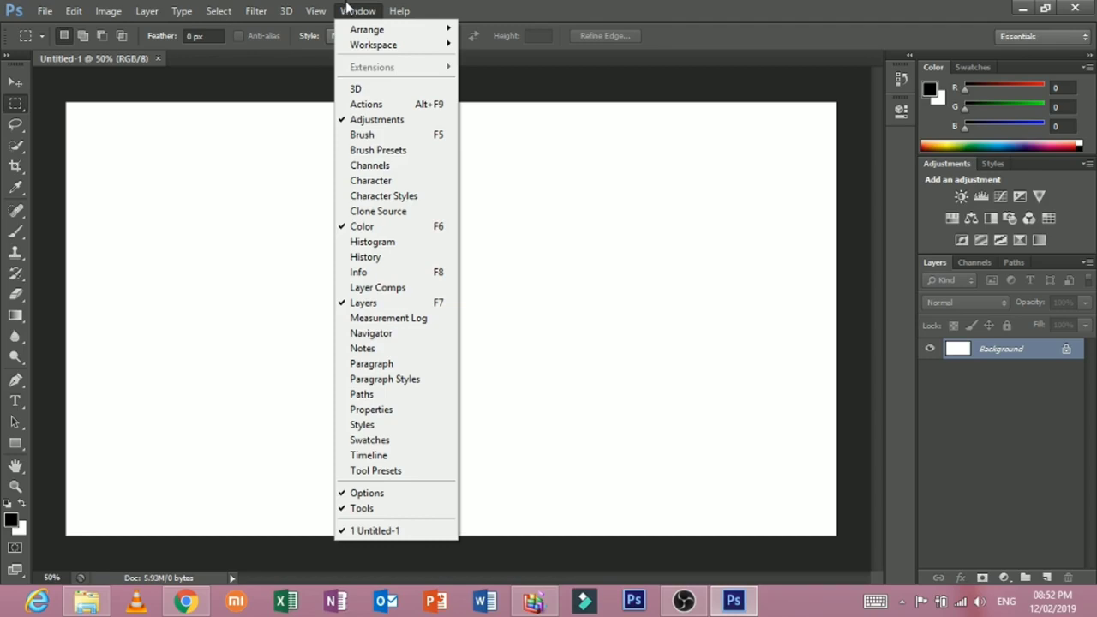
{"action": "mouse_move", "coordinate": [362, 303]}
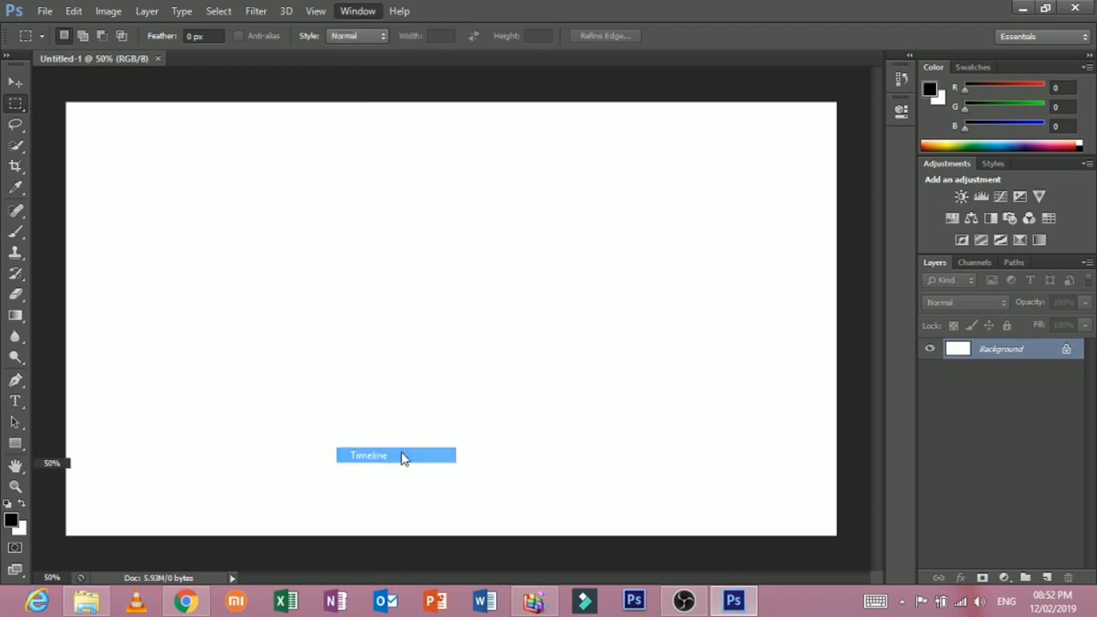
{"action": "left_click", "coordinate": [367, 455]}
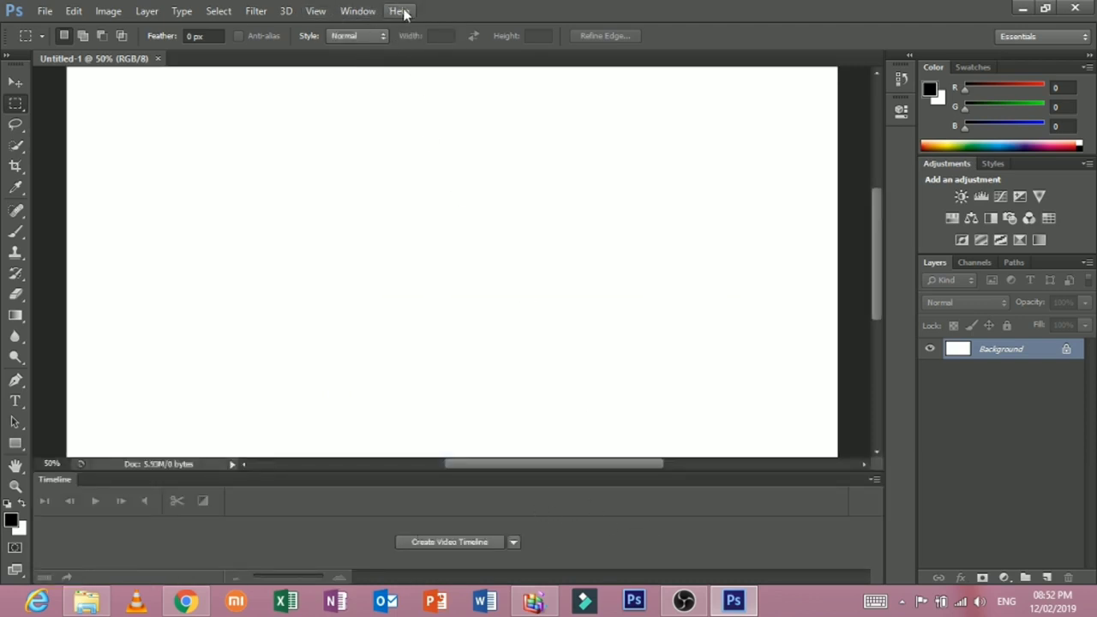
{"action": "left_click", "coordinate": [358, 12]}
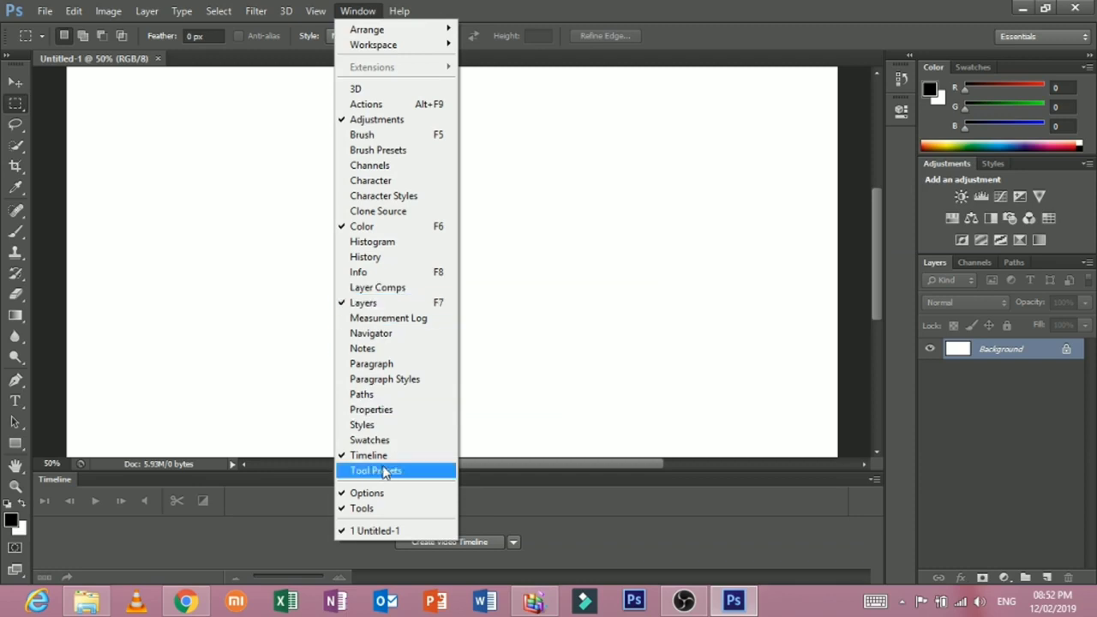
{"action": "left_click", "coordinate": [400, 11]}
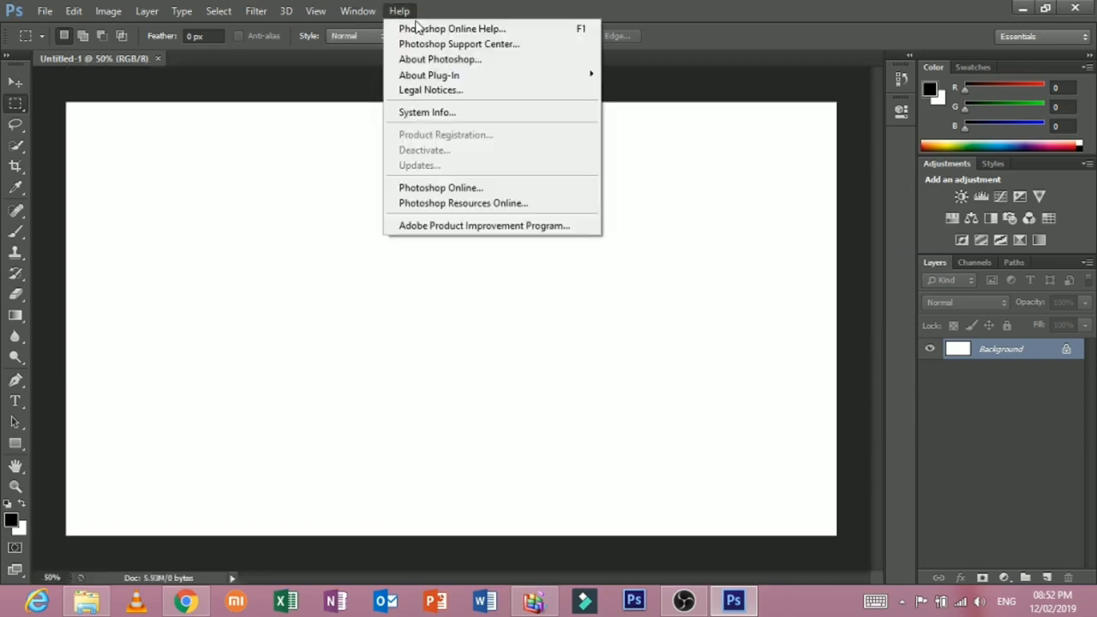
{"action": "mouse_move", "coordinate": [427, 112]}
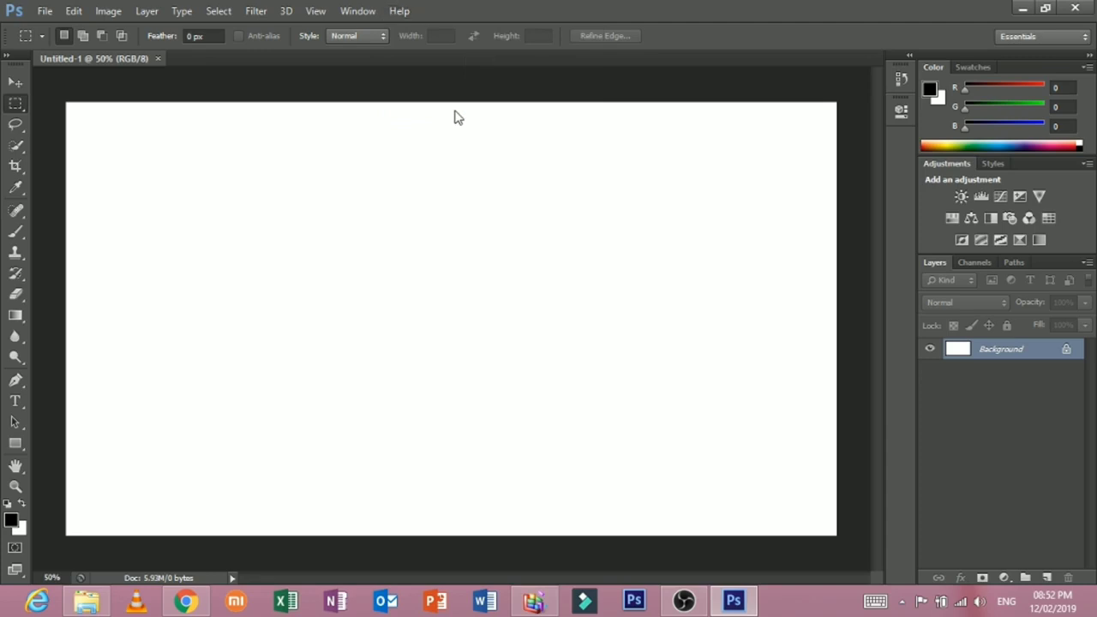
Open Help > System Info, scroll through the report, and close it.
{"action": "left_click", "coordinate": [400, 10]}
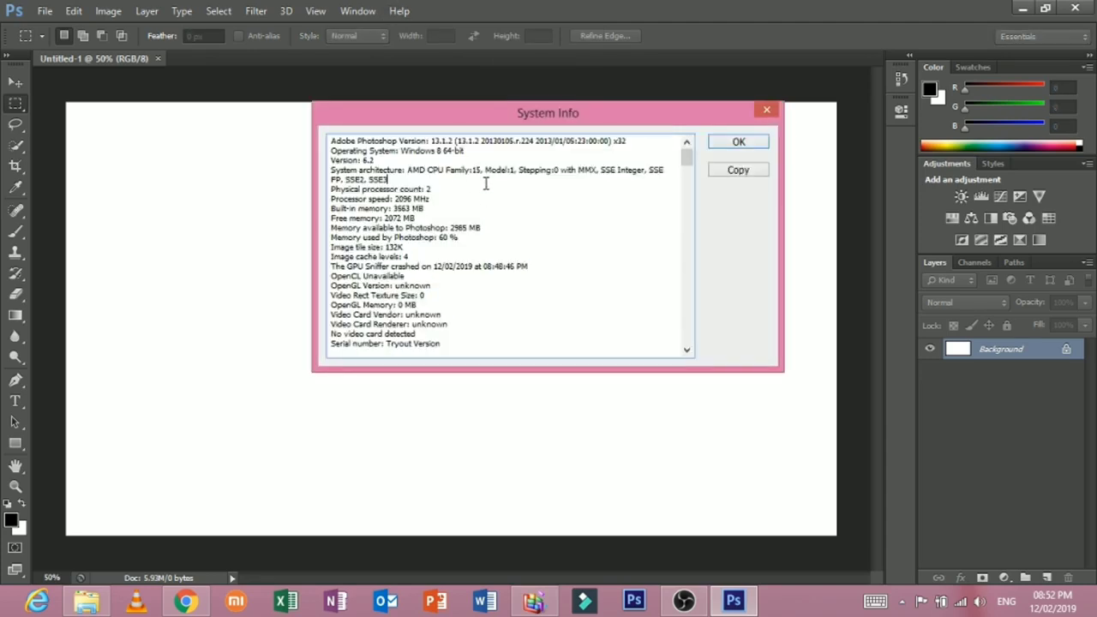
{"action": "scroll", "scroll_direction": "down", "scroll_amount": 3}
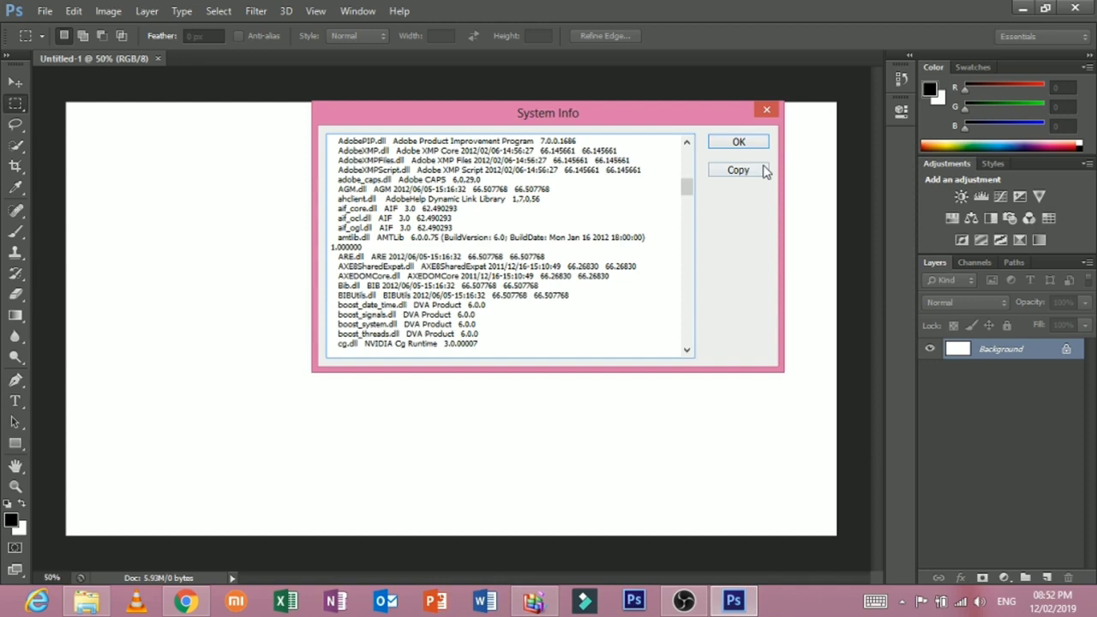
{"action": "left_click", "coordinate": [738, 141]}
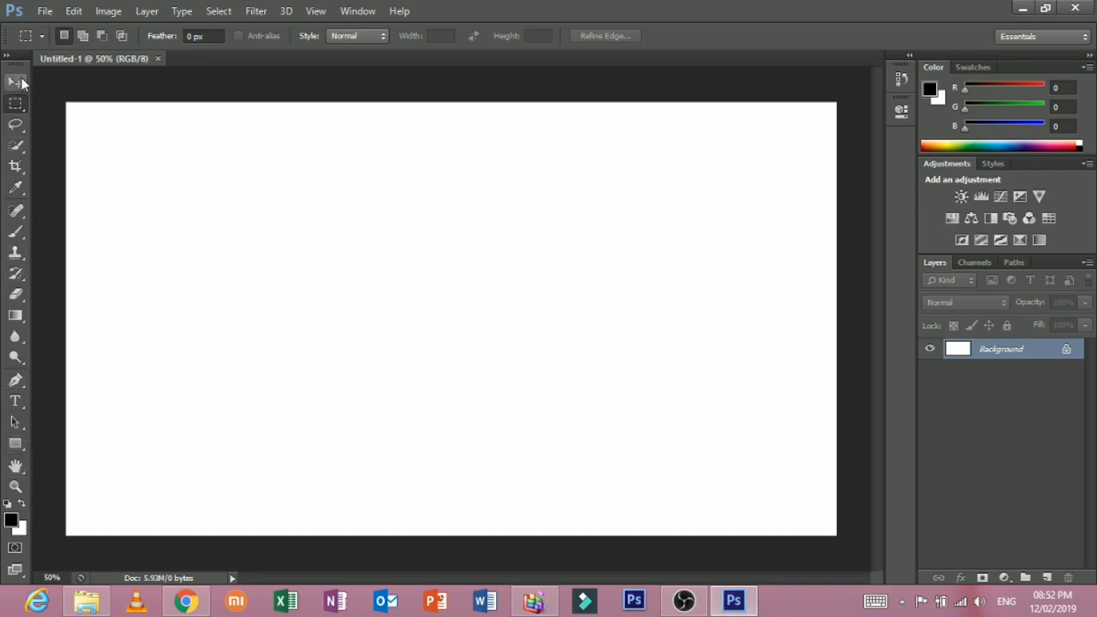
{"action": "mouse_move", "coordinate": [454, 26]}
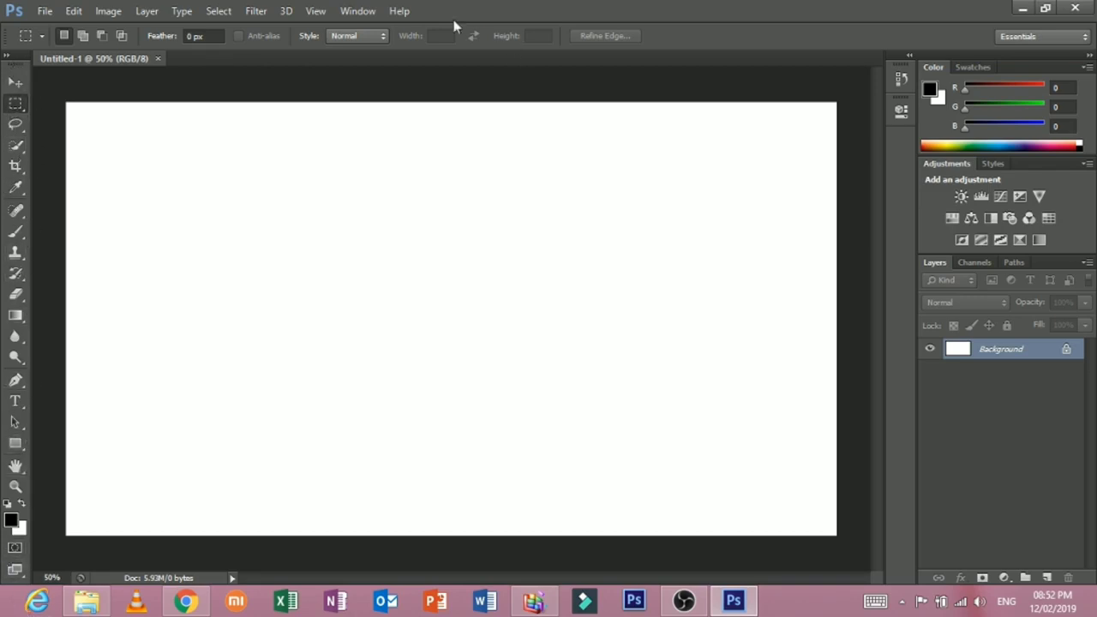
{"action": "left_click", "coordinate": [358, 10]}
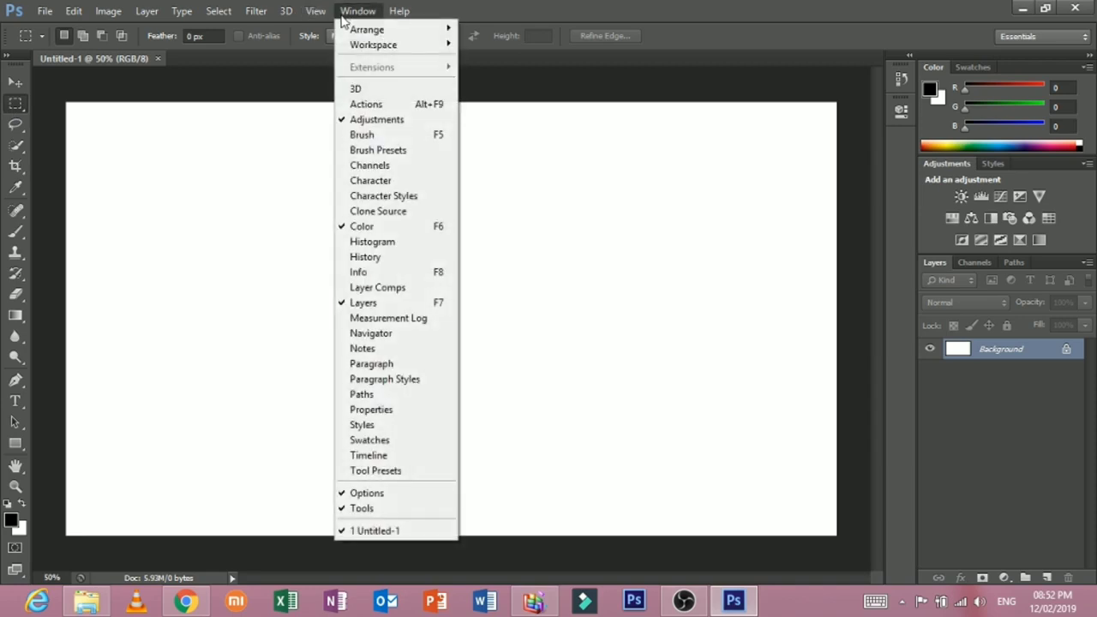
{"action": "mouse_move", "coordinate": [383, 196]}
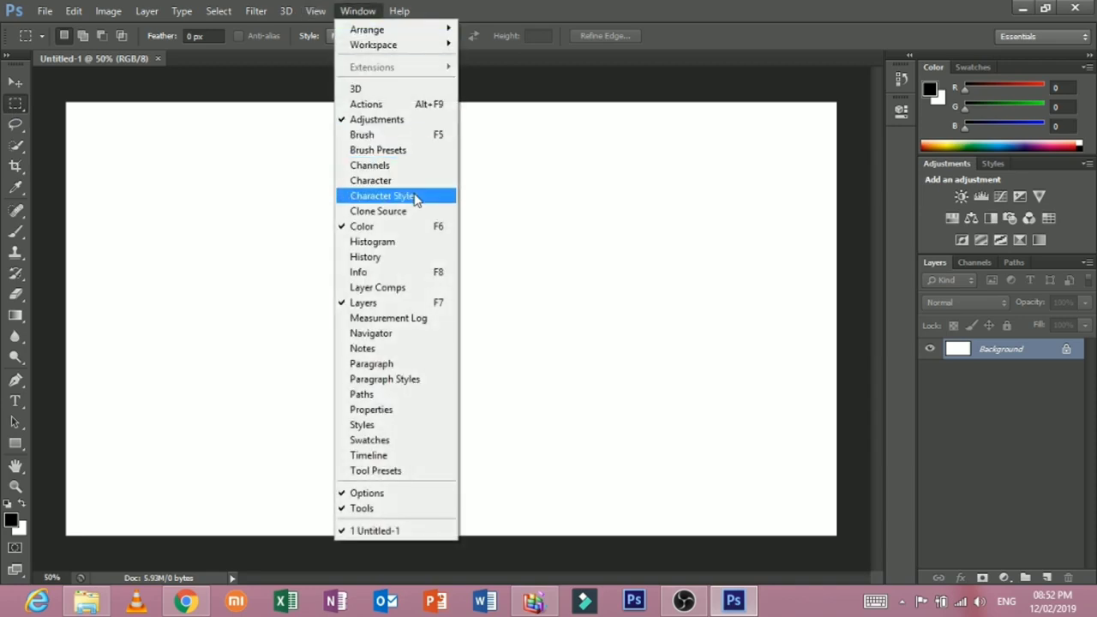
{"action": "mouse_move", "coordinate": [367, 302]}
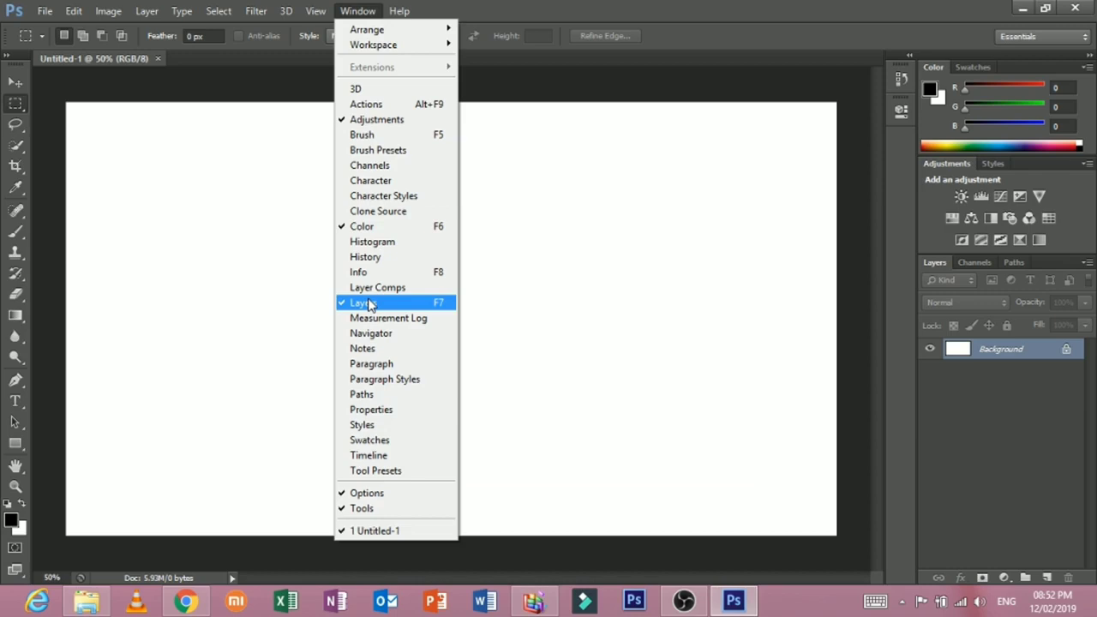
{"action": "mouse_move", "coordinate": [361, 509]}
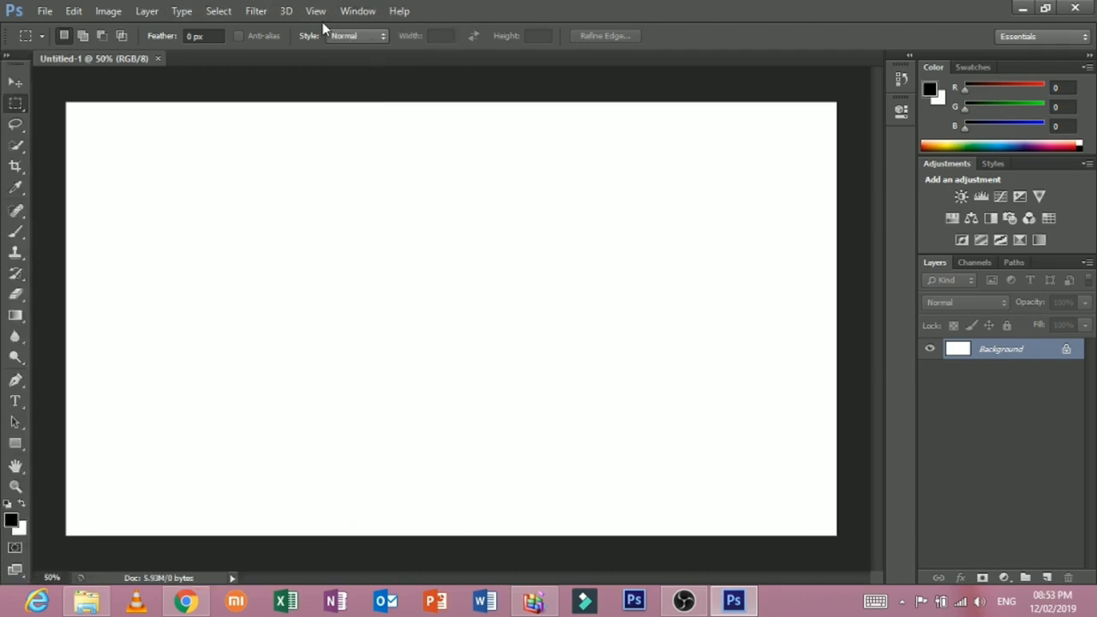
{"action": "left_click", "coordinate": [357, 11]}
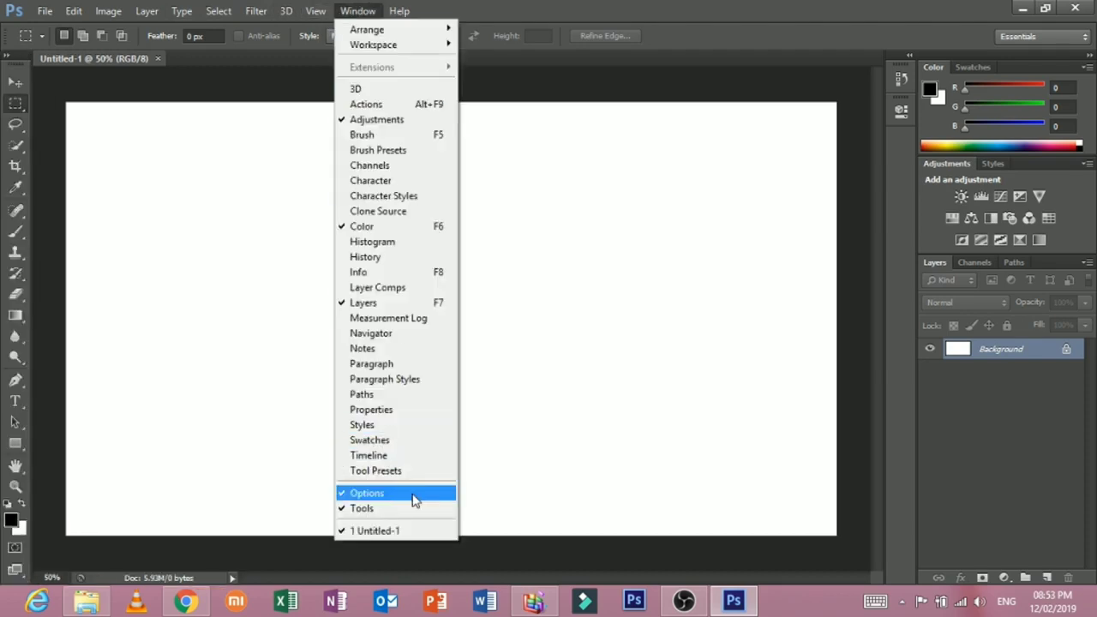
{"action": "left_click", "coordinate": [366, 492]}
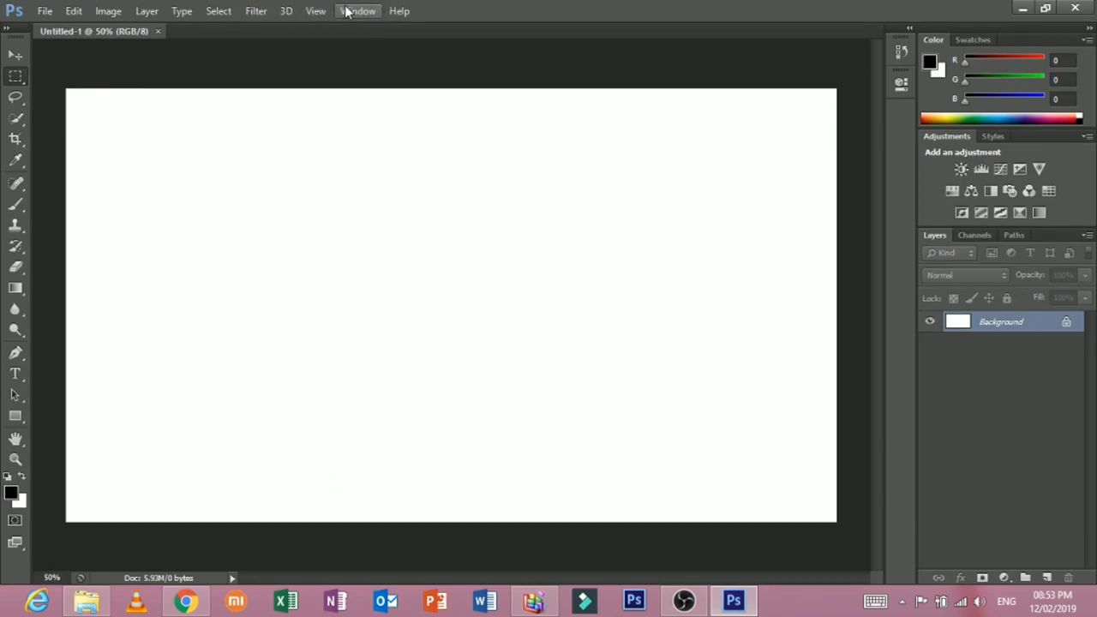
{"action": "left_click", "coordinate": [359, 11]}
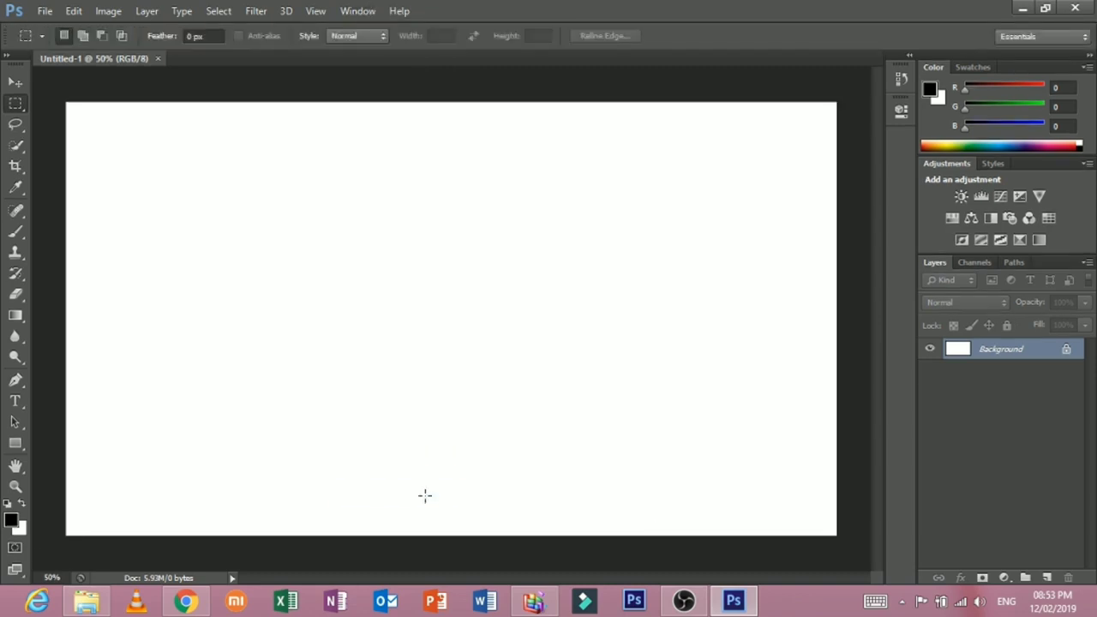
{"action": "left_click", "coordinate": [357, 10]}
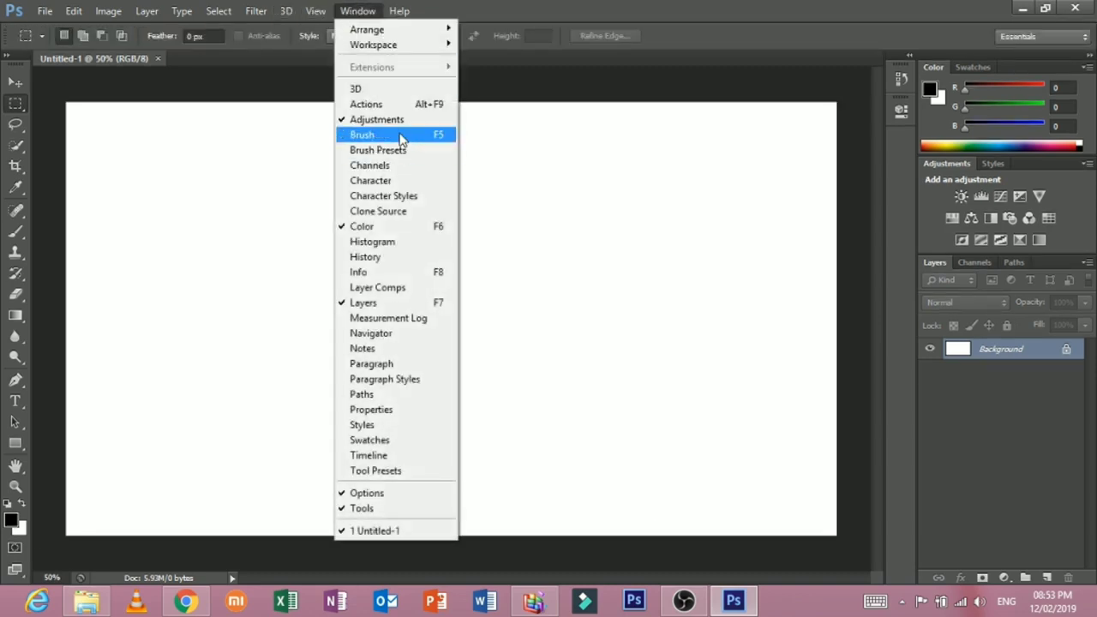
{"action": "mouse_move", "coordinate": [386, 225]}
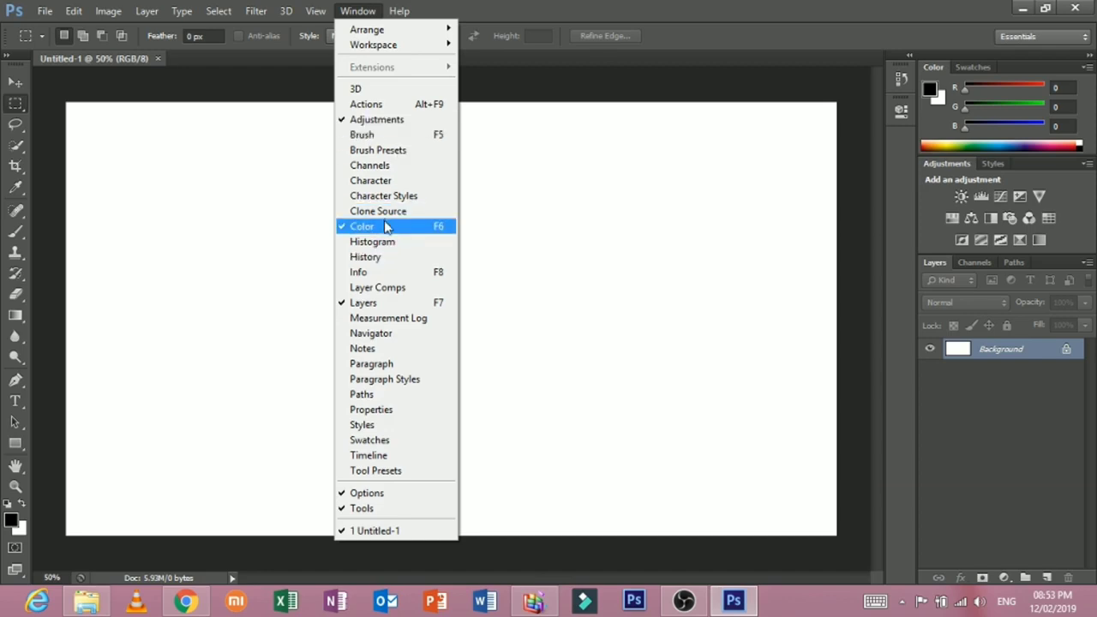
{"action": "mouse_move", "coordinate": [504, 229]}
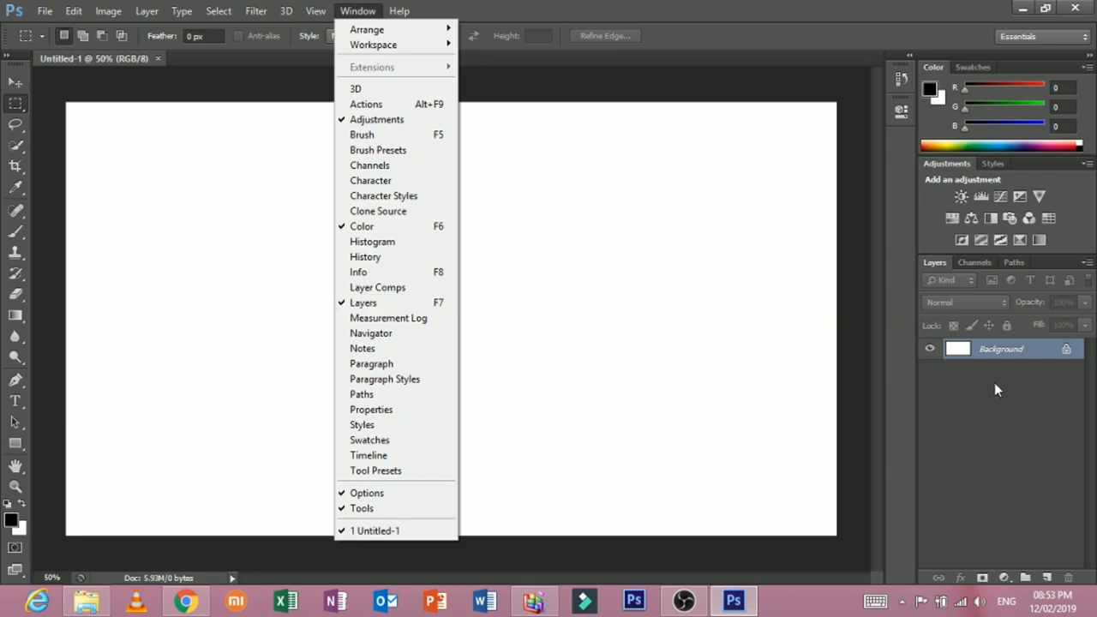
{"action": "mouse_move", "coordinate": [587, 311]}
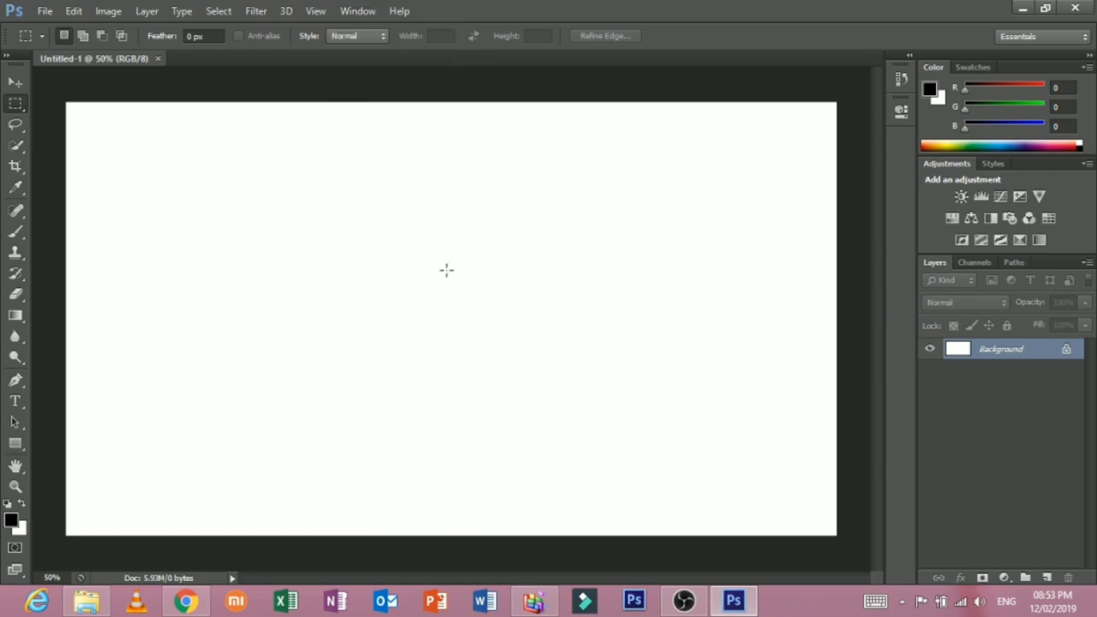
{"action": "mouse_move", "coordinate": [372, 290]}
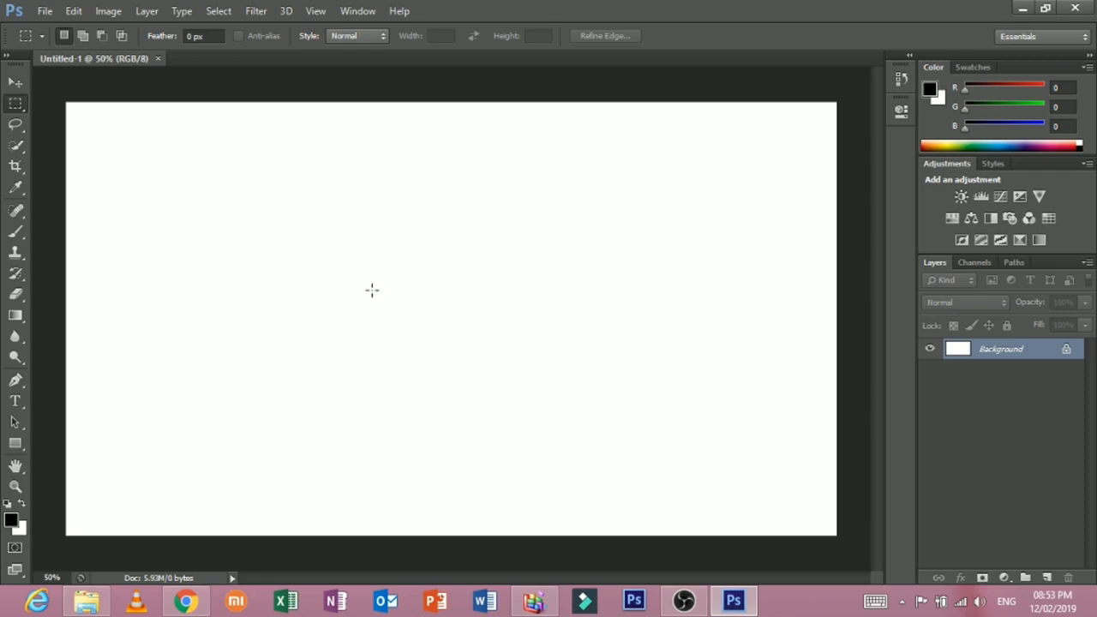
{"action": "mouse_move", "coordinate": [324, 246]}
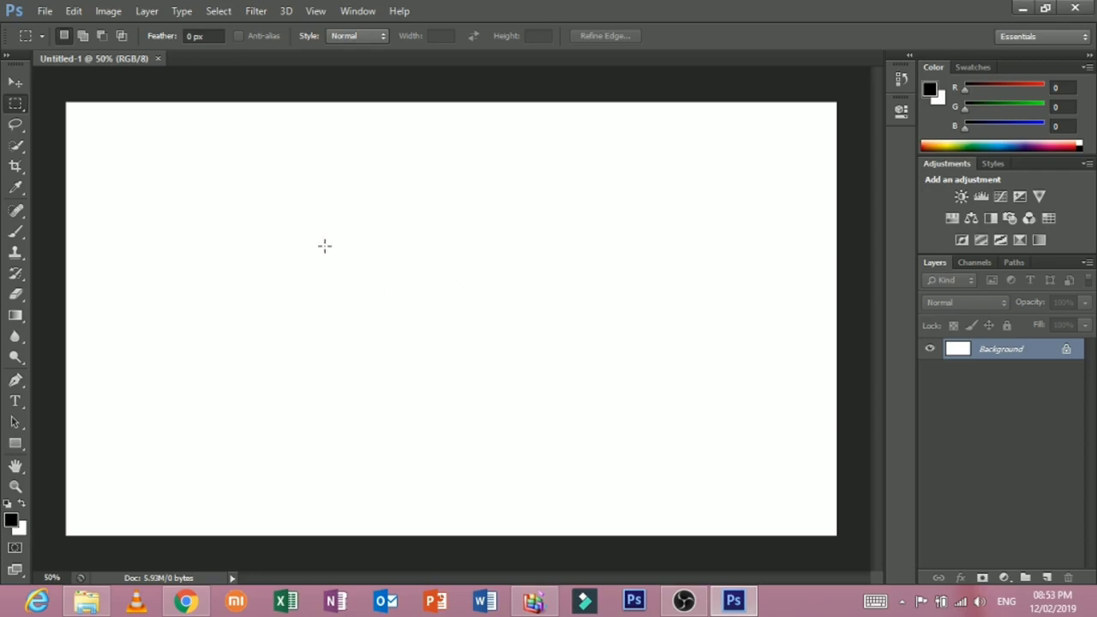
{"action": "mouse_move", "coordinate": [120, 229]}
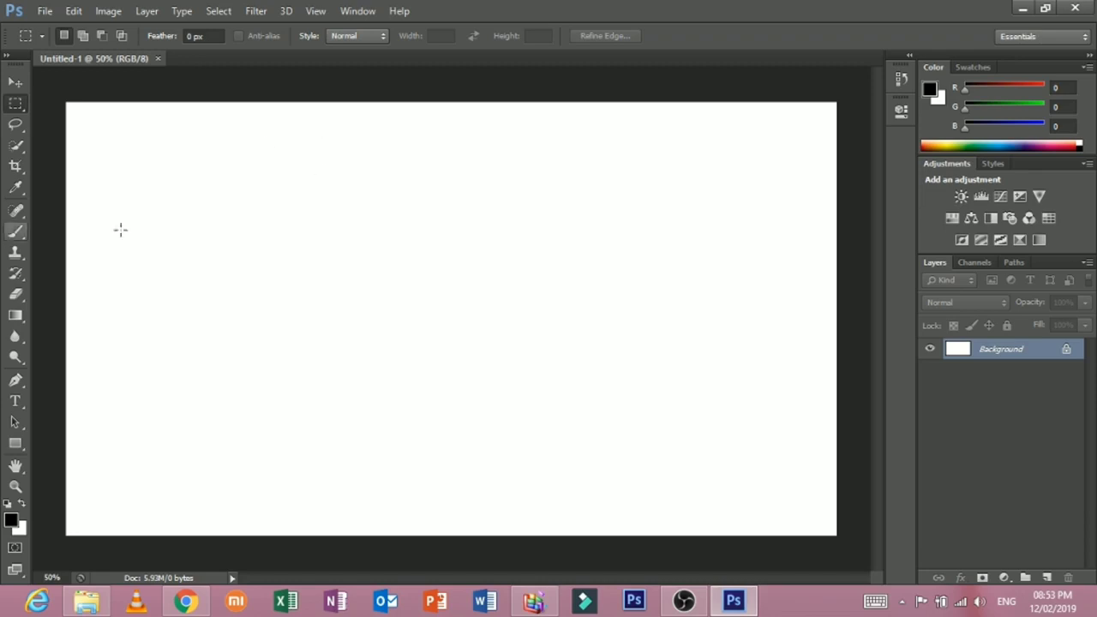
{"action": "mouse_move", "coordinate": [782, 168]}
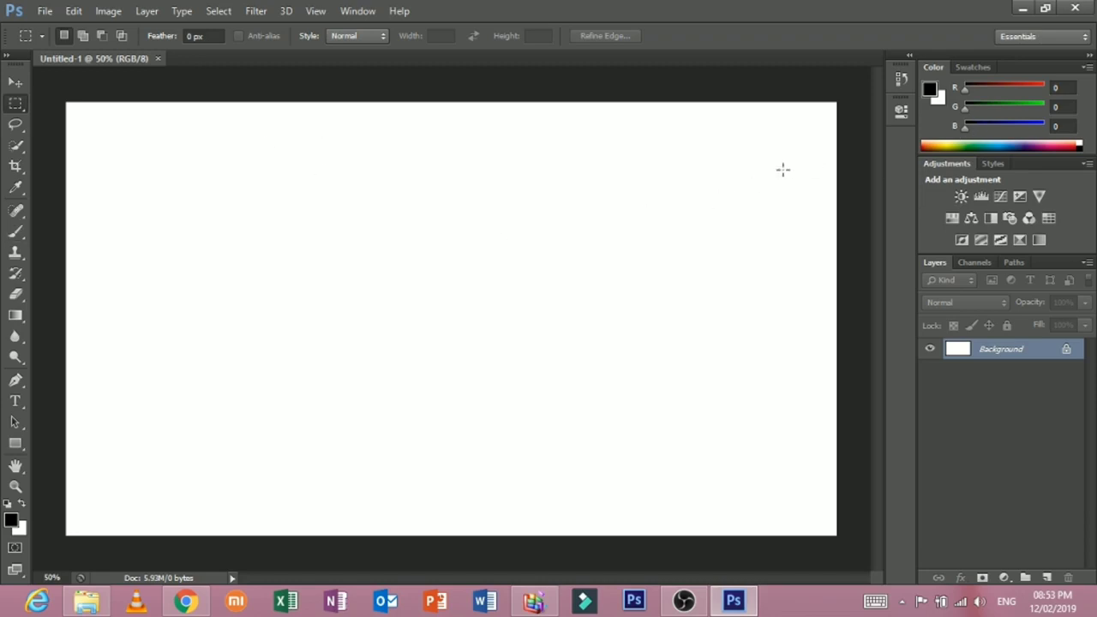
Open the Edit menu's Preferences submenu.
{"action": "left_click", "coordinate": [72, 11]}
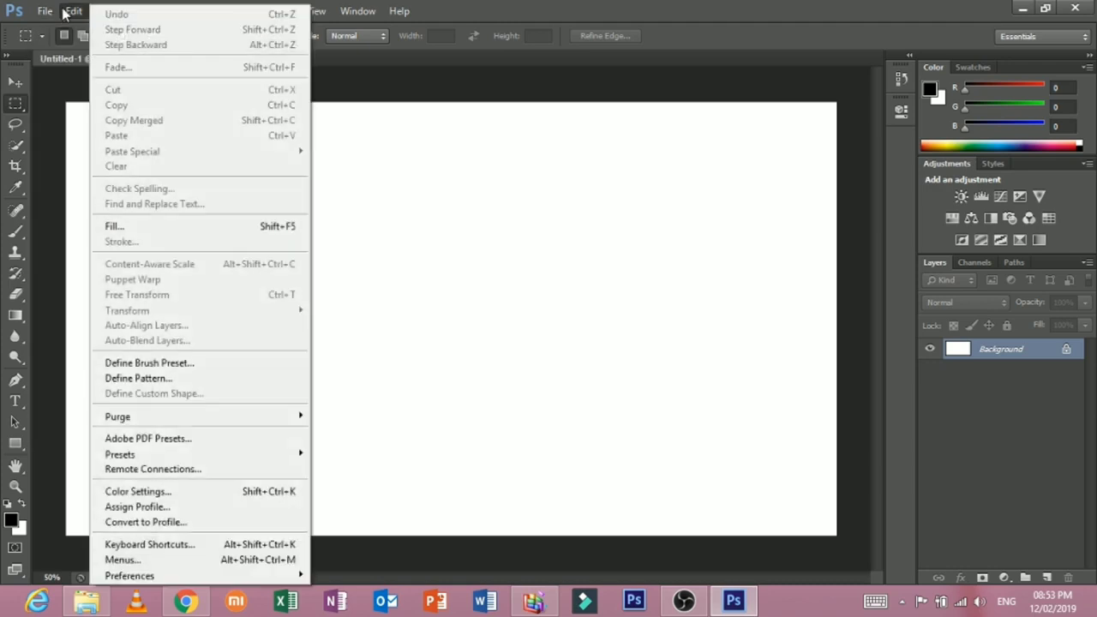
{"action": "left_click", "coordinate": [45, 12]}
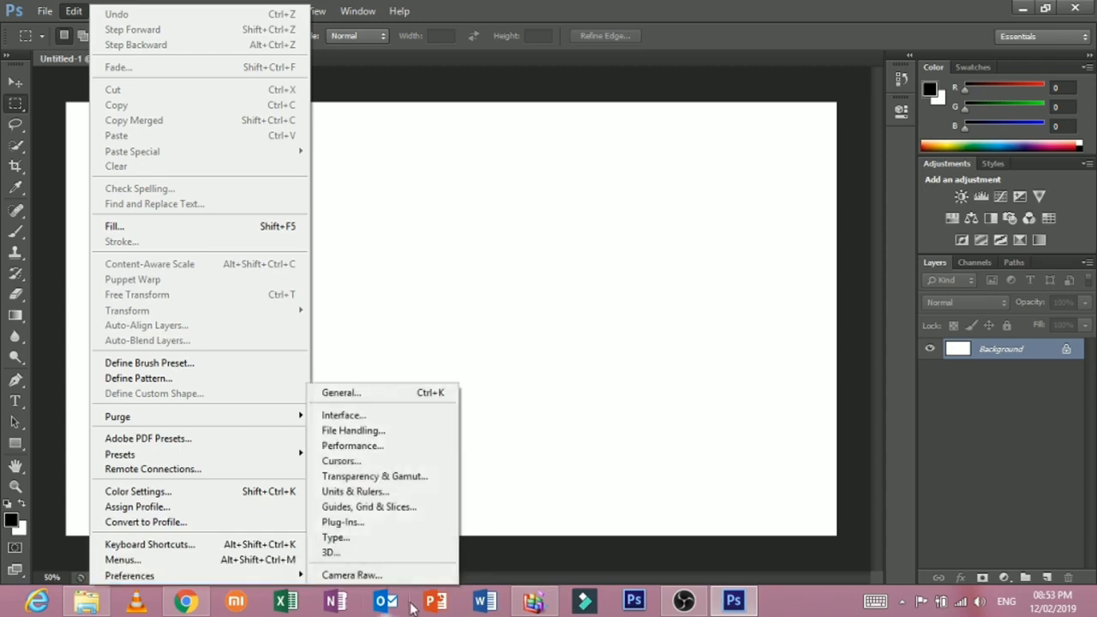
Browse the General, File Handling, Transparency, Guides and Plug-ins preference pages.
{"action": "left_click", "coordinate": [340, 392]}
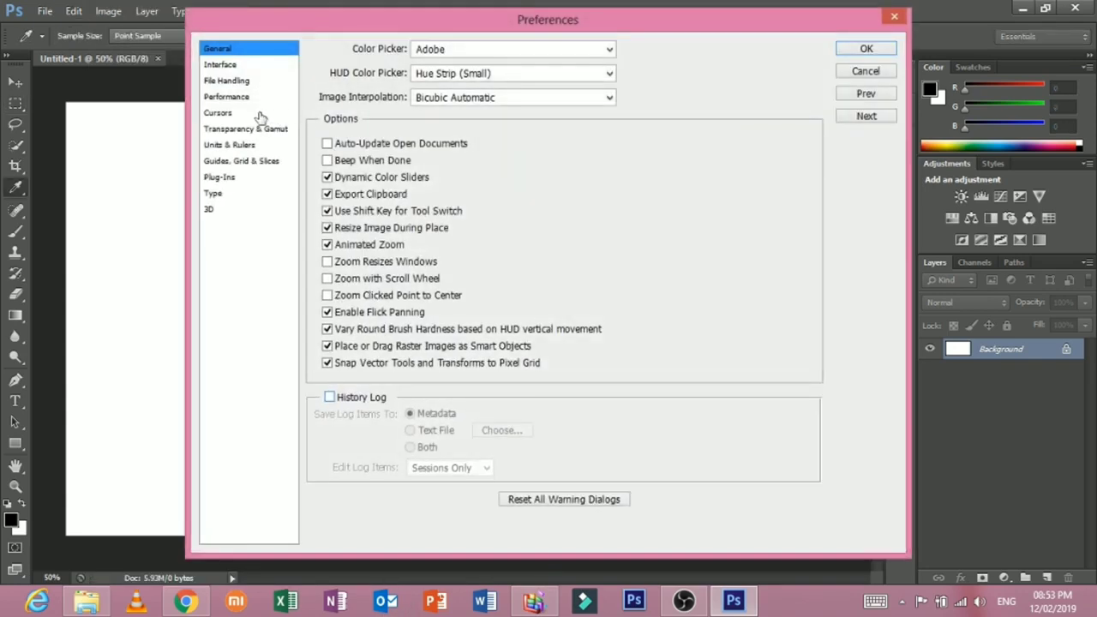
{"action": "left_click", "coordinate": [227, 80]}
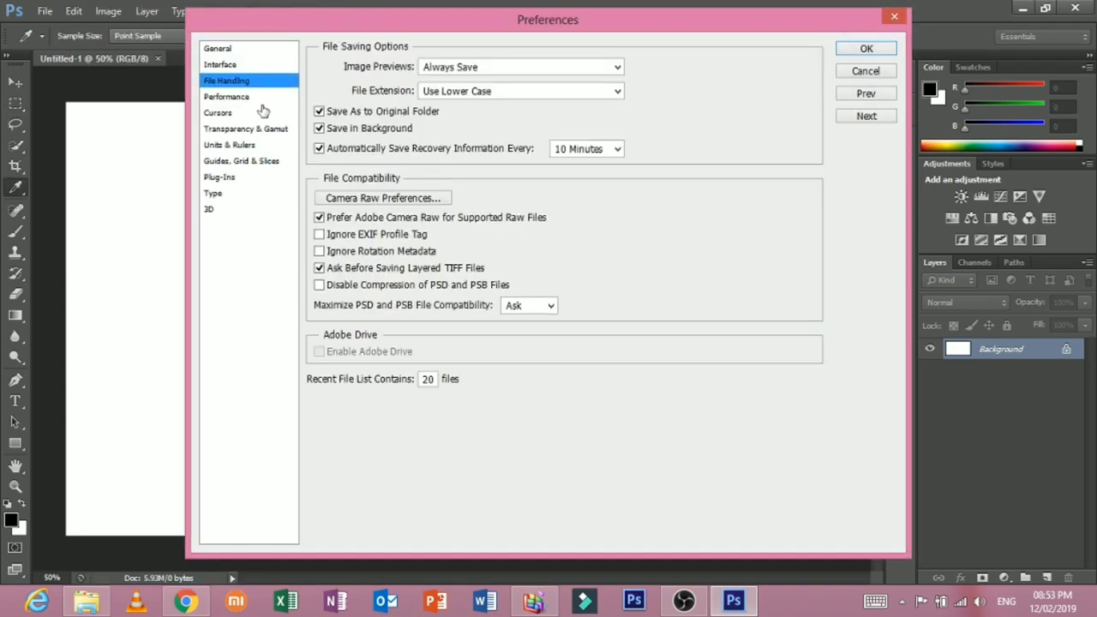
{"action": "left_click", "coordinate": [246, 128]}
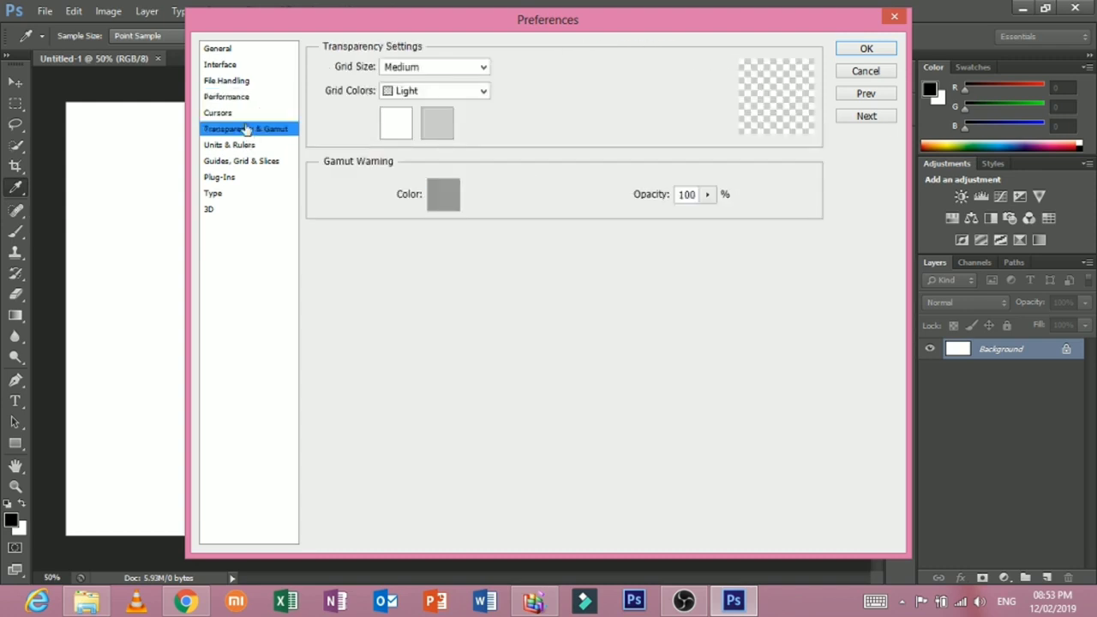
{"action": "left_click", "coordinate": [241, 161]}
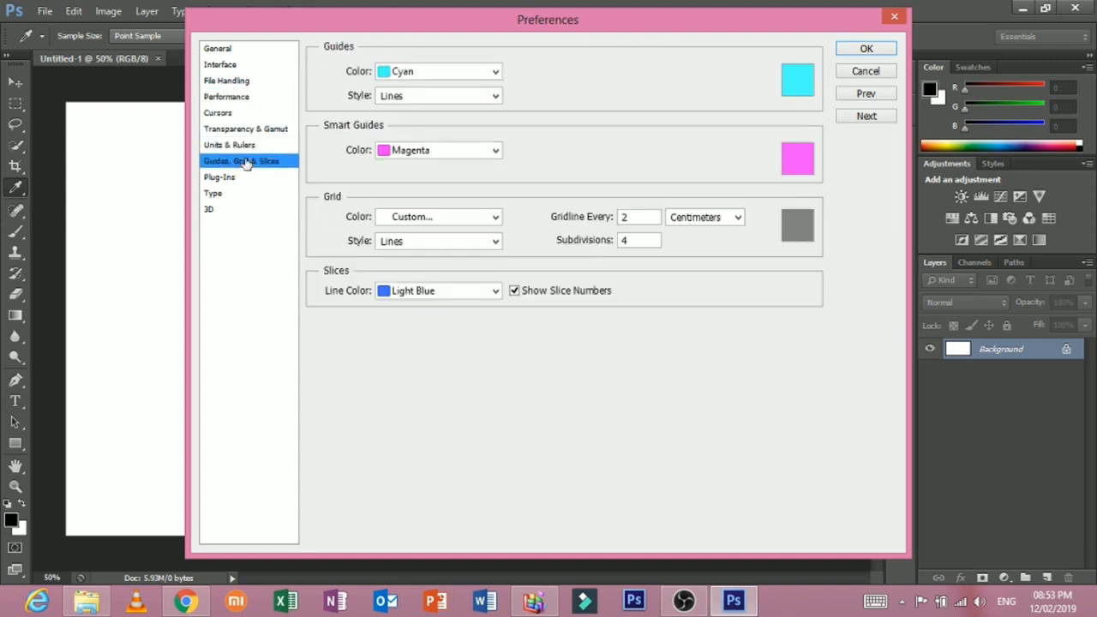
{"action": "left_click", "coordinate": [219, 176]}
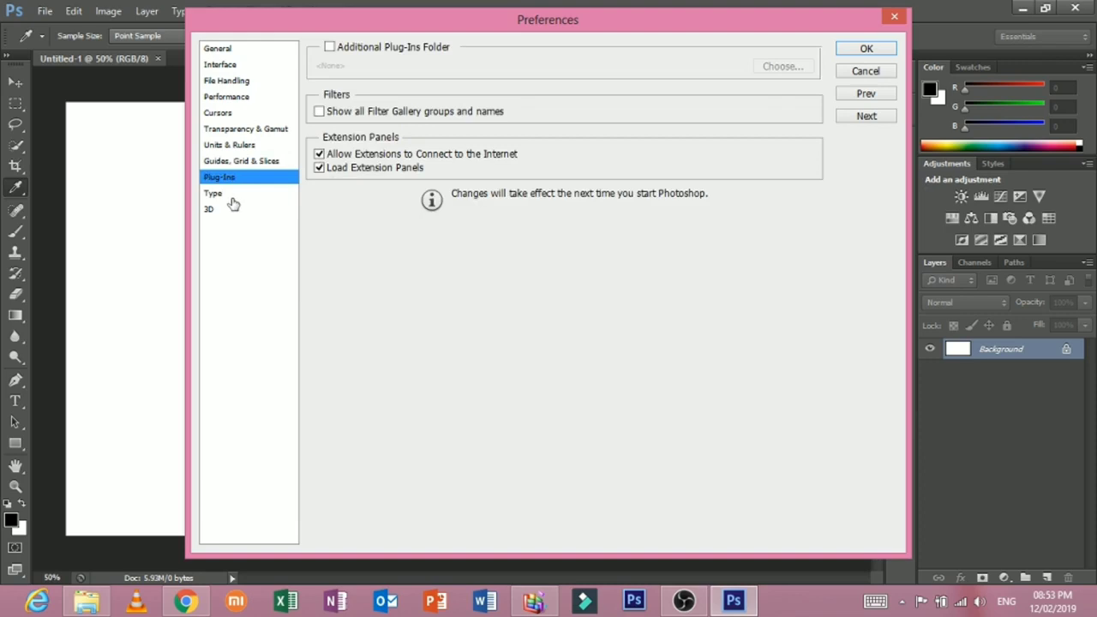
Set the Type preferences text engine to Middle Eastern and apply.
{"action": "left_click", "coordinate": [213, 193]}
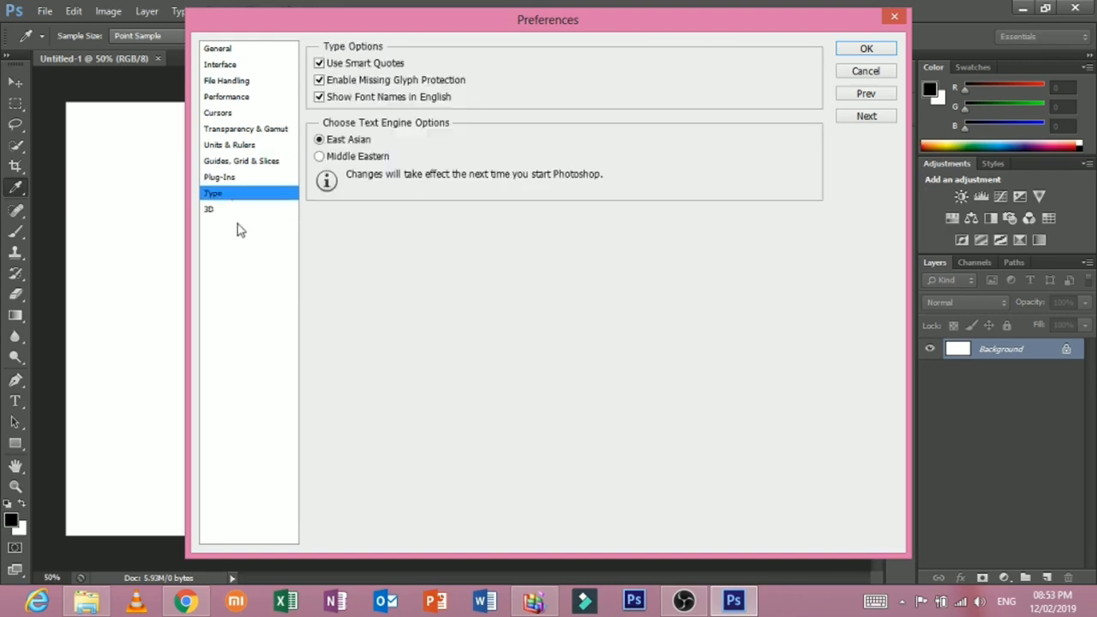
{"action": "mouse_move", "coordinate": [236, 206]}
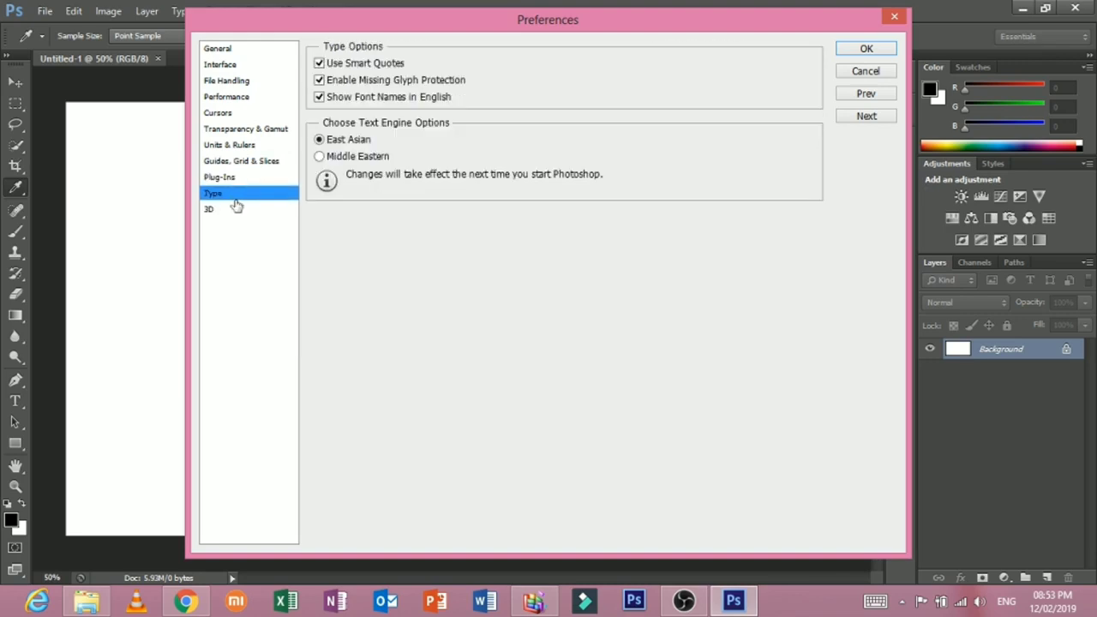
{"action": "left_click", "coordinate": [319, 156]}
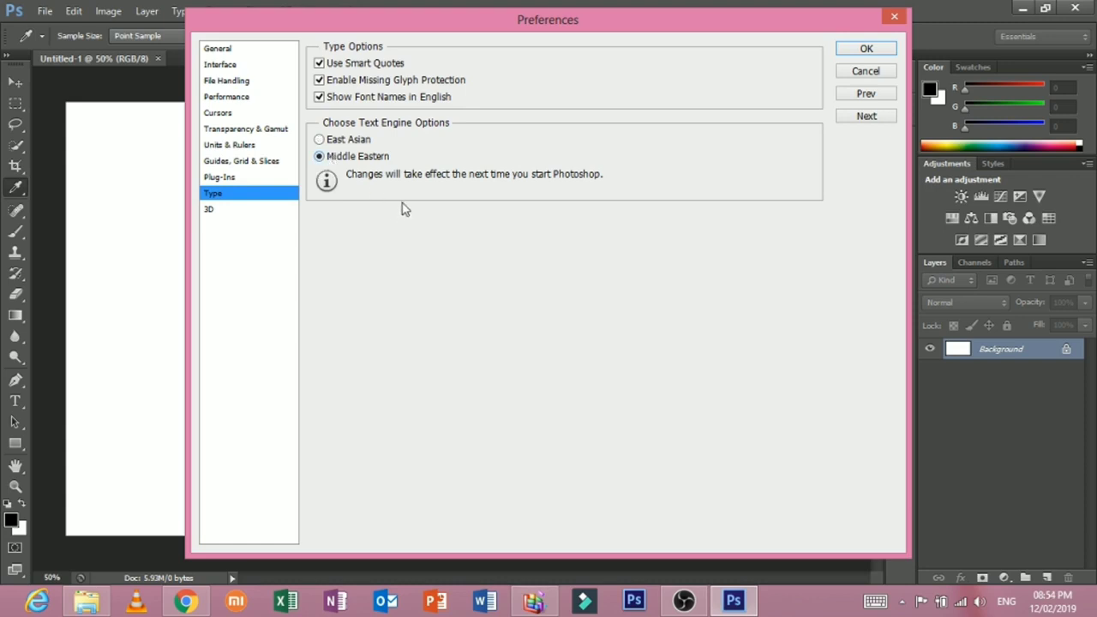
{"action": "mouse_move", "coordinate": [433, 167]}
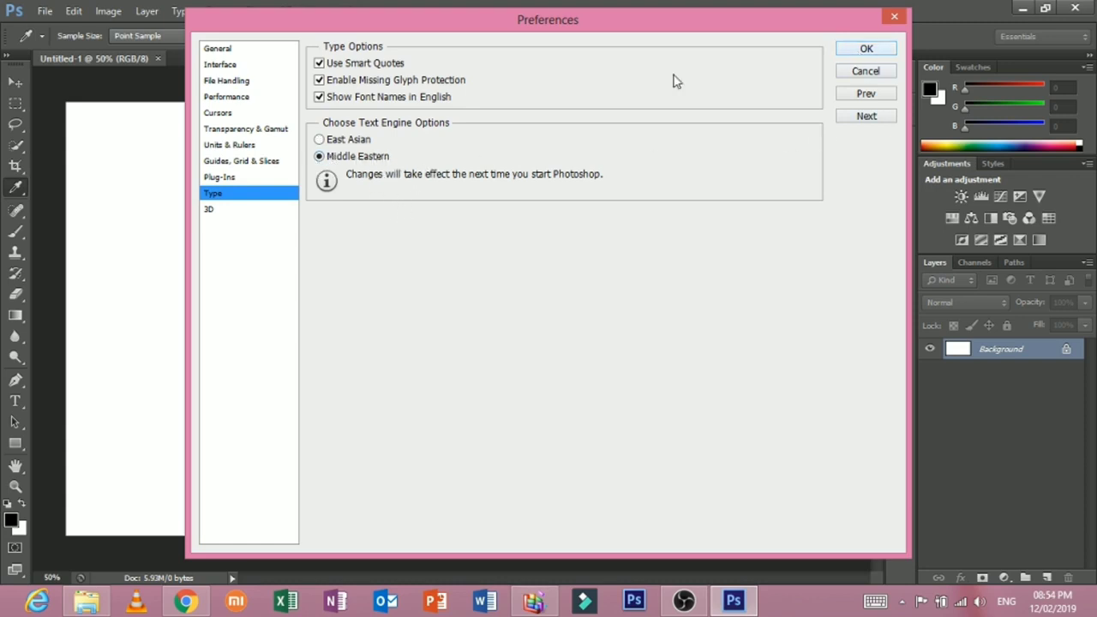
{"action": "mouse_move", "coordinate": [432, 258]}
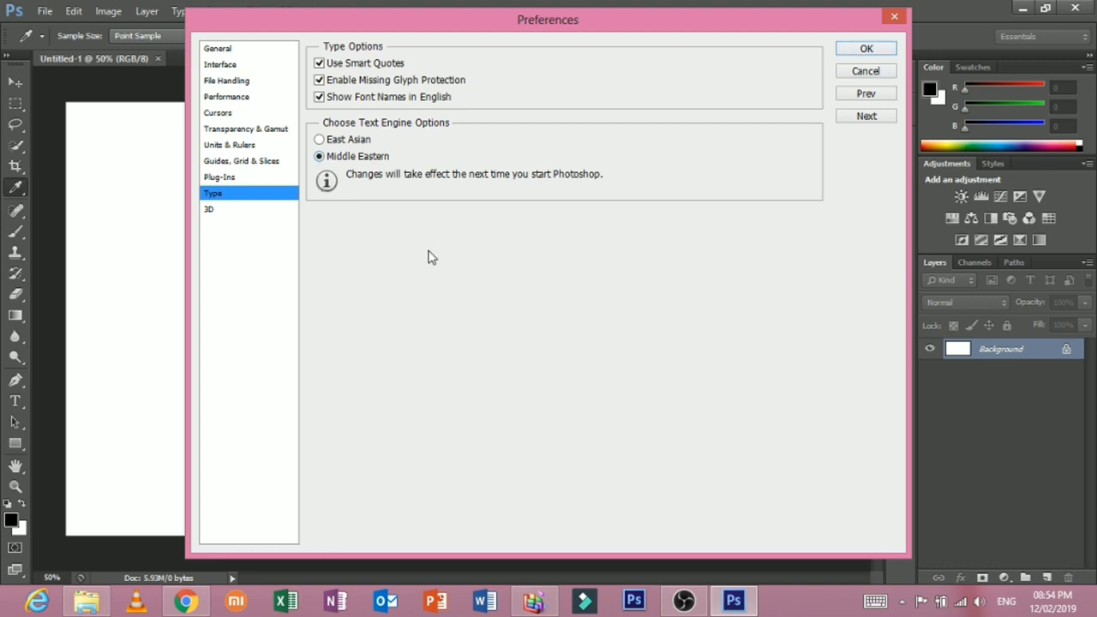
{"action": "mouse_move", "coordinate": [443, 249]}
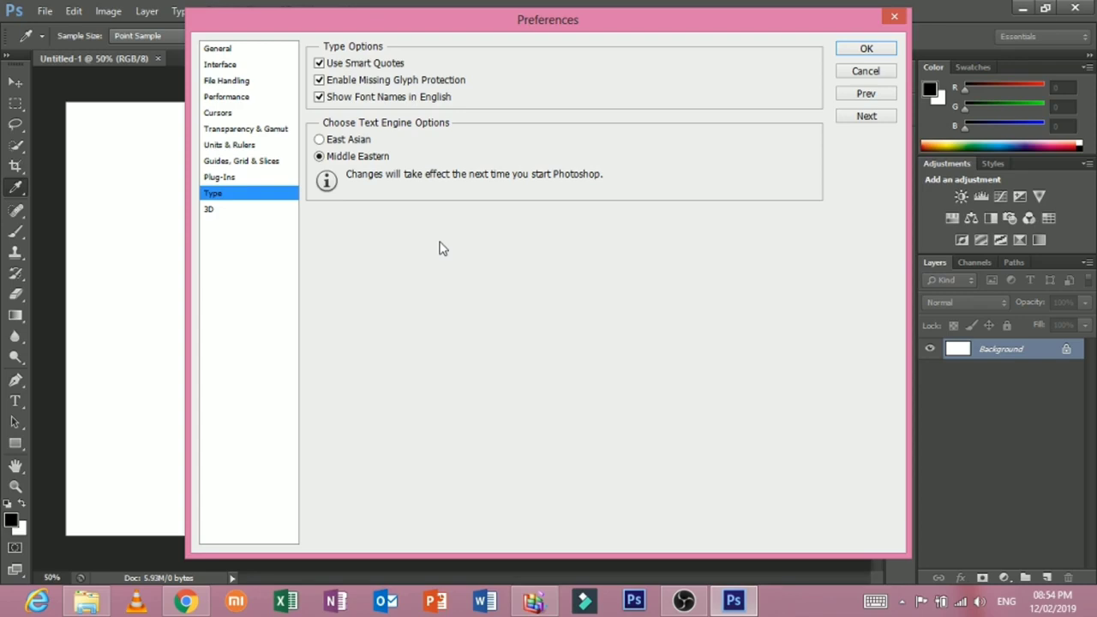
{"action": "mouse_move", "coordinate": [437, 168]}
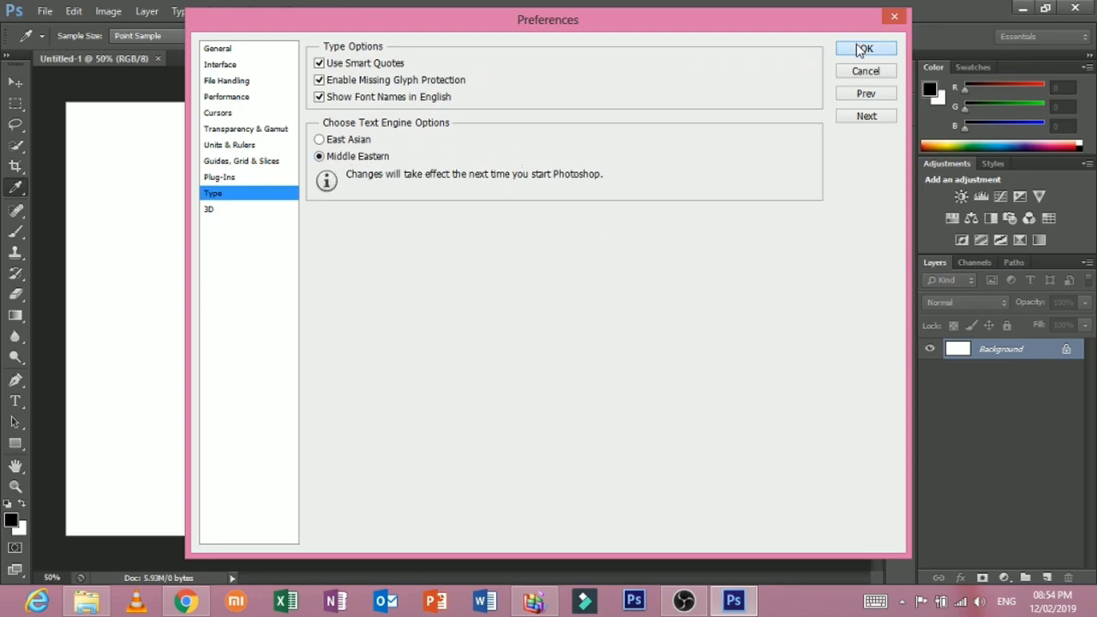
{"action": "left_click", "coordinate": [865, 48]}
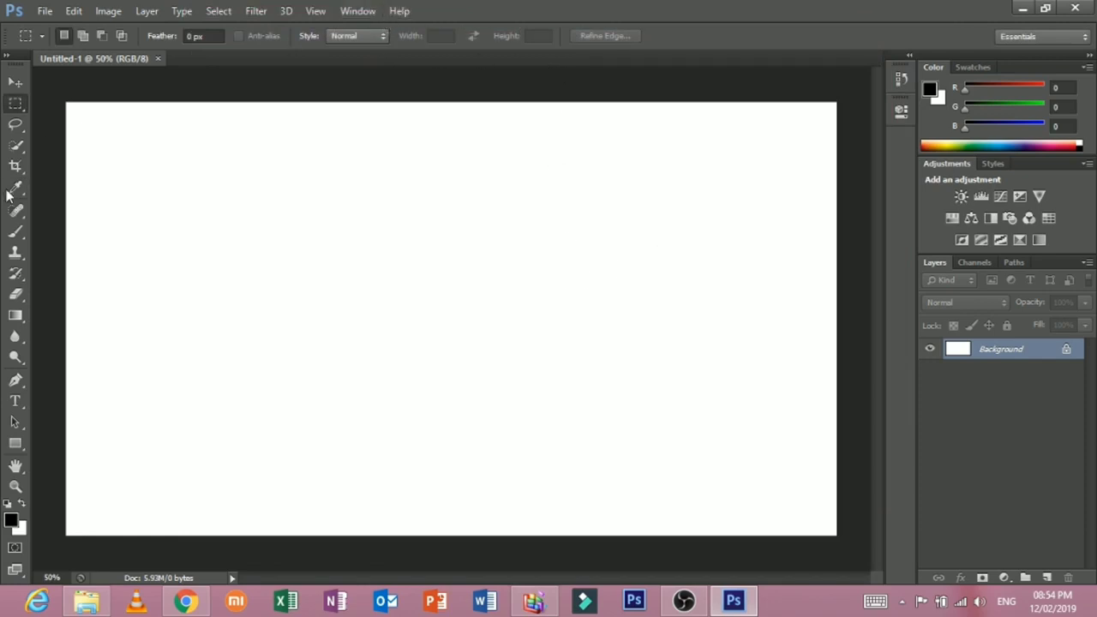
{"action": "mouse_move", "coordinate": [416, 358]}
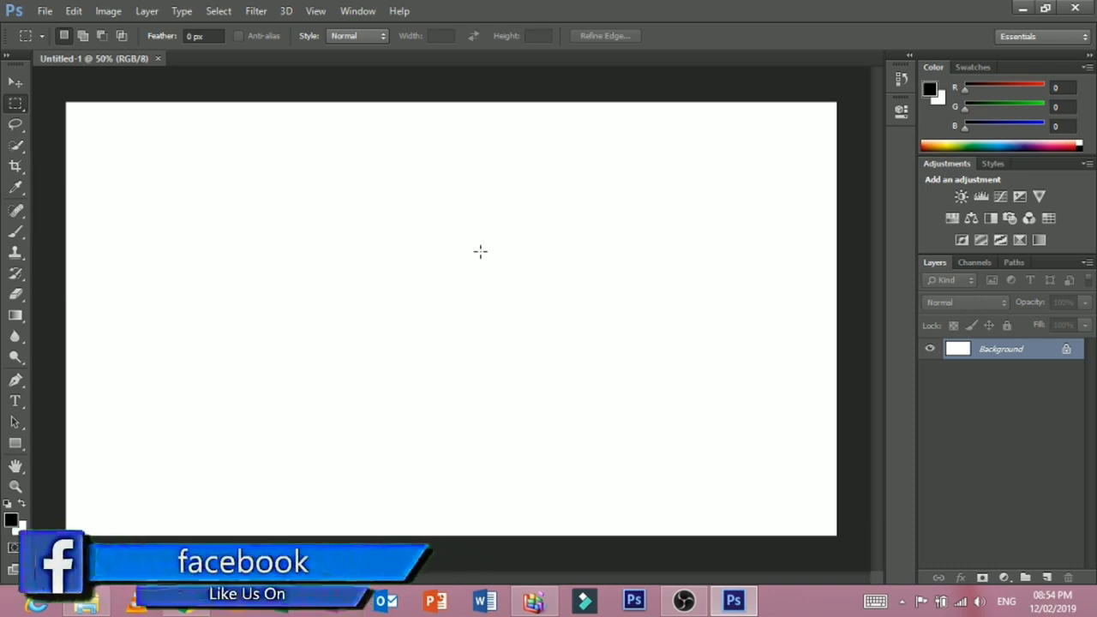
{"action": "mouse_move", "coordinate": [693, 169]}
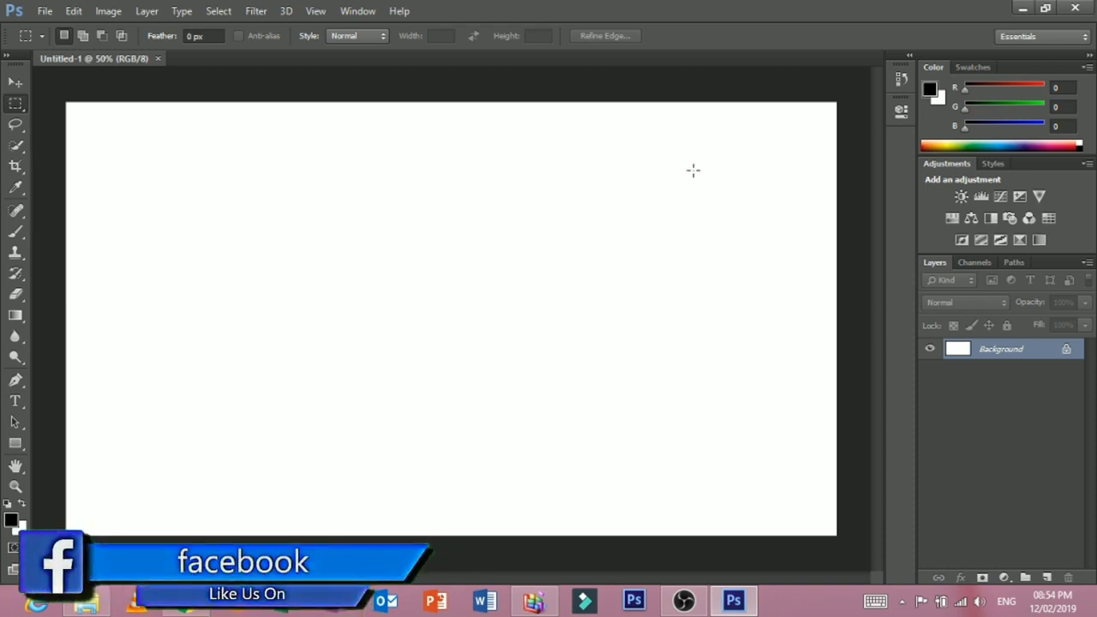
{"action": "mouse_move", "coordinate": [921, 400]}
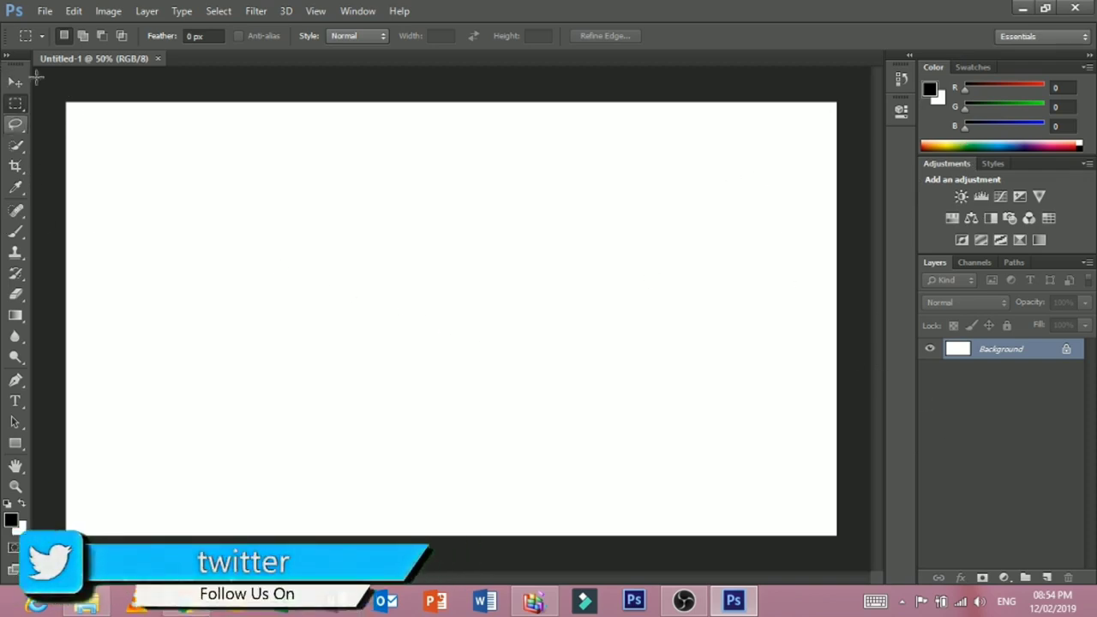
{"action": "left_click", "coordinate": [358, 11]}
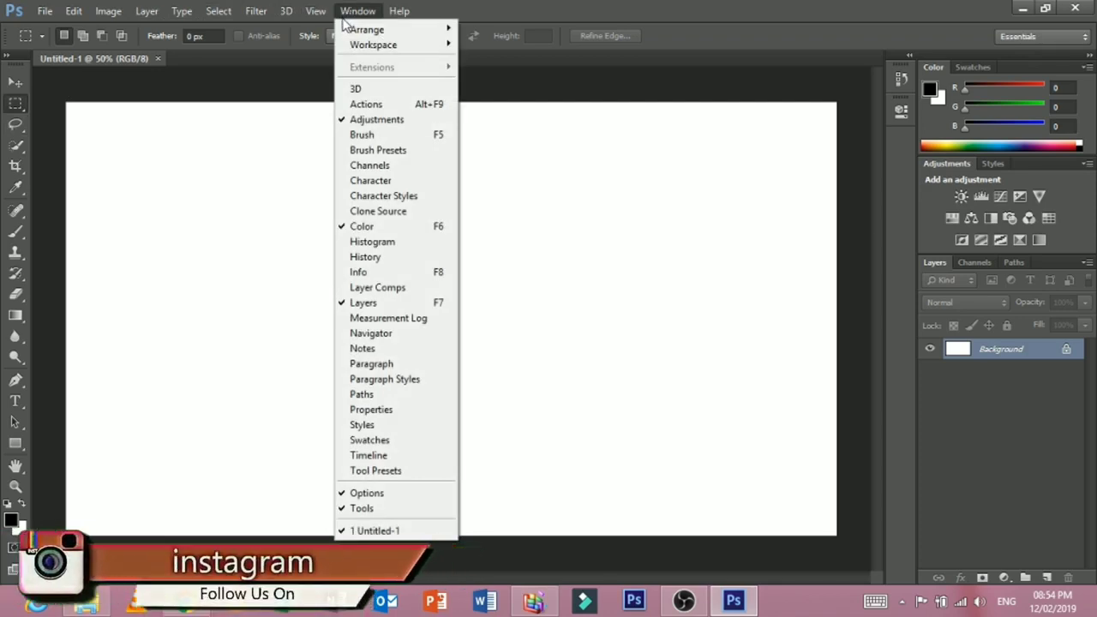
{"action": "mouse_move", "coordinate": [367, 30]}
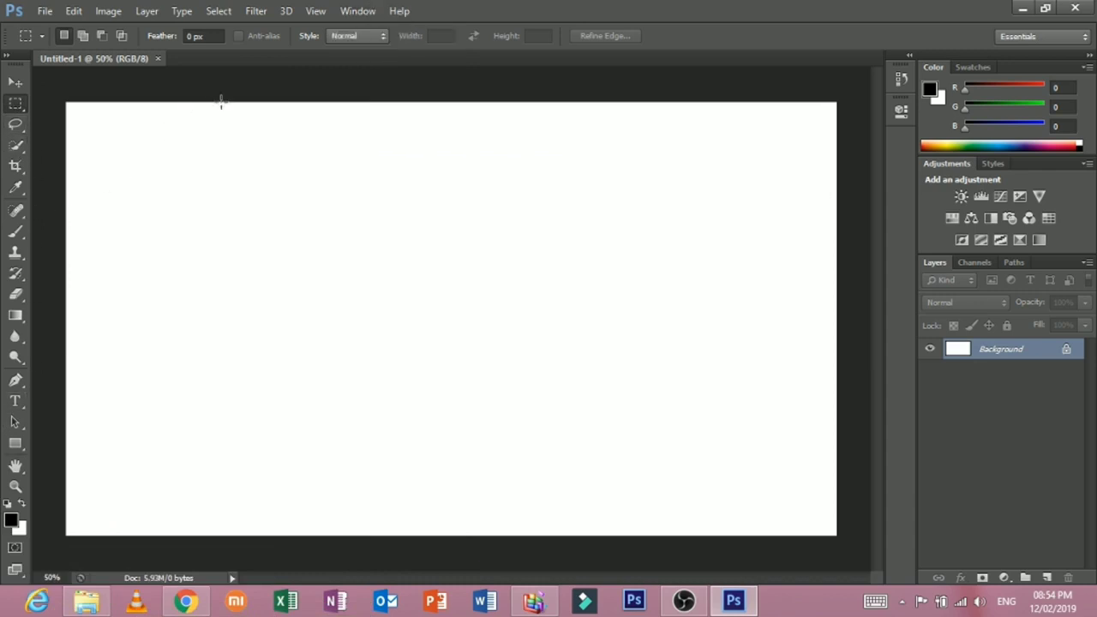
{"action": "mouse_move", "coordinate": [245, 137]}
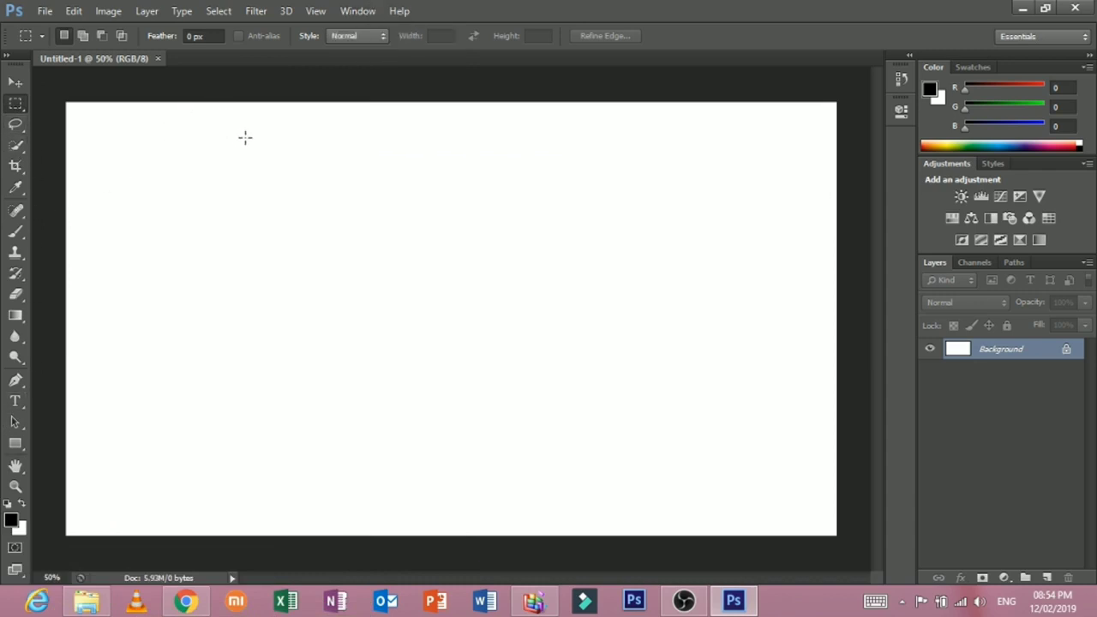
{"action": "mouse_move", "coordinate": [690, 63]}
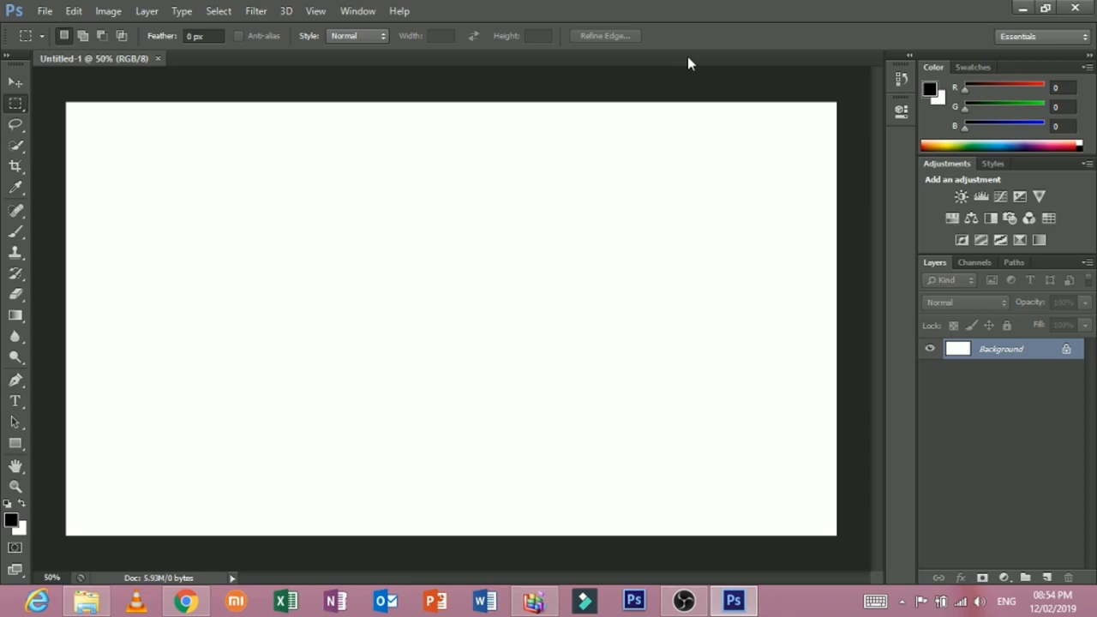